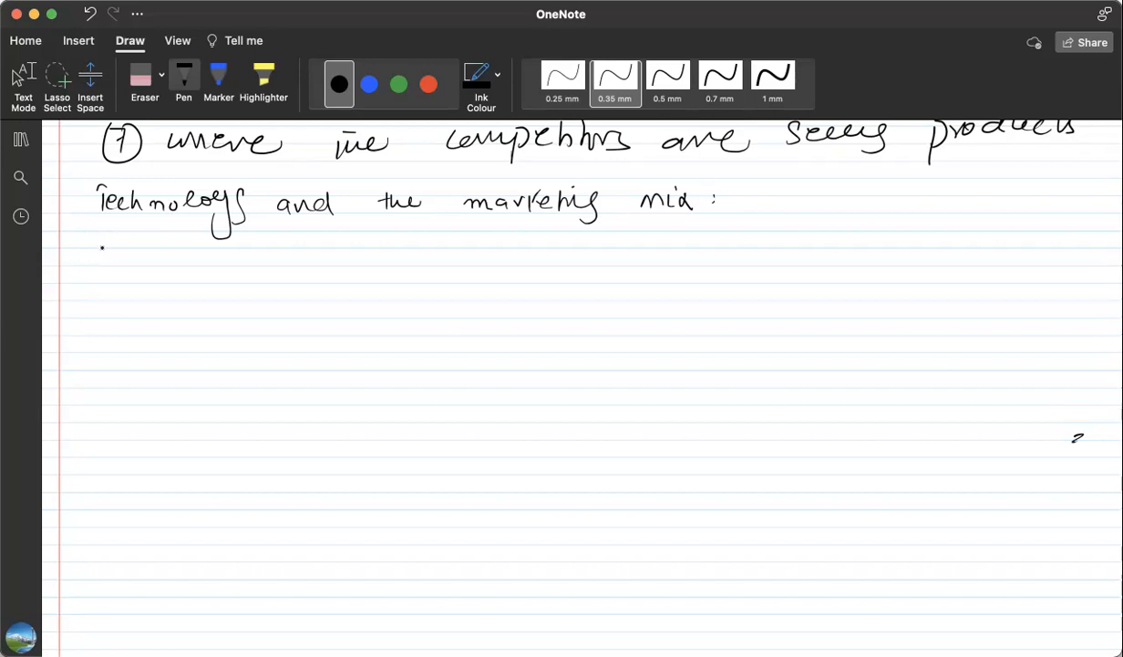
# Handwrite 'Internet and Social media for promotions' in black ink on a new line.
pyautogui.moveTo(96, 246); pyautogui.dragTo(164, 256)
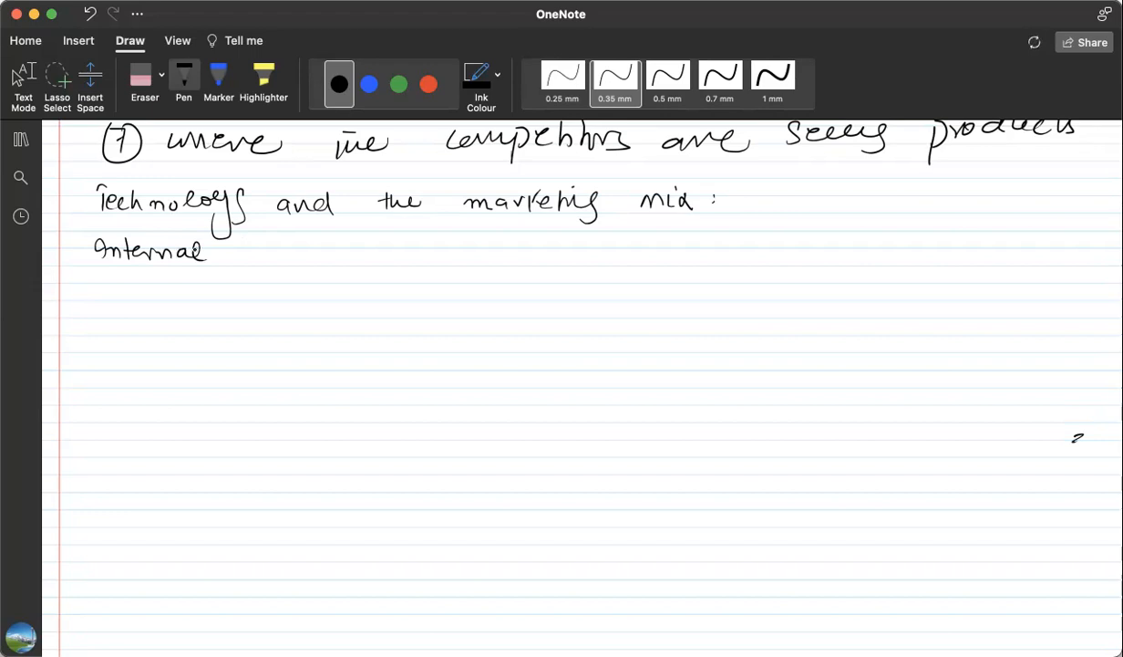
pyautogui.moveTo(246, 251); pyautogui.dragTo(328, 251)
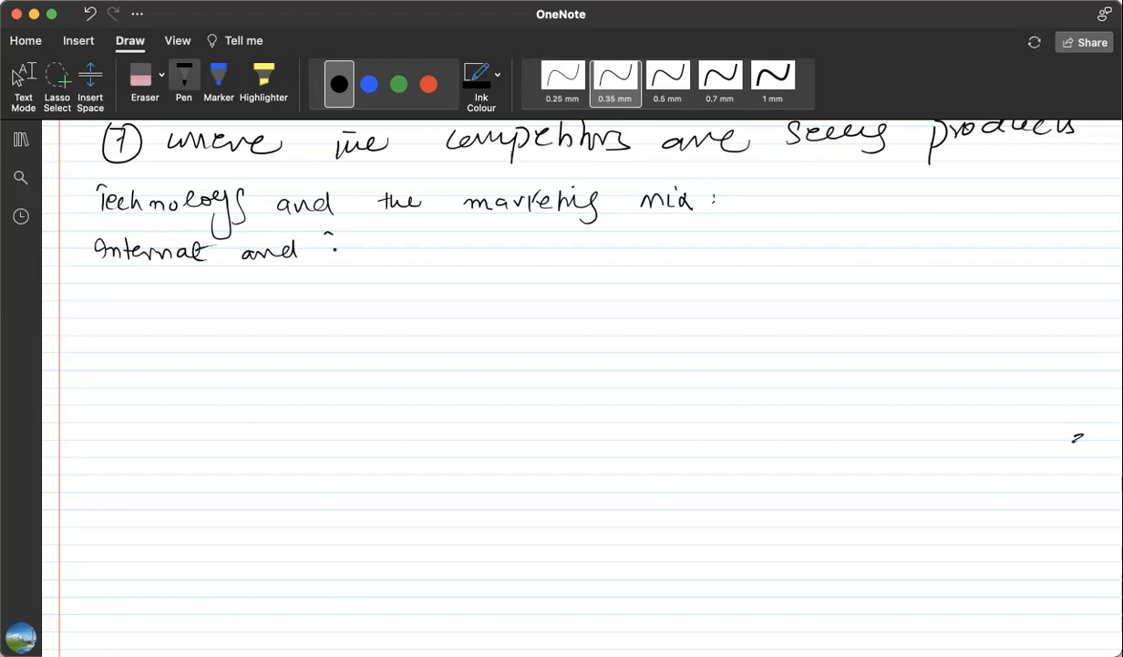
pyautogui.moveTo(323, 255); pyautogui.dragTo(420, 246)
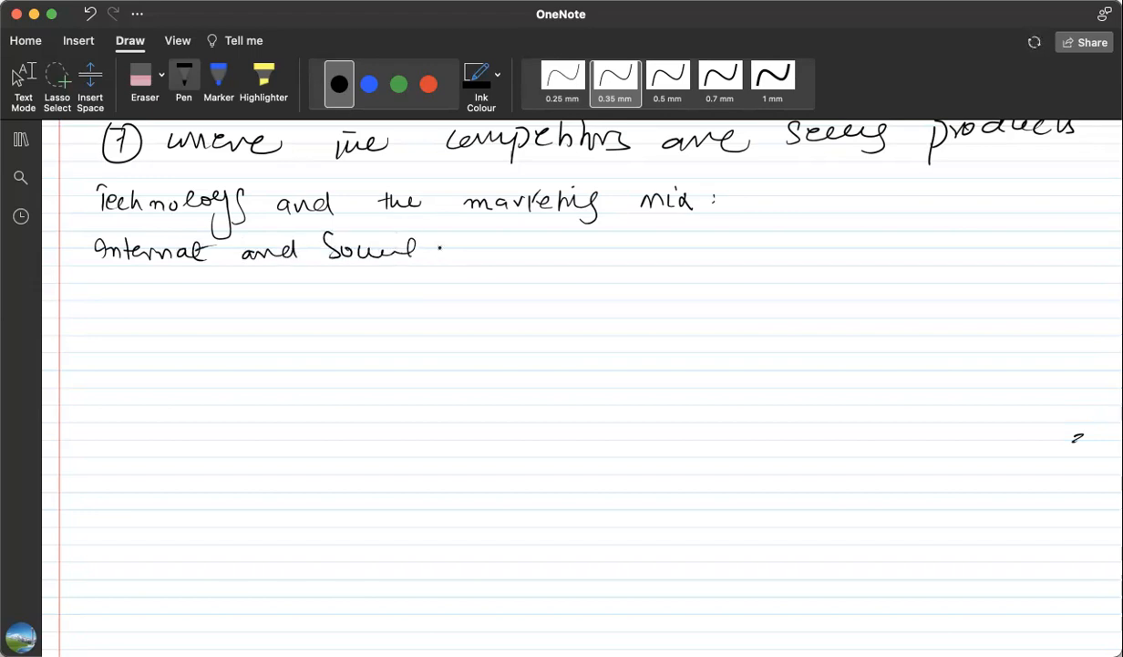
pyautogui.moveTo(442, 246); pyautogui.dragTo(534, 247)
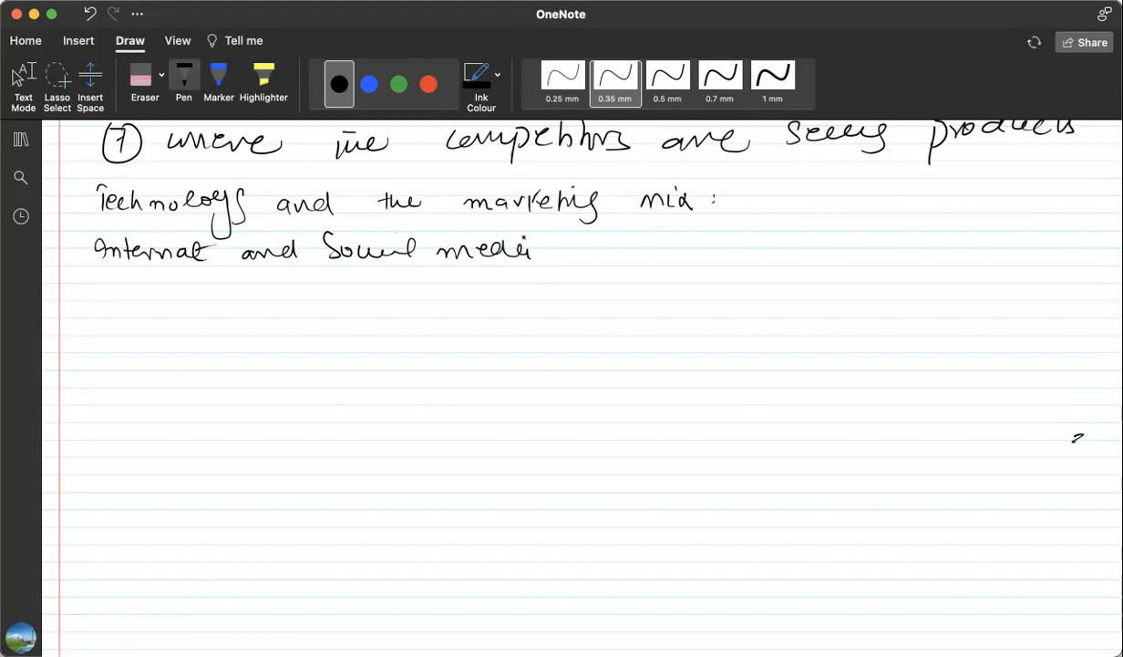
pyautogui.moveTo(565, 251); pyautogui.dragTo(656, 260)
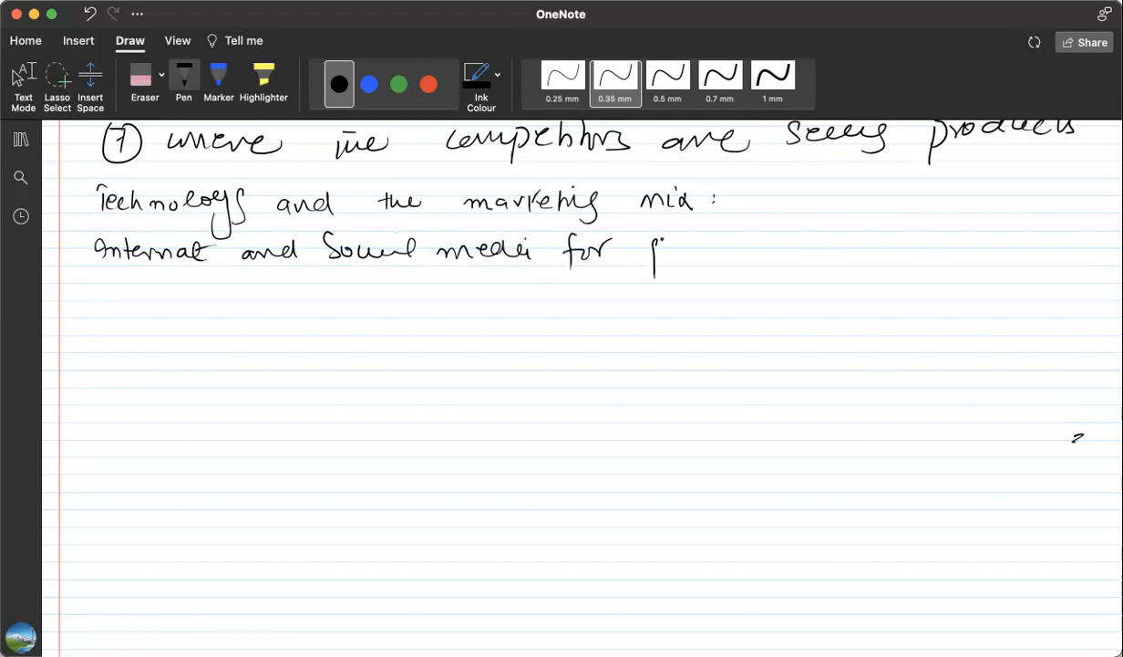
pyautogui.moveTo(657, 251); pyautogui.dragTo(766, 251)
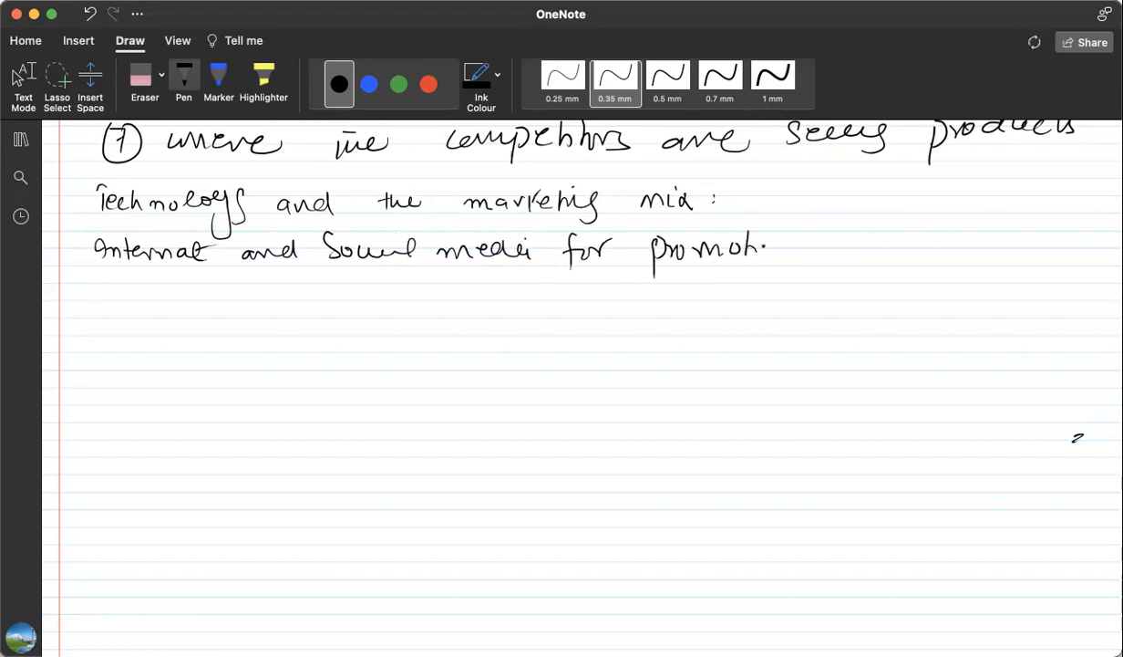
pyautogui.moveTo(770, 250); pyautogui.dragTo(807, 246)
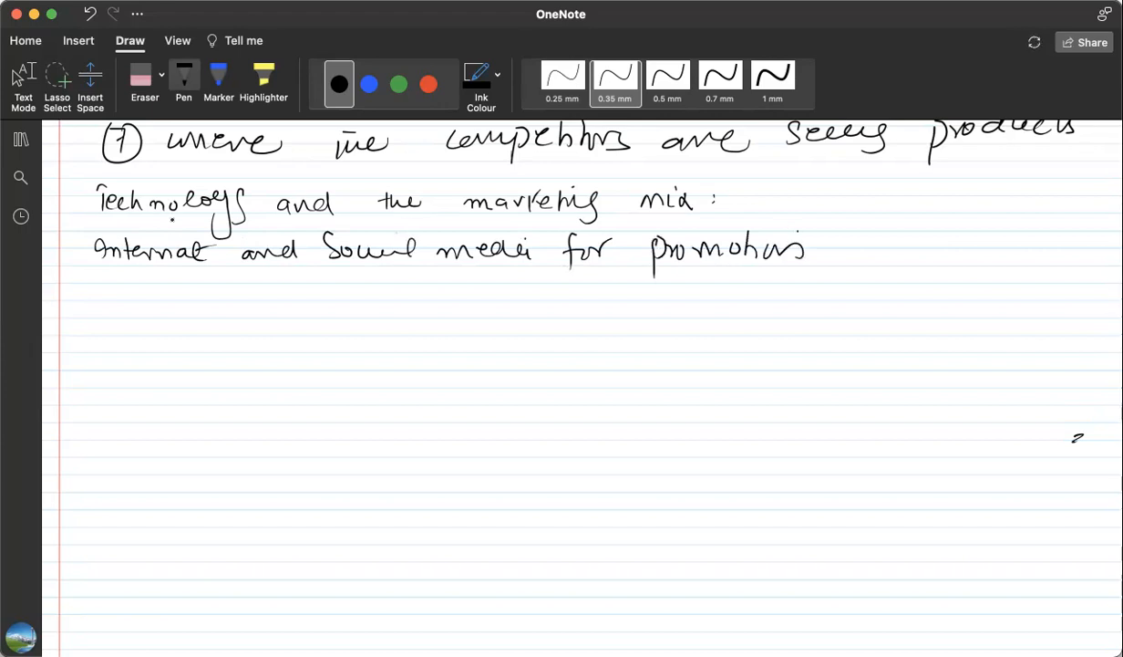
# List the first benefits below: '(1) Target specific populations (2) Speed'.
pyautogui.moveTo(87, 287); pyautogui.dragTo(105, 296)
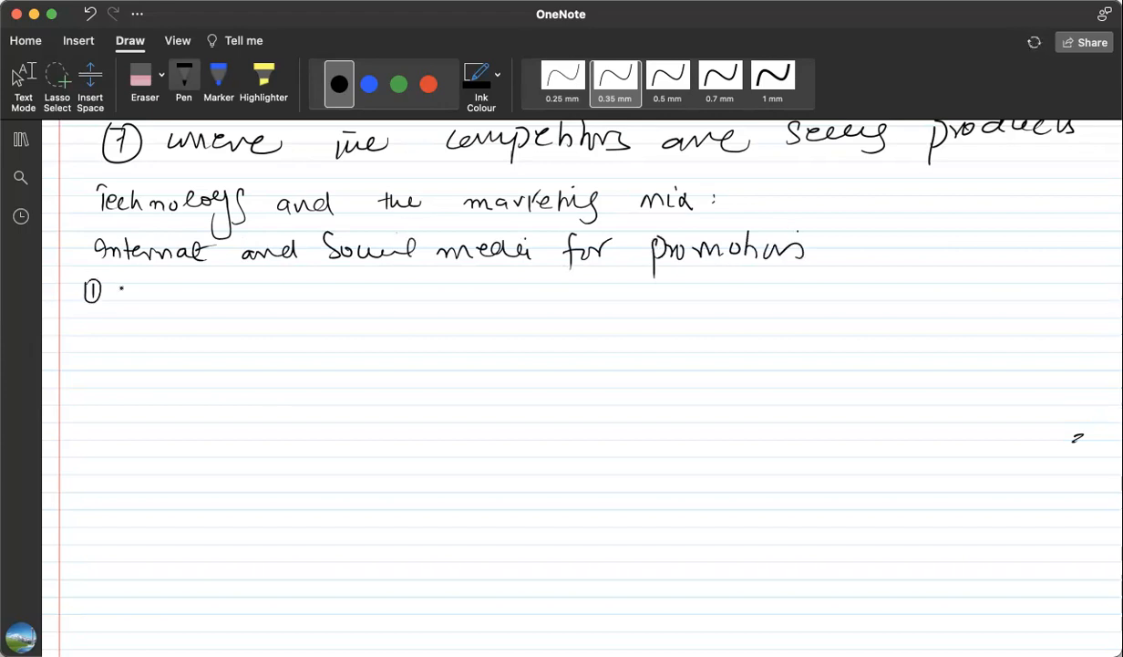
pyautogui.moveTo(123, 290); pyautogui.dragTo(191, 290)
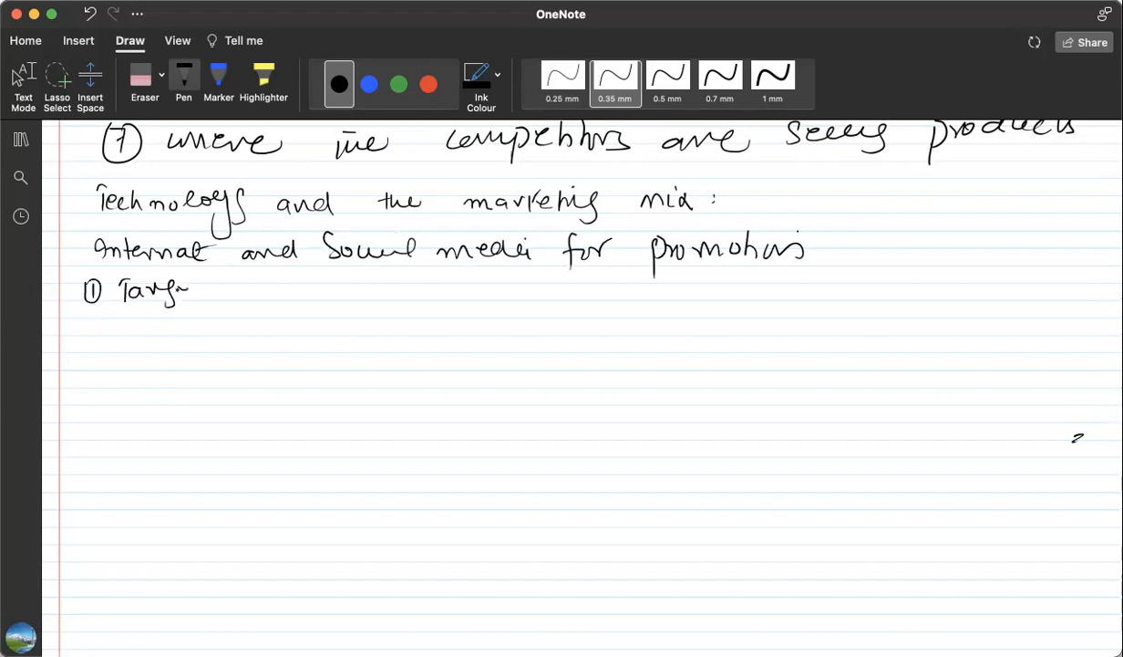
pyautogui.moveTo(232, 292); pyautogui.dragTo(288, 287)
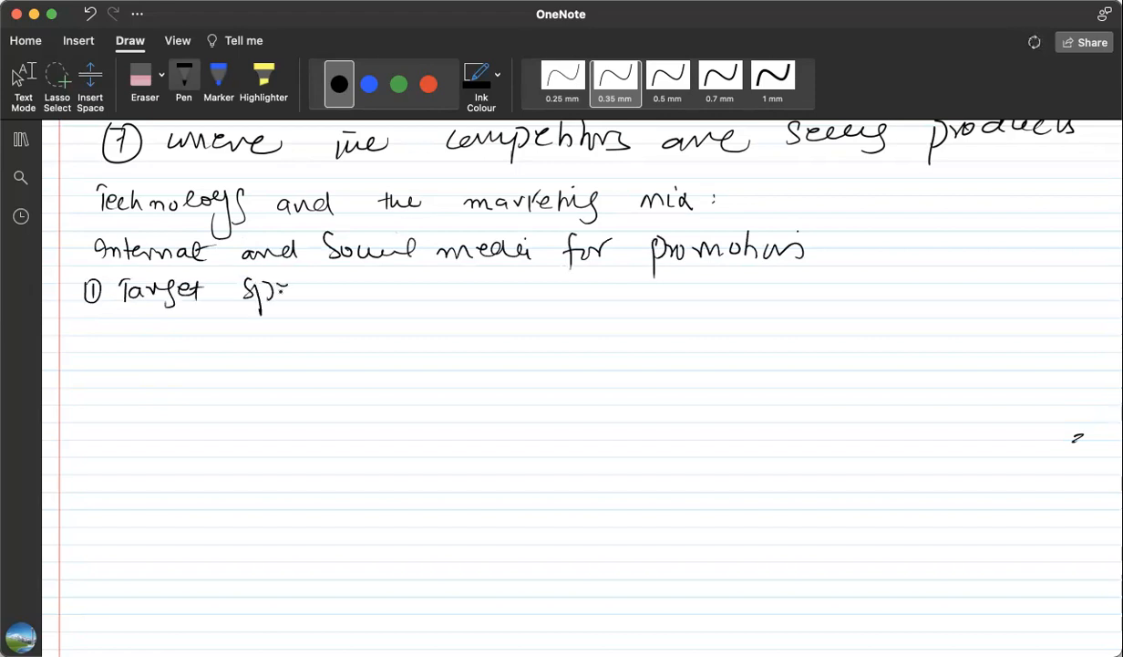
pyautogui.moveTo(292, 290); pyautogui.dragTo(365, 292)
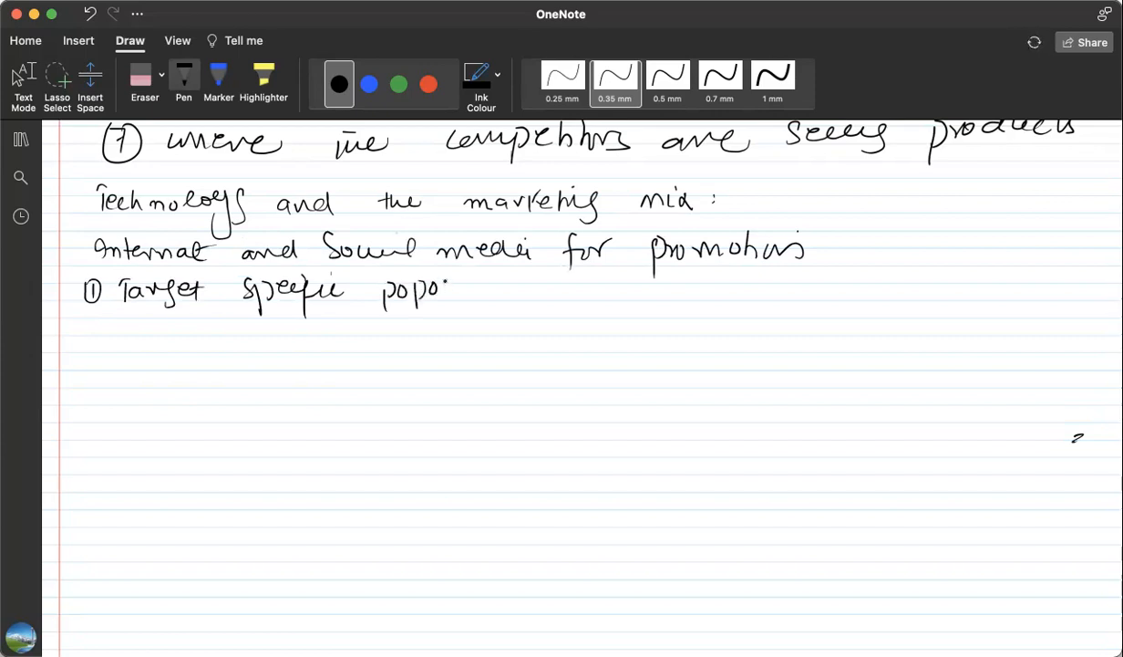
pyautogui.moveTo(443, 292); pyautogui.dragTo(451, 292)
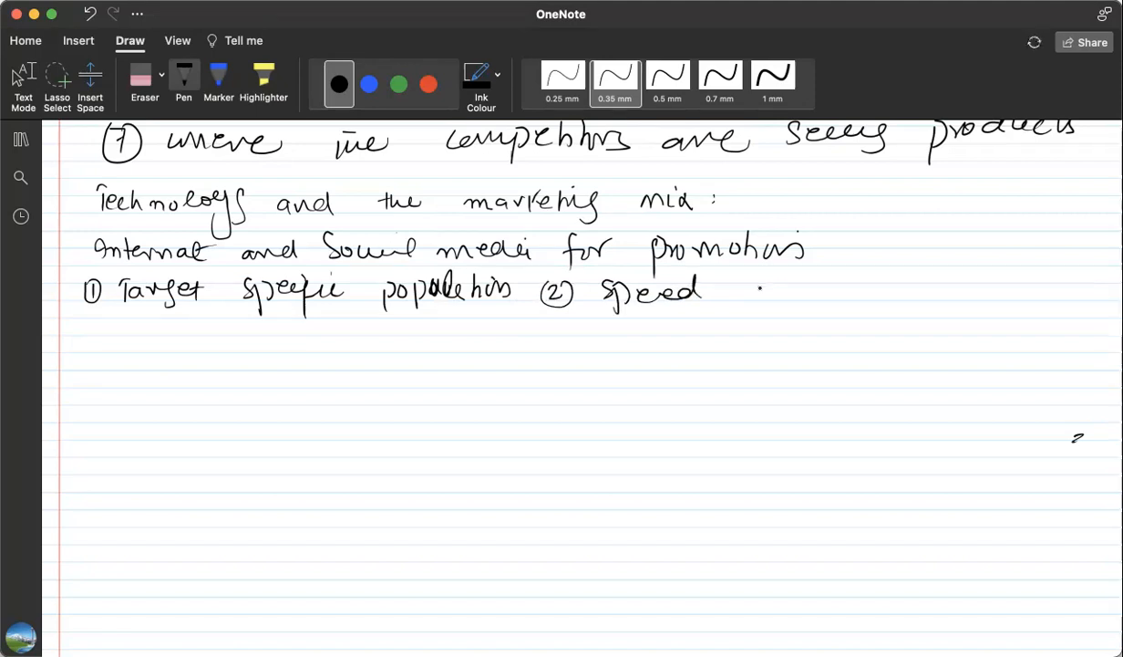
# Continue the benefits with 'of Response (3) Cheap to cost'.
pyautogui.moveTo(729, 292); pyautogui.dragTo(848, 301)
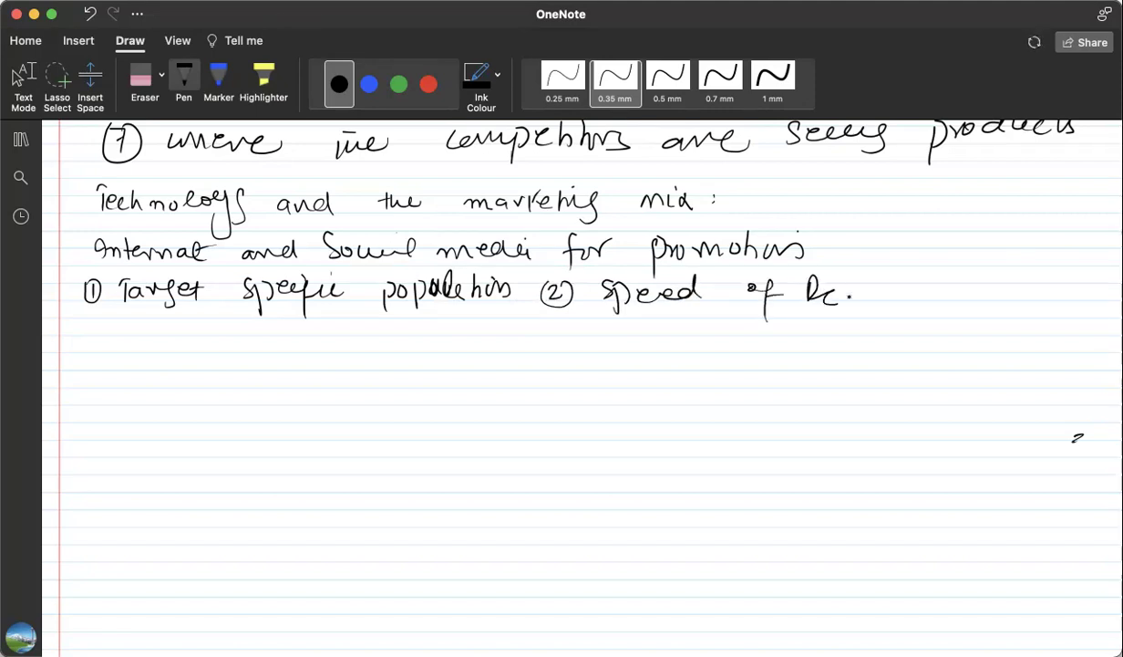
pyautogui.moveTo(802, 292); pyautogui.dragTo(939, 292)
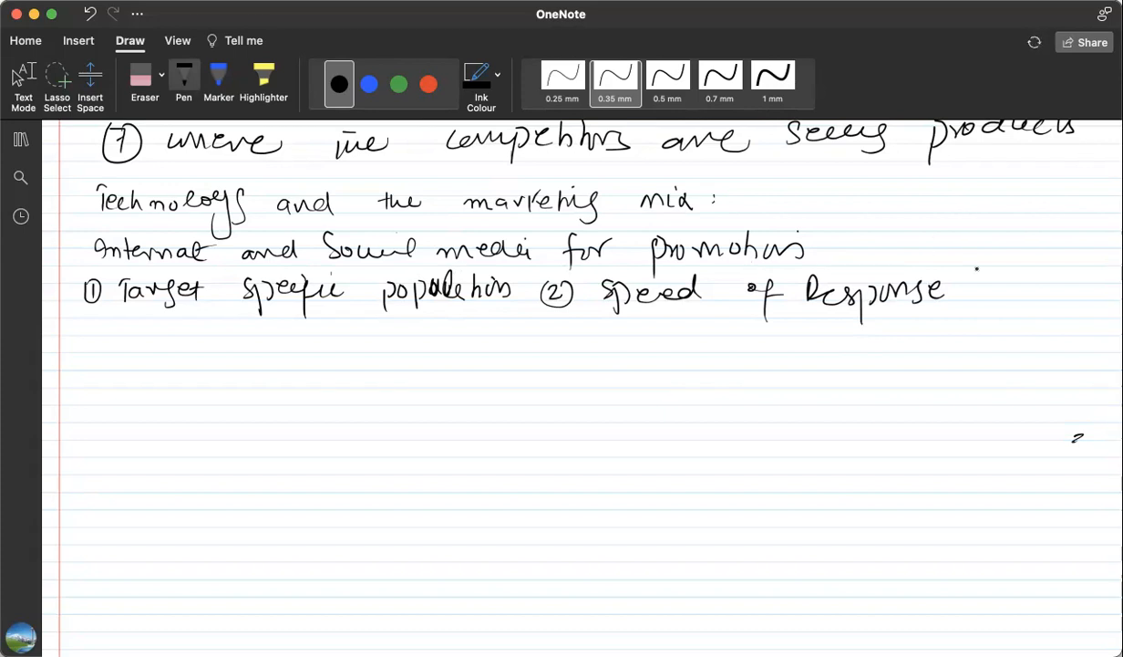
pyautogui.moveTo(980, 287); pyautogui.dragTo(1049, 296)
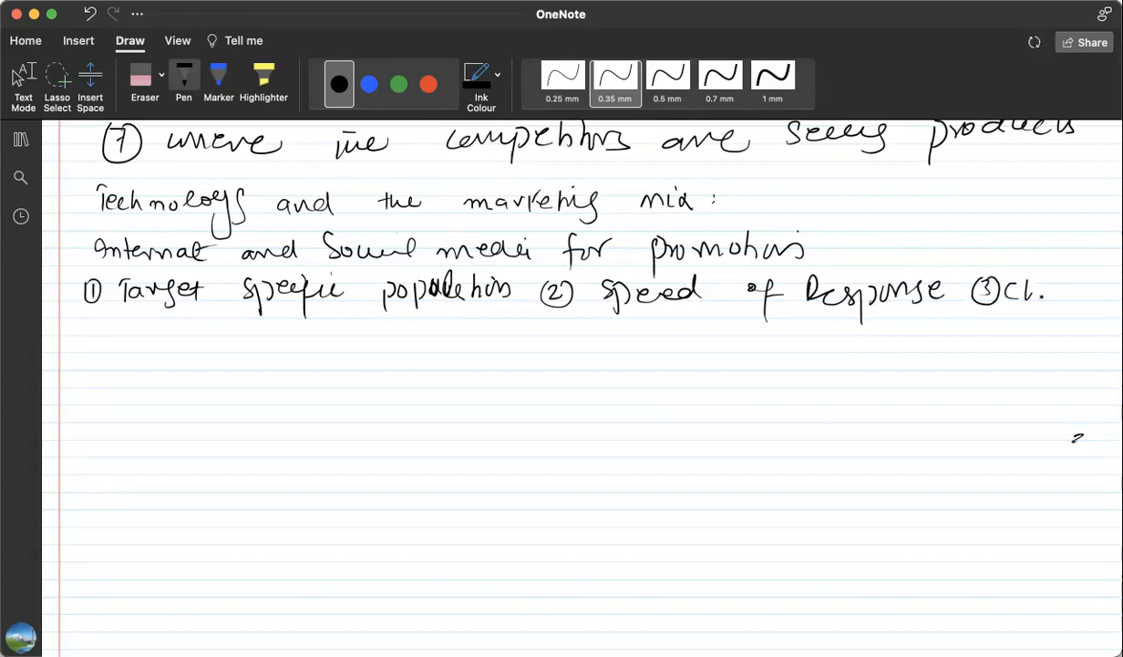
pyautogui.moveTo(1012, 292); pyautogui.dragTo(1085, 292)
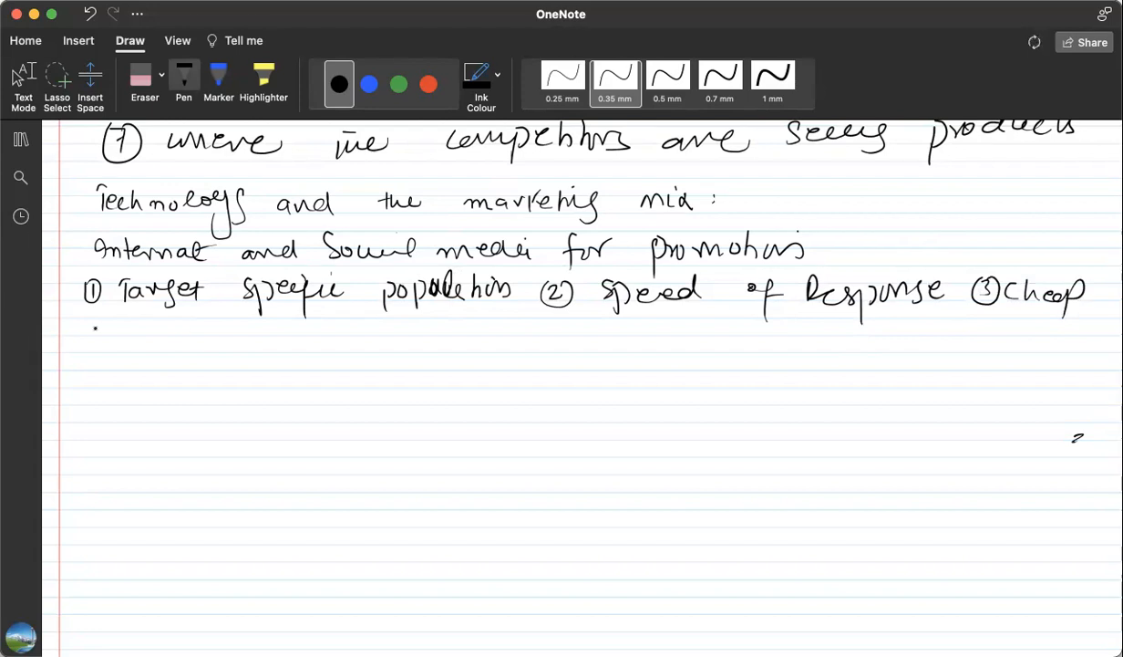
pyautogui.moveTo(82, 341); pyautogui.dragTo(168, 342)
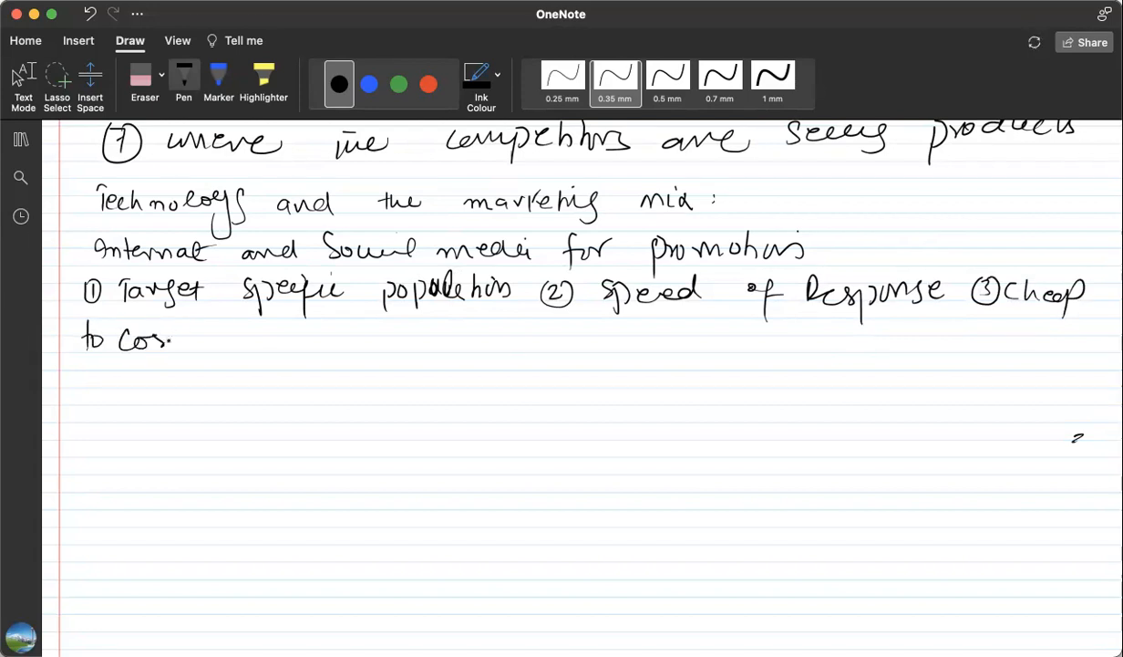
pyautogui.moveTo(165, 342); pyautogui.dragTo(191, 328)
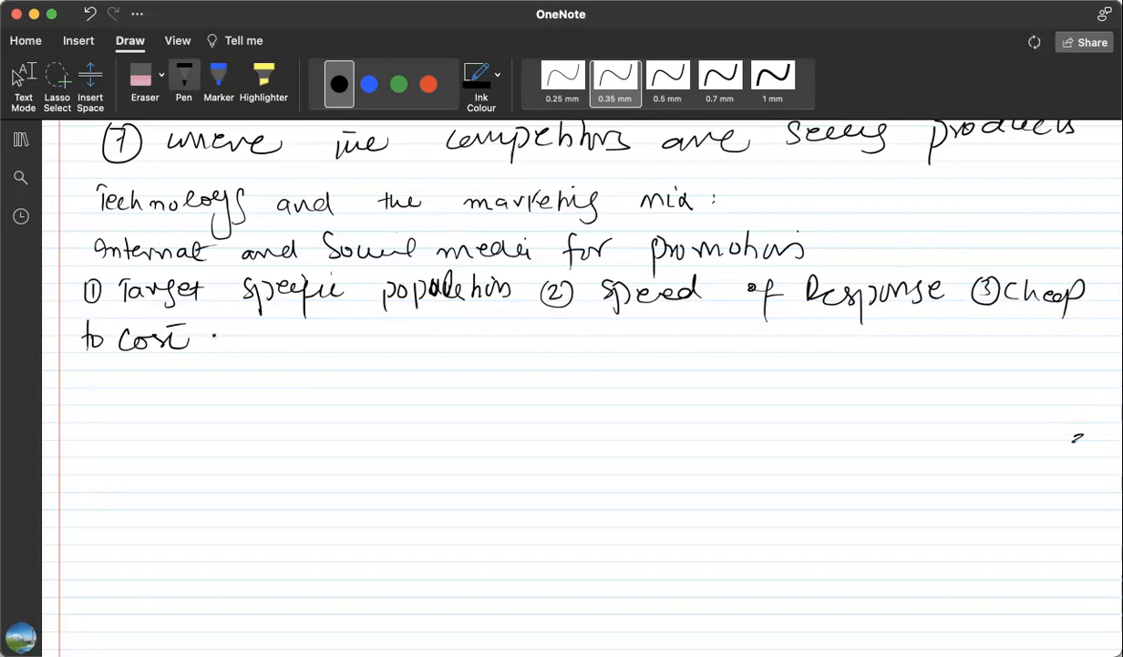
# Add benefit (4): 'Reaches to those groups that are difficult to reach otherwise'.
pyautogui.moveTo(215, 329); pyautogui.dragTo(246, 351)
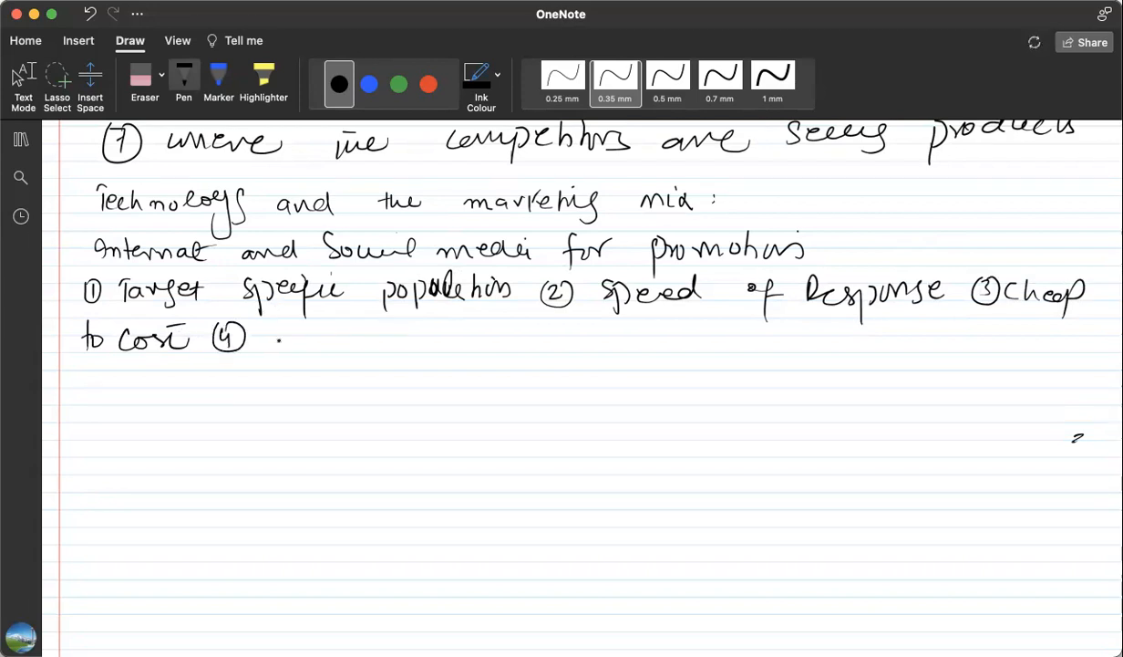
pyautogui.moveTo(278, 337); pyautogui.dragTo(365, 338)
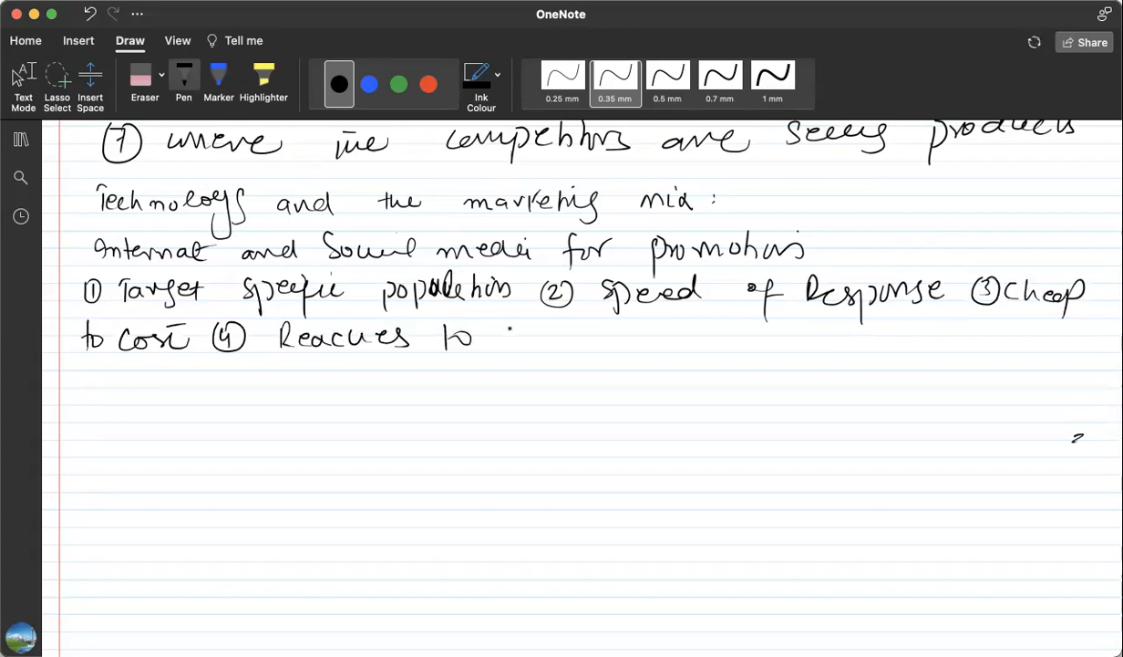
pyautogui.moveTo(506, 337); pyautogui.dragTo(588, 342)
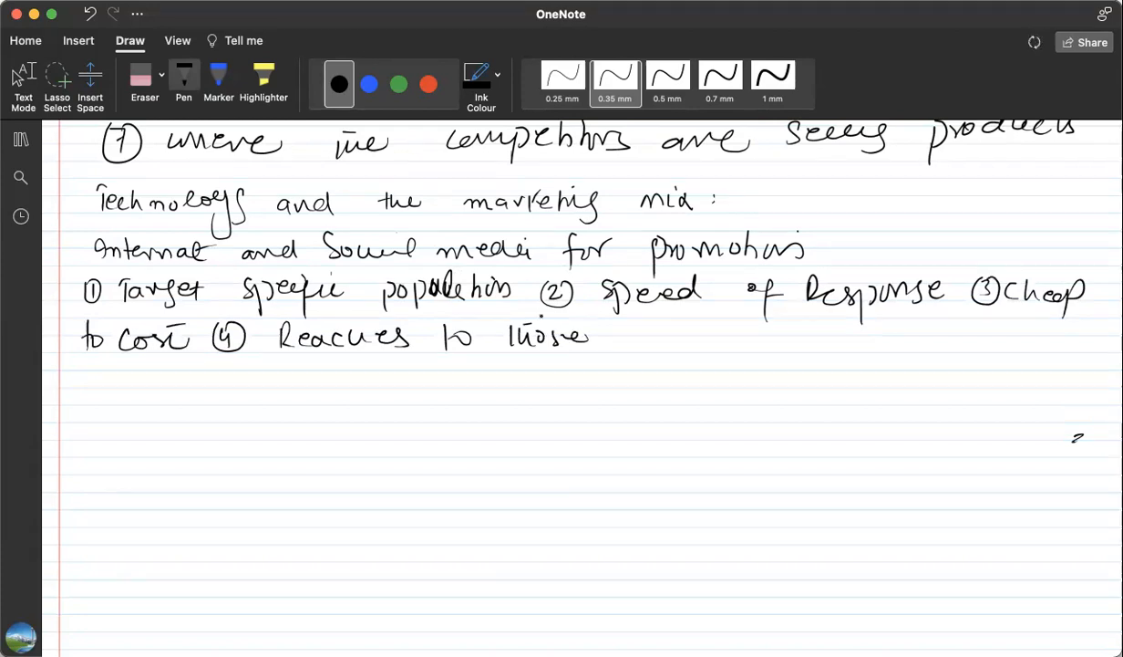
pyautogui.moveTo(630, 329); pyautogui.dragTo(729, 342)
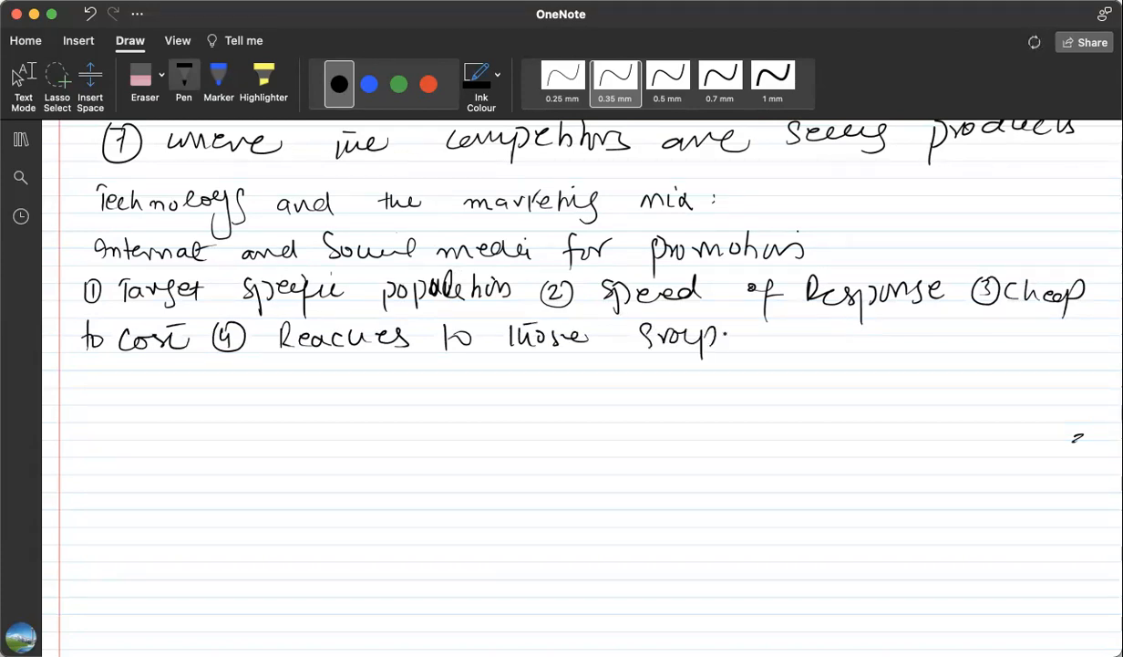
pyautogui.moveTo(794, 319); pyautogui.dragTo(862, 341)
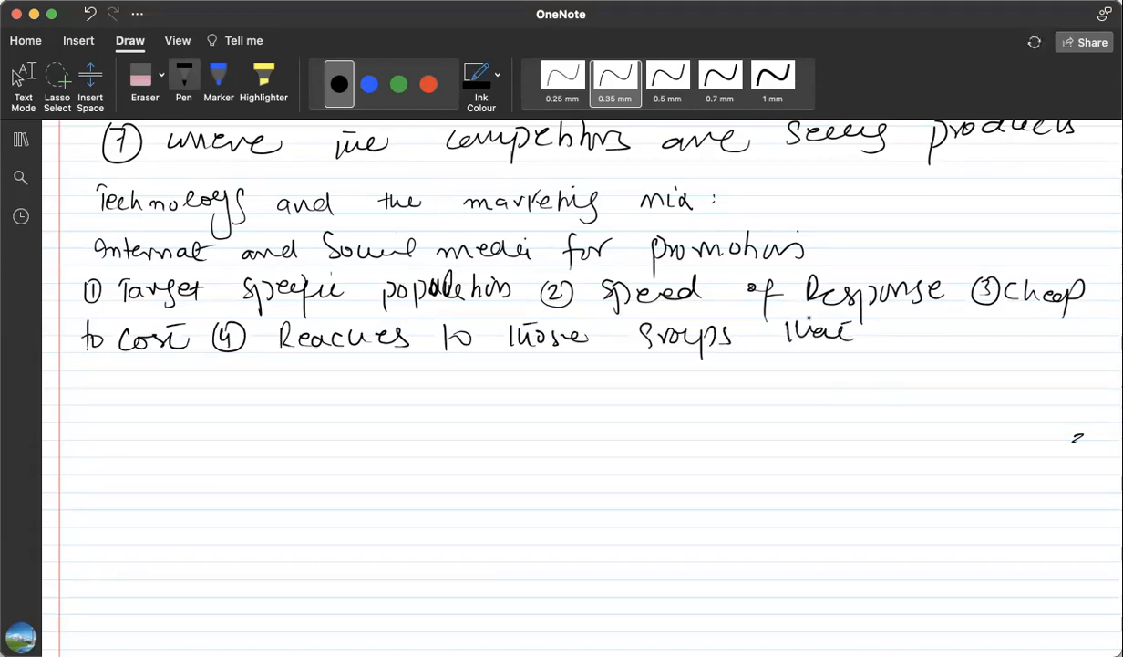
pyautogui.moveTo(903, 328); pyautogui.dragTo(980, 342)
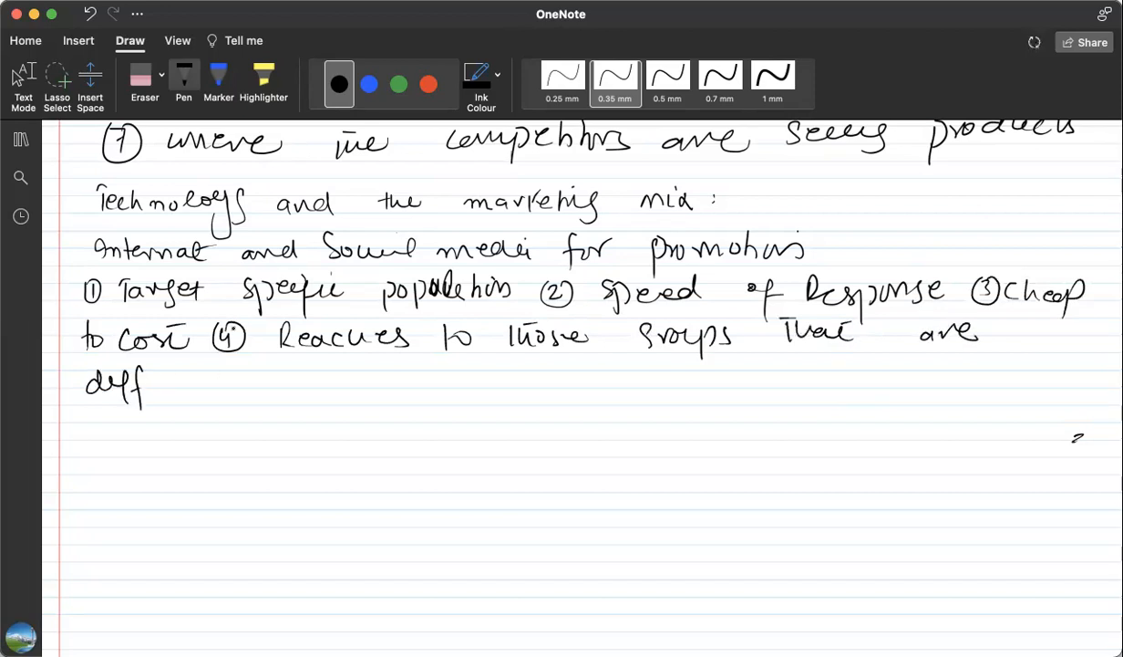
pyautogui.moveTo(152, 393)
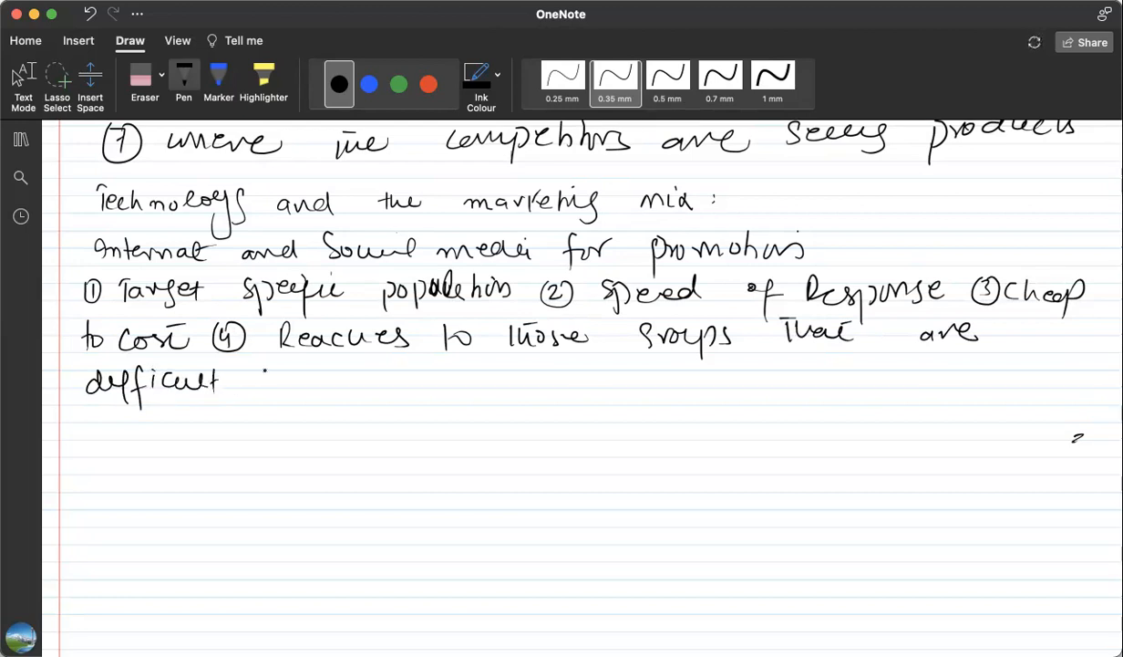
pyautogui.moveTo(237, 381); pyautogui.dragTo(383, 379)
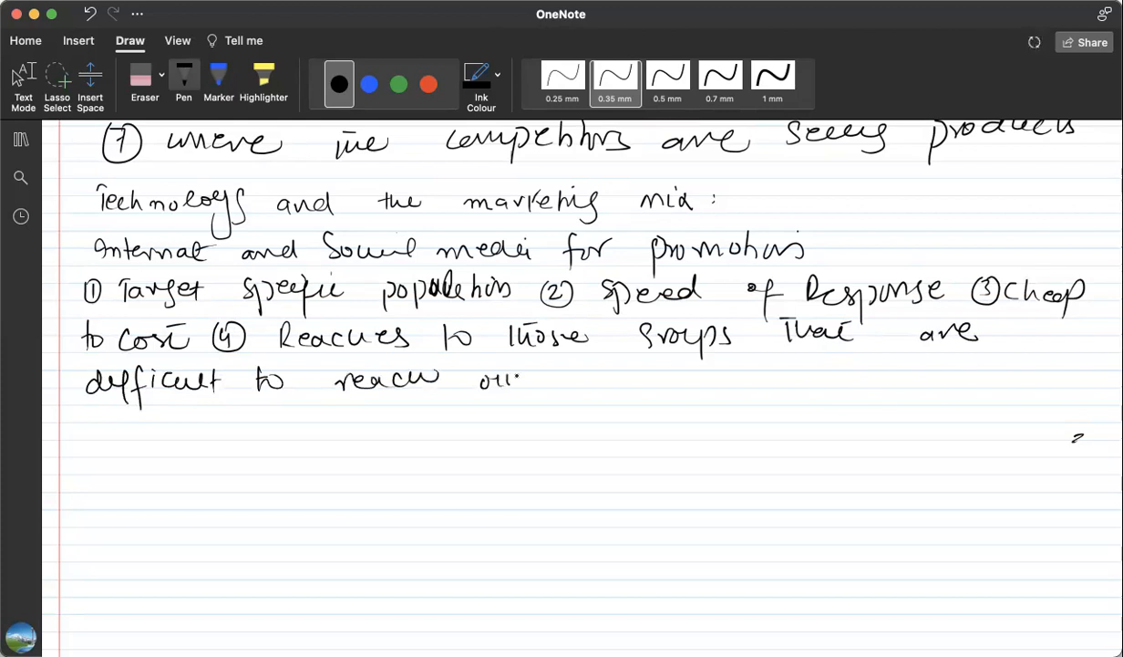
pyautogui.moveTo(502, 378); pyautogui.dragTo(638, 378)
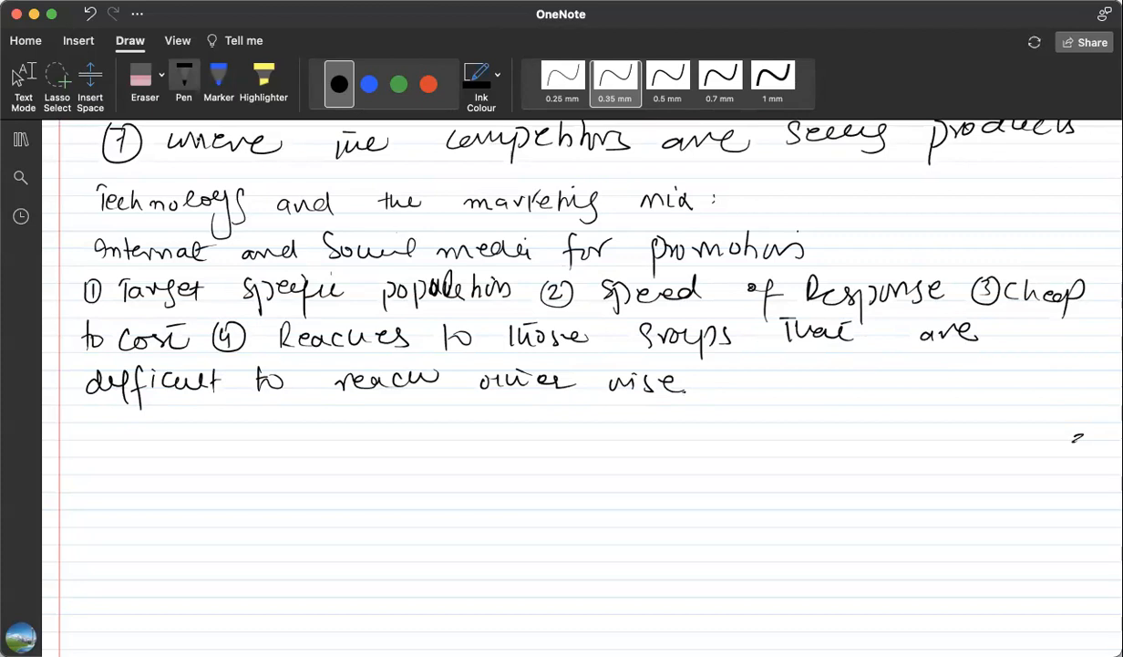
# Switch to blue ink and write the underlined 'Limitations' heading with a circled 1.
pyautogui.click(368, 84)
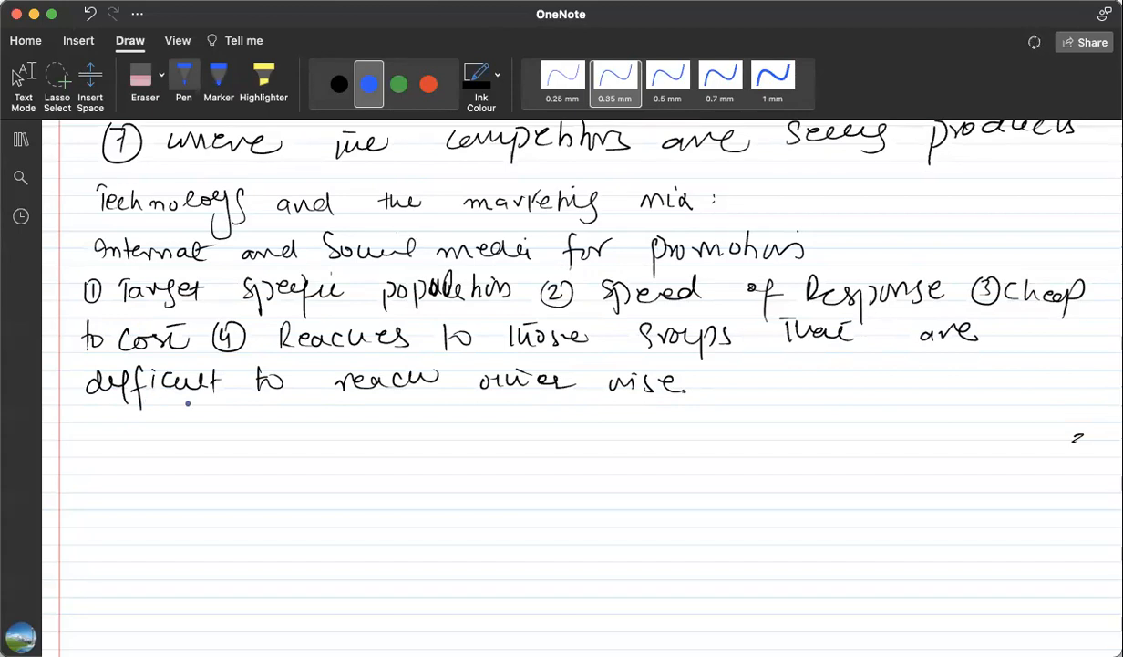
pyautogui.moveTo(87, 429); pyautogui.dragTo(105, 424)
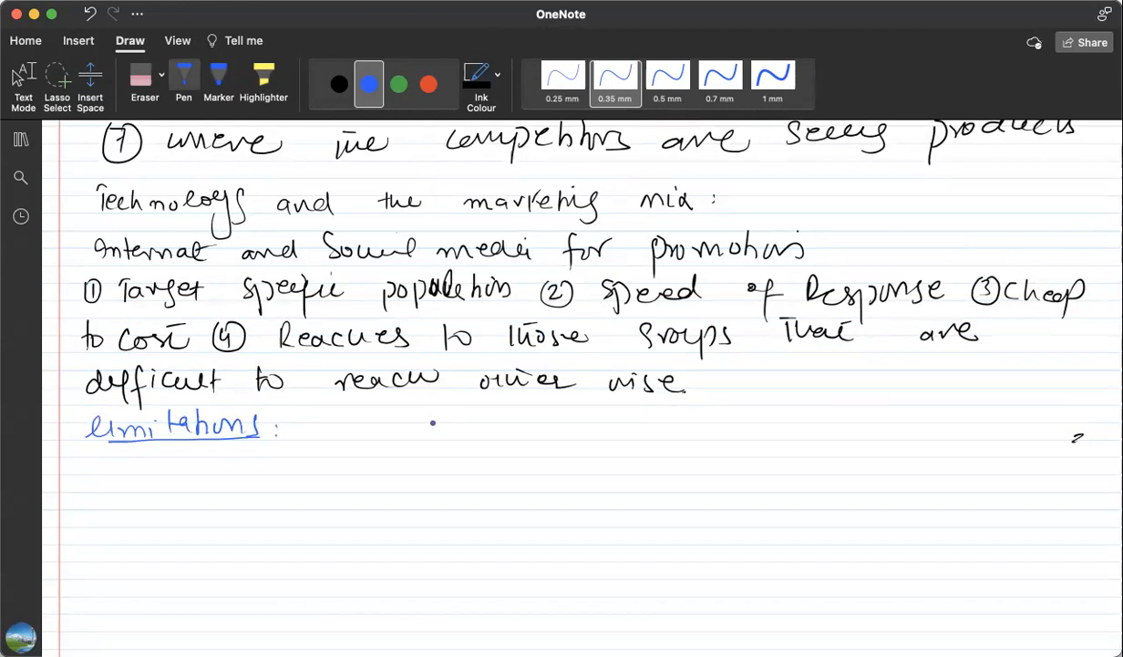
pyautogui.moveTo(318, 417); pyautogui.dragTo(328, 436)
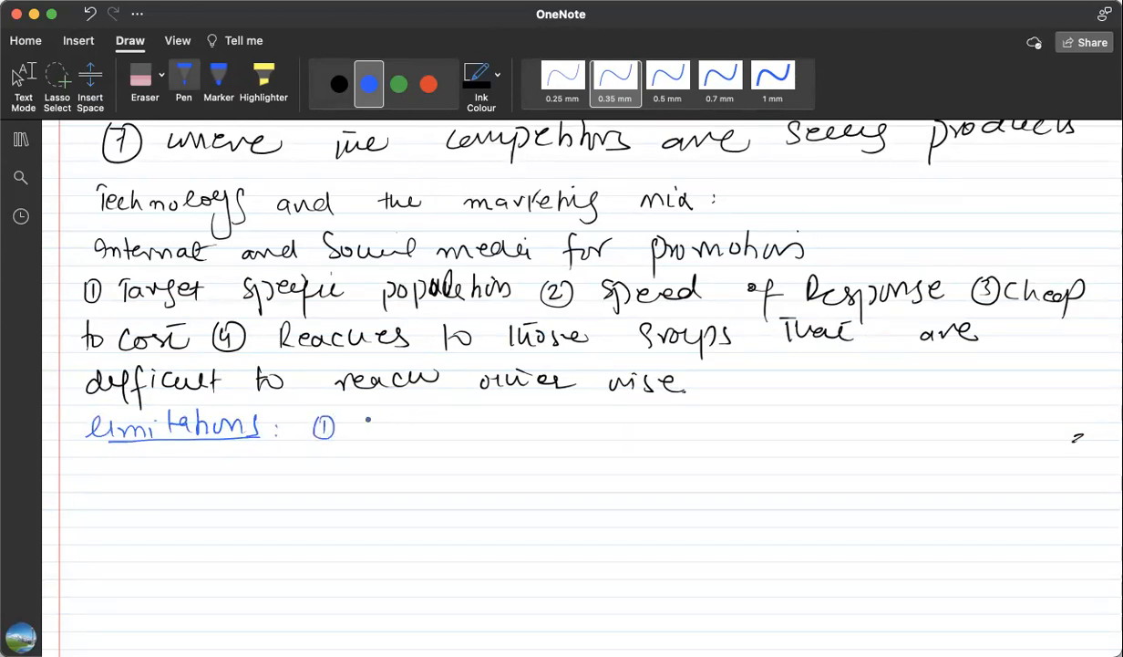
# Write 'Some customers may find some adverts annoying' and number point 2.
pyautogui.moveTo(365, 429); pyautogui.dragTo(438, 429)
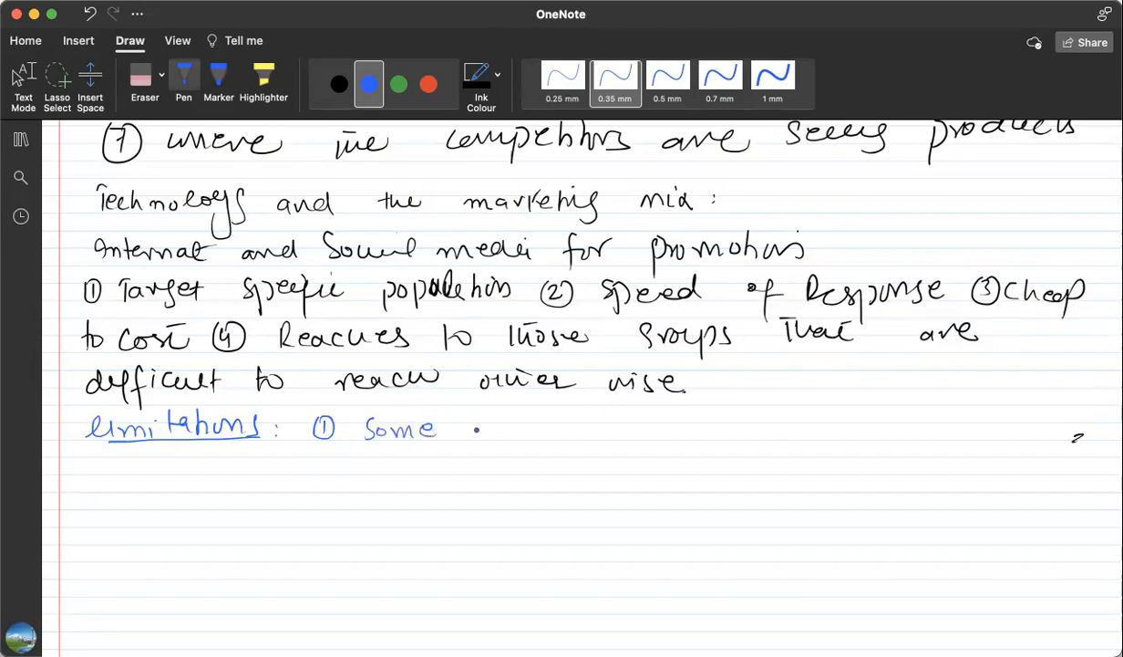
pyautogui.moveTo(474, 429); pyautogui.dragTo(561, 429)
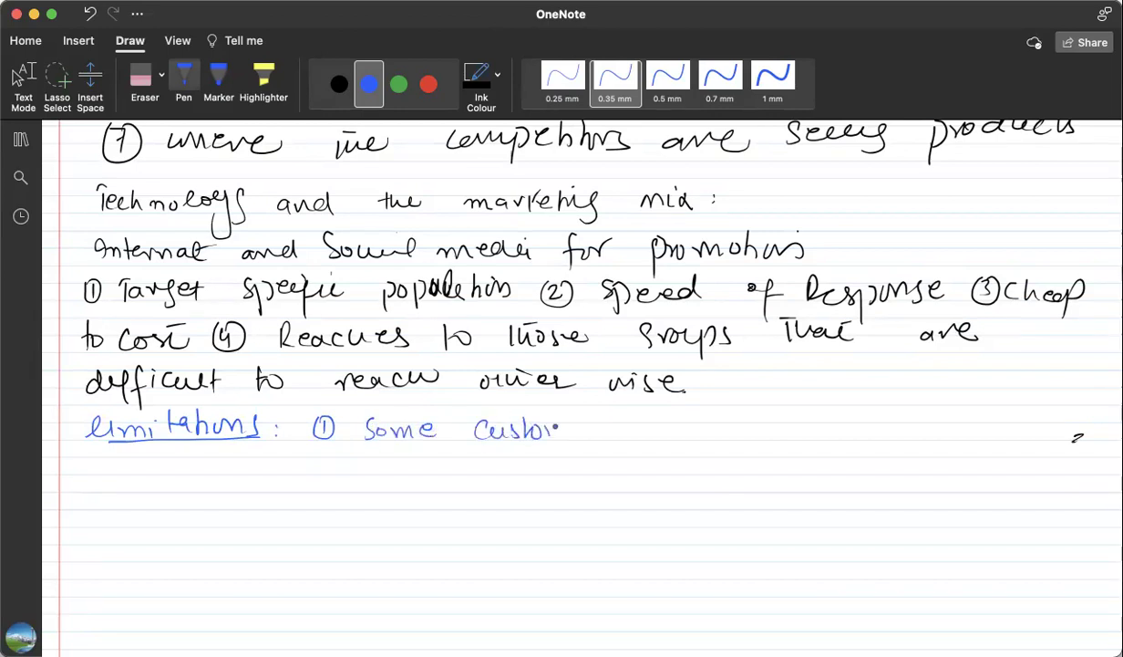
pyautogui.moveTo(561, 428); pyautogui.dragTo(652, 433)
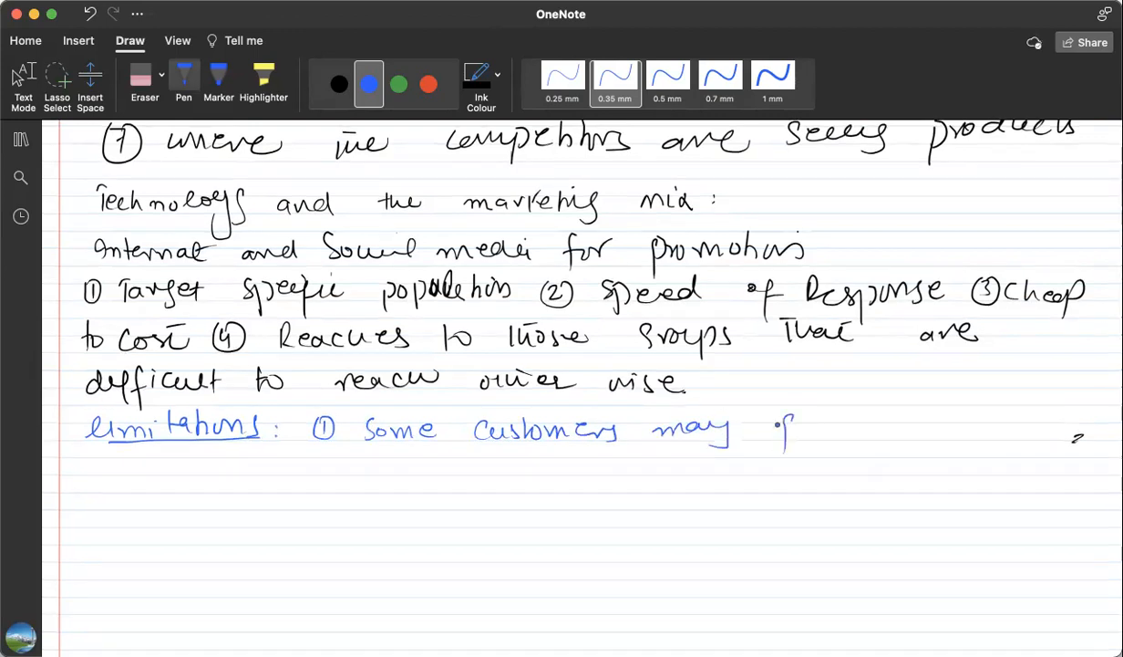
pyautogui.moveTo(780, 429); pyautogui.dragTo(912, 429)
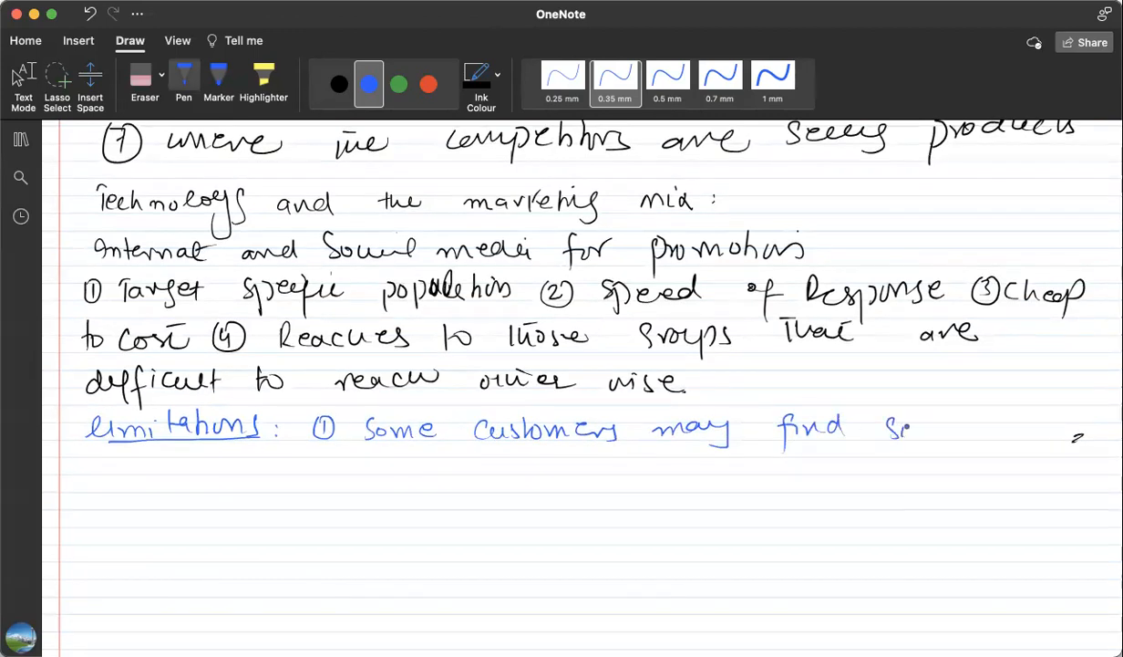
pyautogui.moveTo(912, 429); pyautogui.dragTo(993, 433)
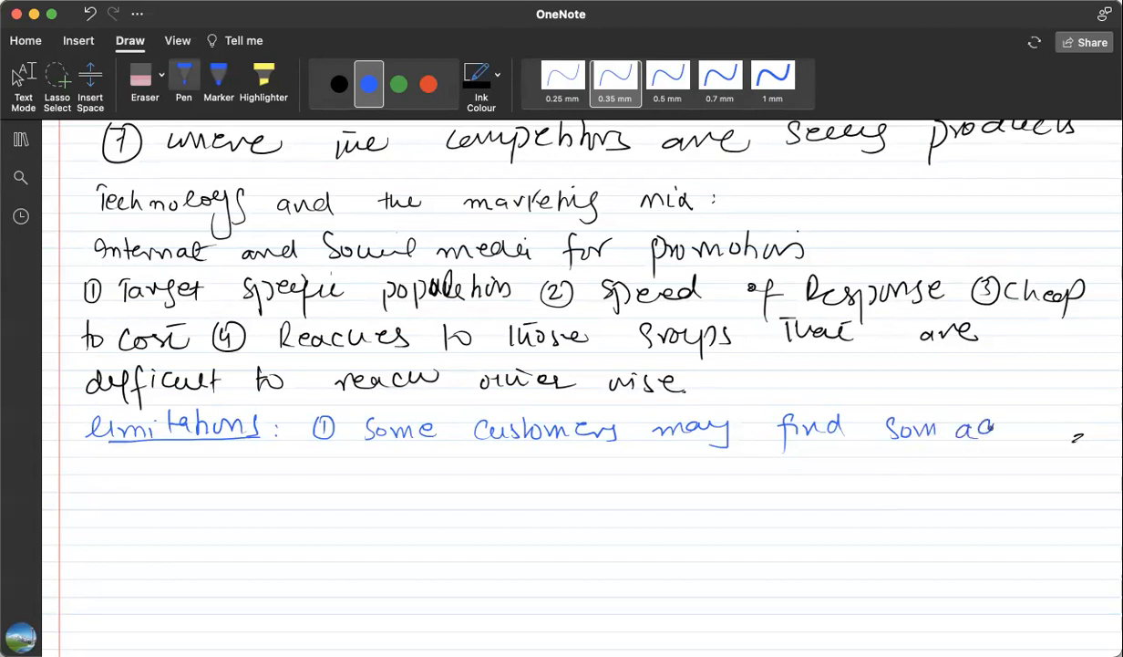
pyautogui.moveTo(966, 429); pyautogui.dragTo(1049, 429)
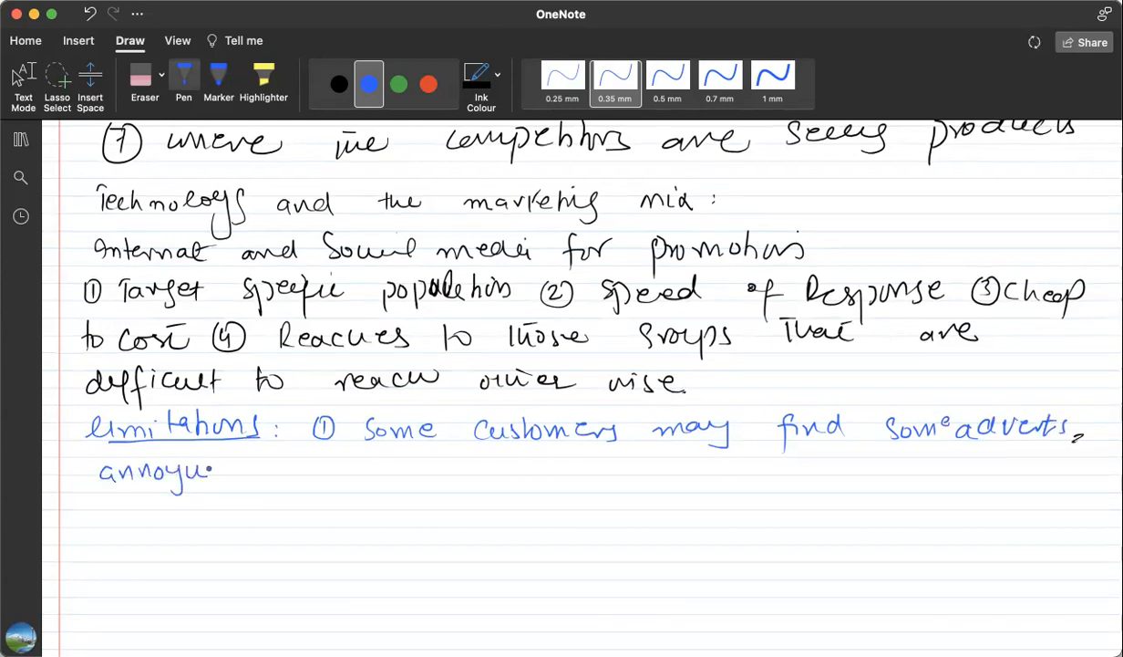
pyautogui.moveTo(246, 461); pyautogui.dragTo(274, 488)
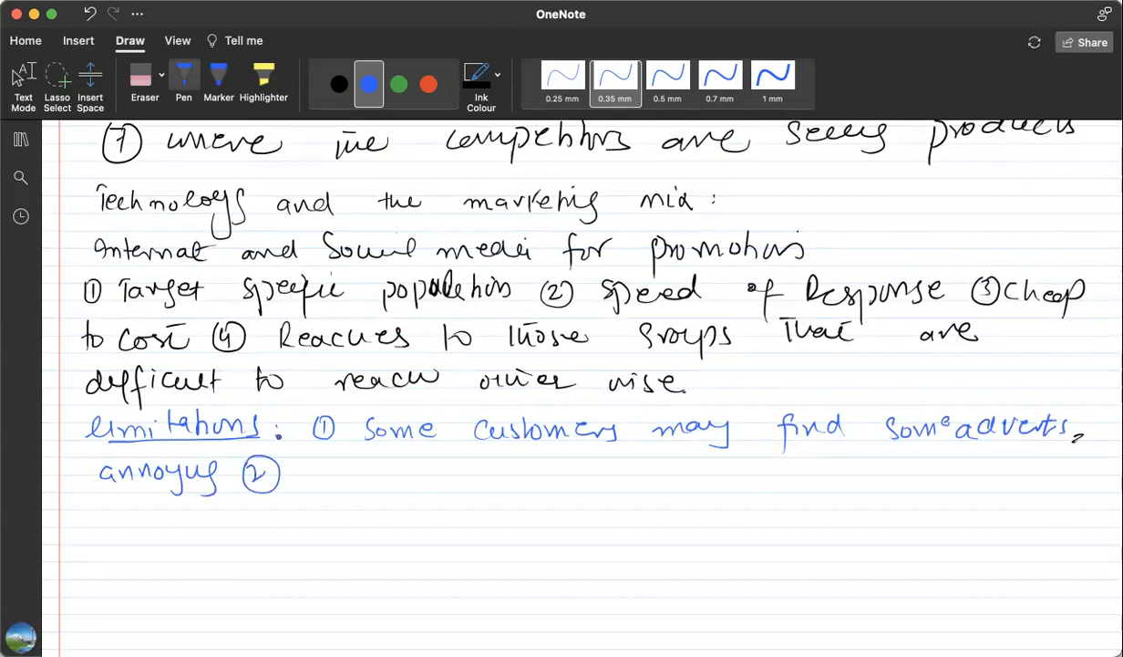
# Write limitation ②: 'For pop-ups we have to pay'.
pyautogui.moveTo(310, 465); pyautogui.dragTo(323, 479)
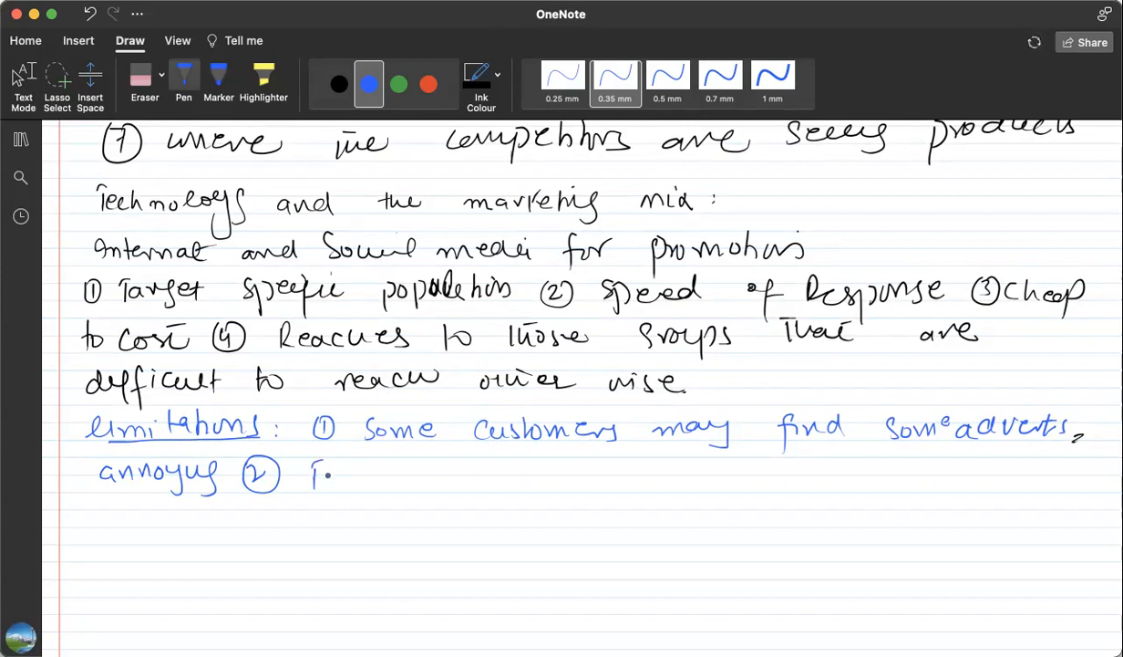
pyautogui.moveTo(315, 474); pyautogui.dragTo(415, 478)
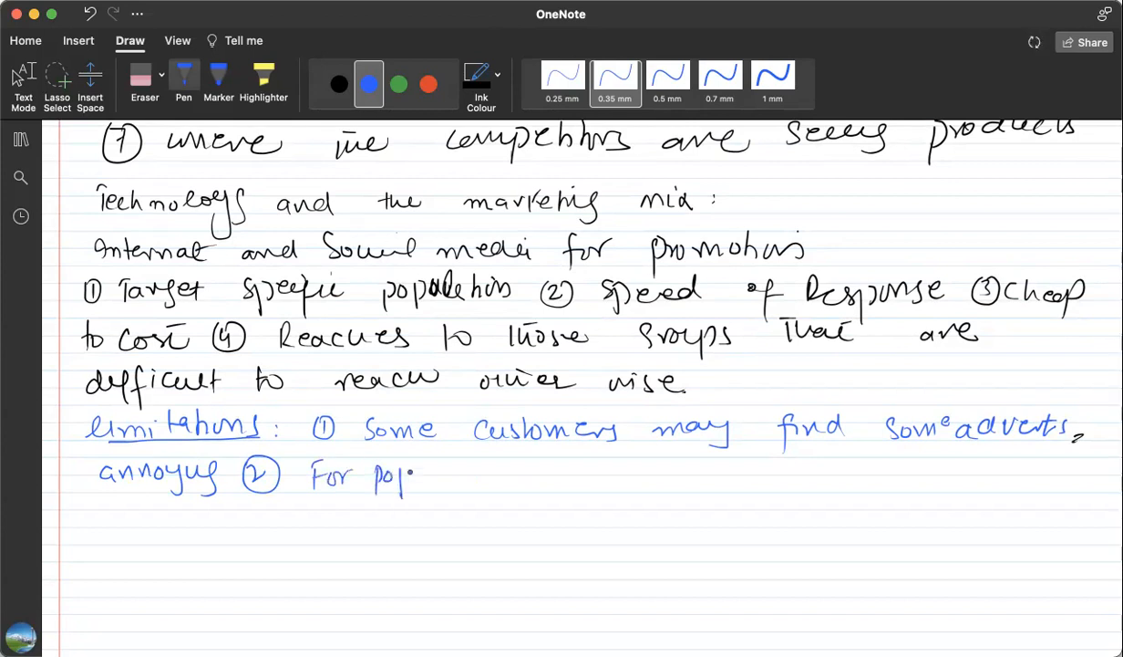
pyautogui.moveTo(410, 474); pyautogui.dragTo(483, 475)
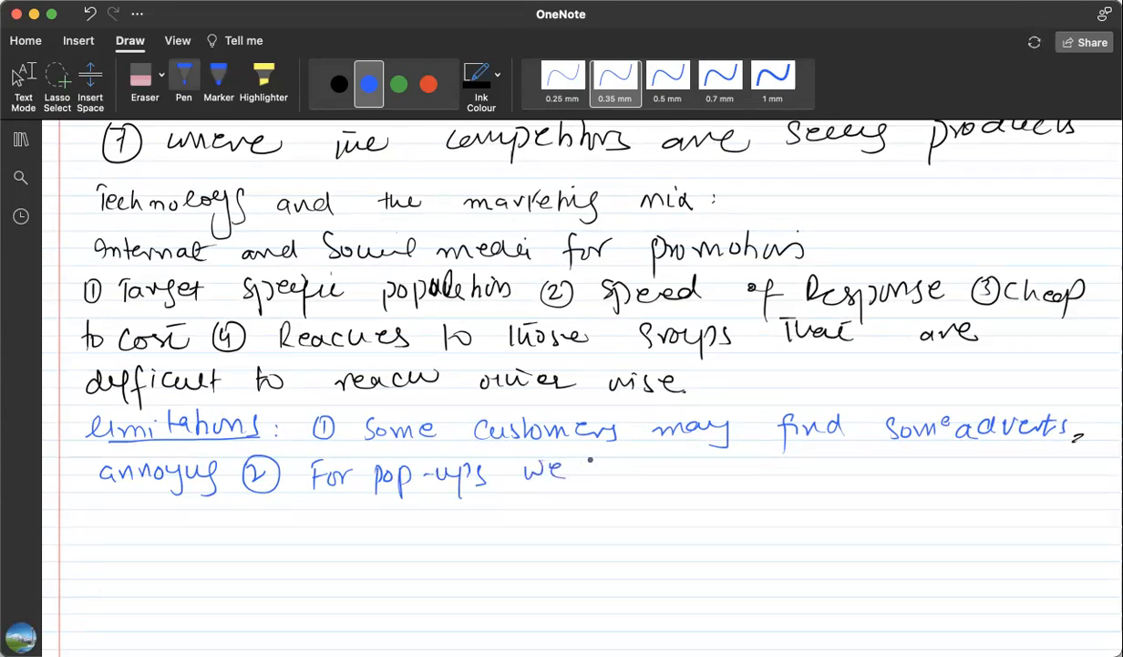
pyautogui.moveTo(602, 473); pyautogui.dragTo(721, 472)
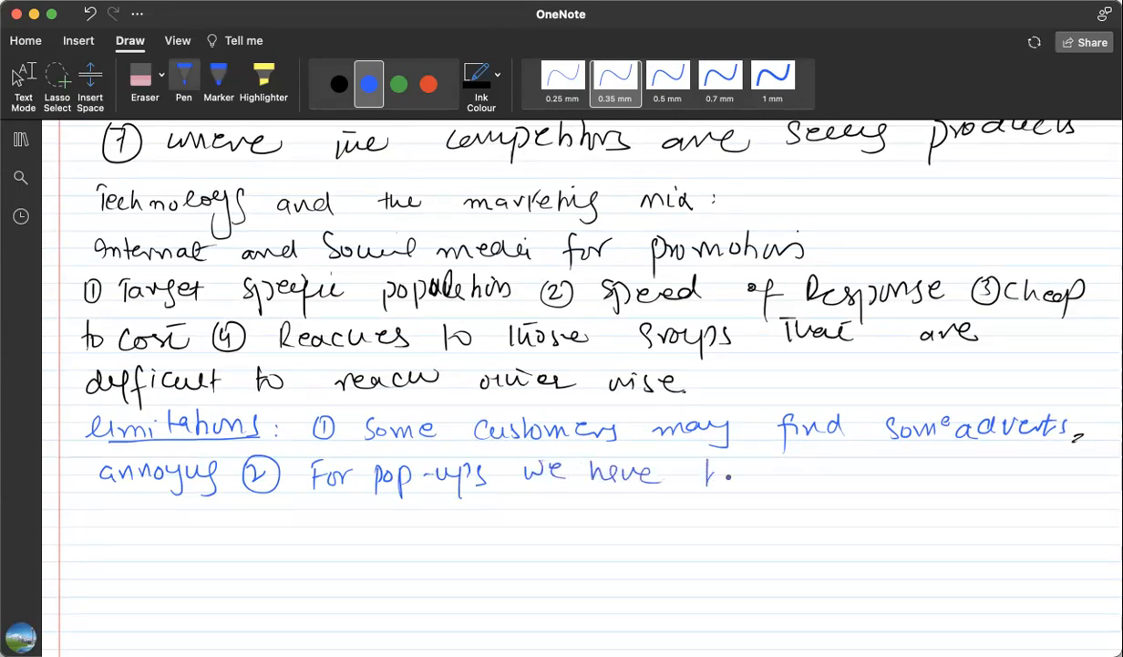
pyautogui.moveTo(702, 474); pyautogui.dragTo(821, 483)
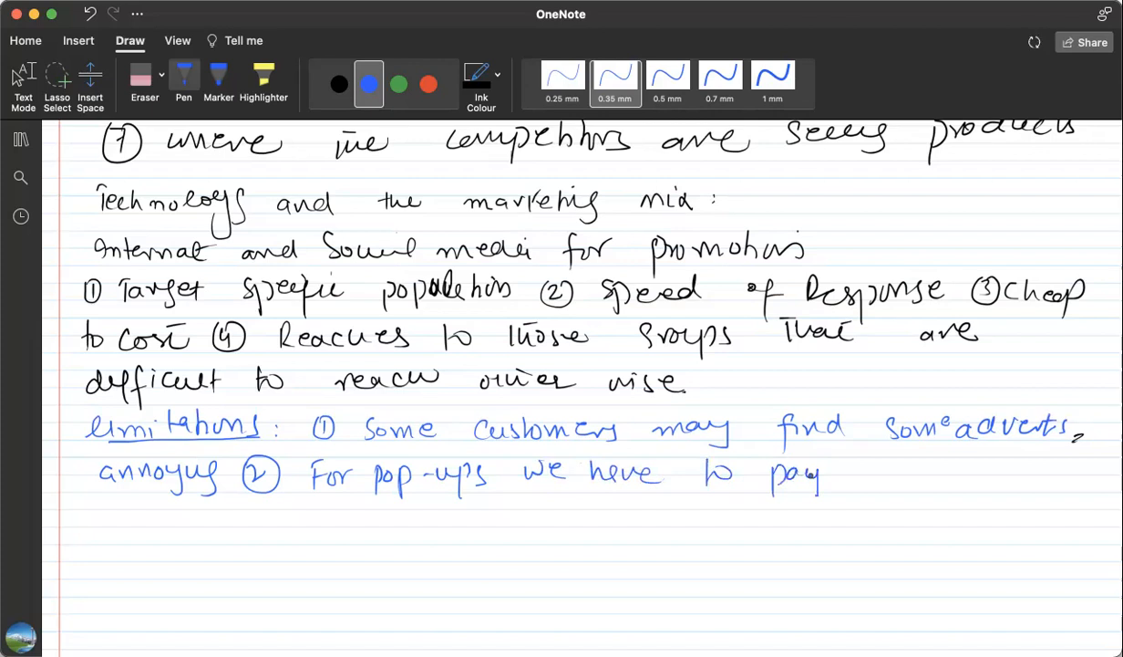
# Write limitation ③: 'Some potential customers may not use social media'.
pyautogui.moveTo(861, 465); pyautogui.dragTo(889, 484)
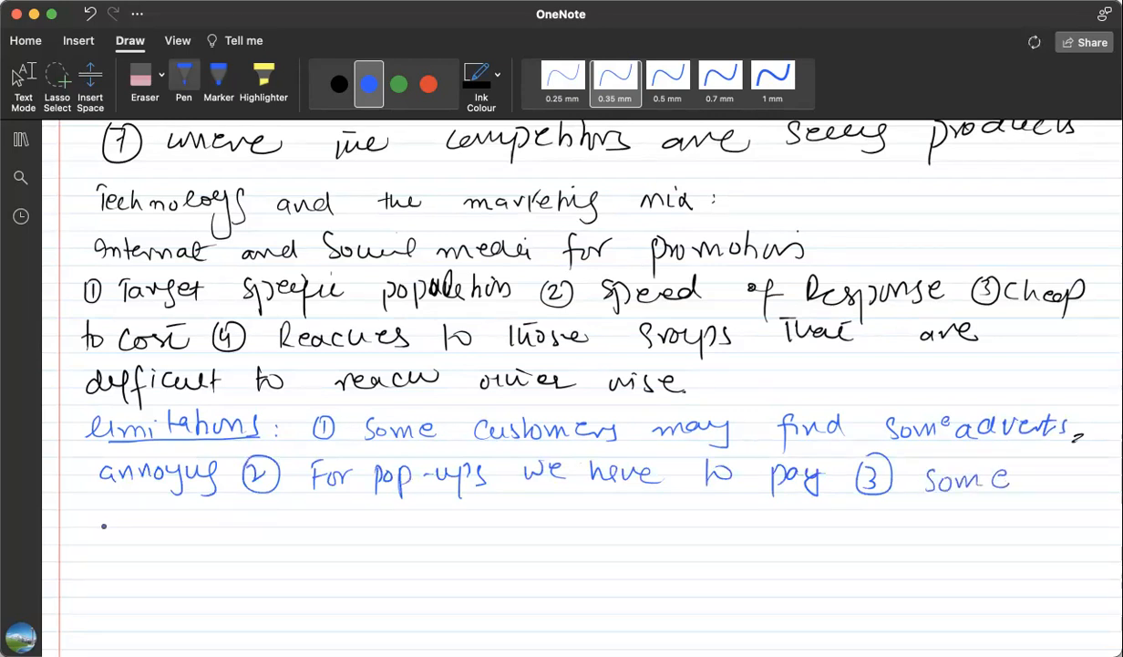
pyautogui.moveTo(101, 525); pyautogui.dragTo(169, 524)
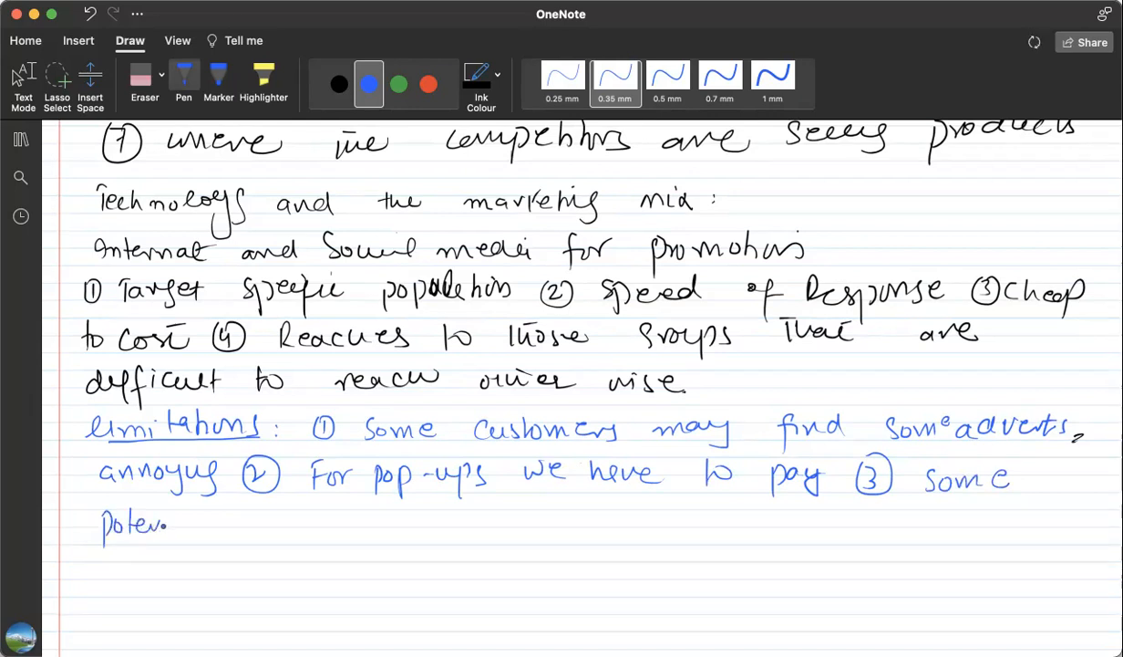
pyautogui.moveTo(169, 523); pyautogui.dragTo(273, 527)
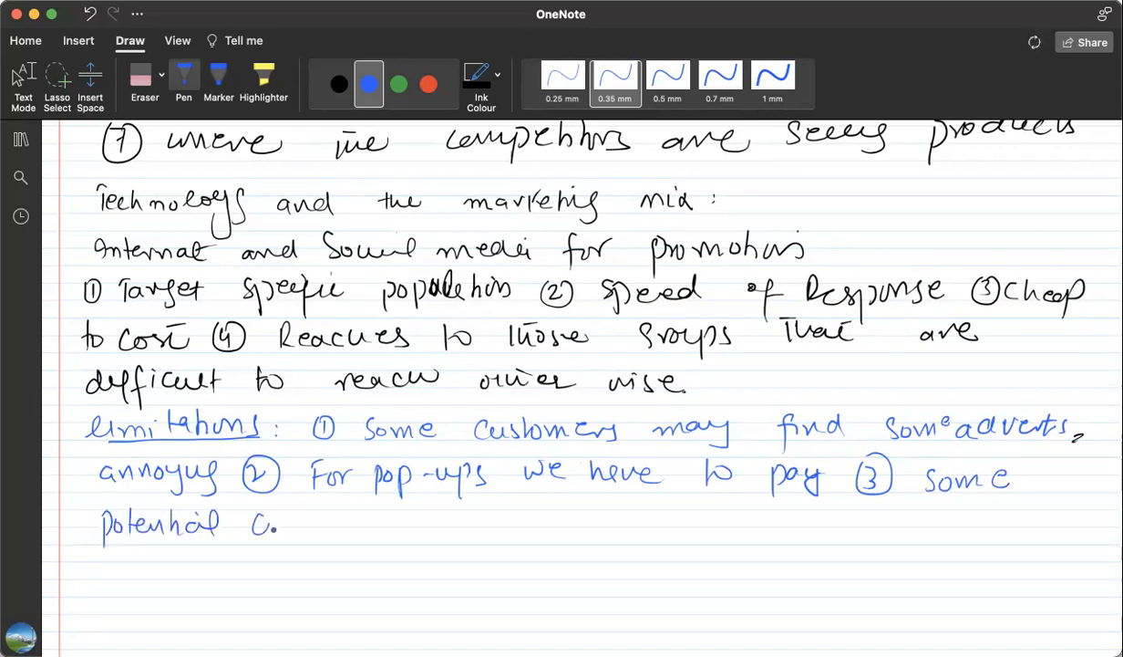
pyautogui.moveTo(282, 522); pyautogui.dragTo(374, 522)
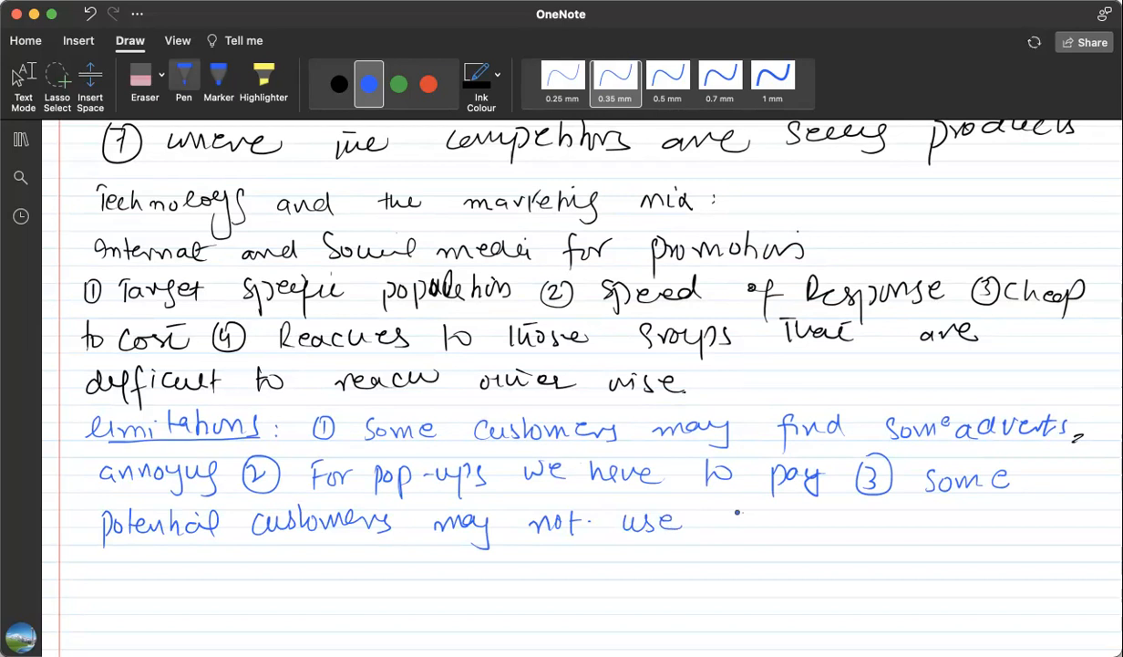
pyautogui.moveTo(730, 520); pyautogui.dragTo(826, 524)
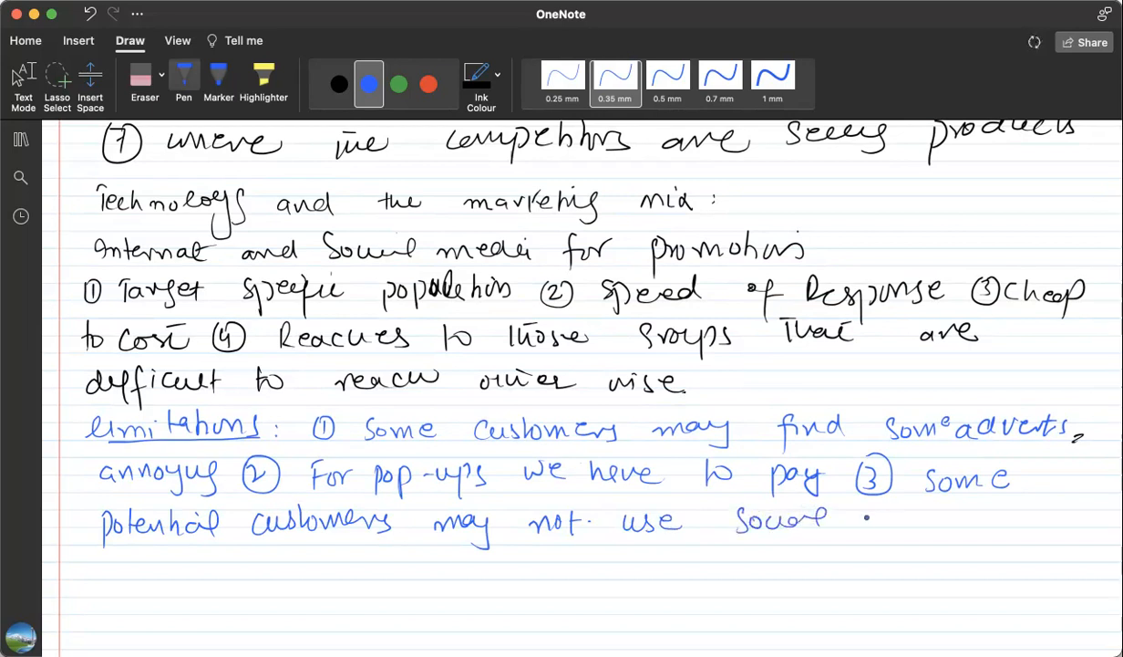
pyautogui.moveTo(861, 511); pyautogui.dragTo(967, 529)
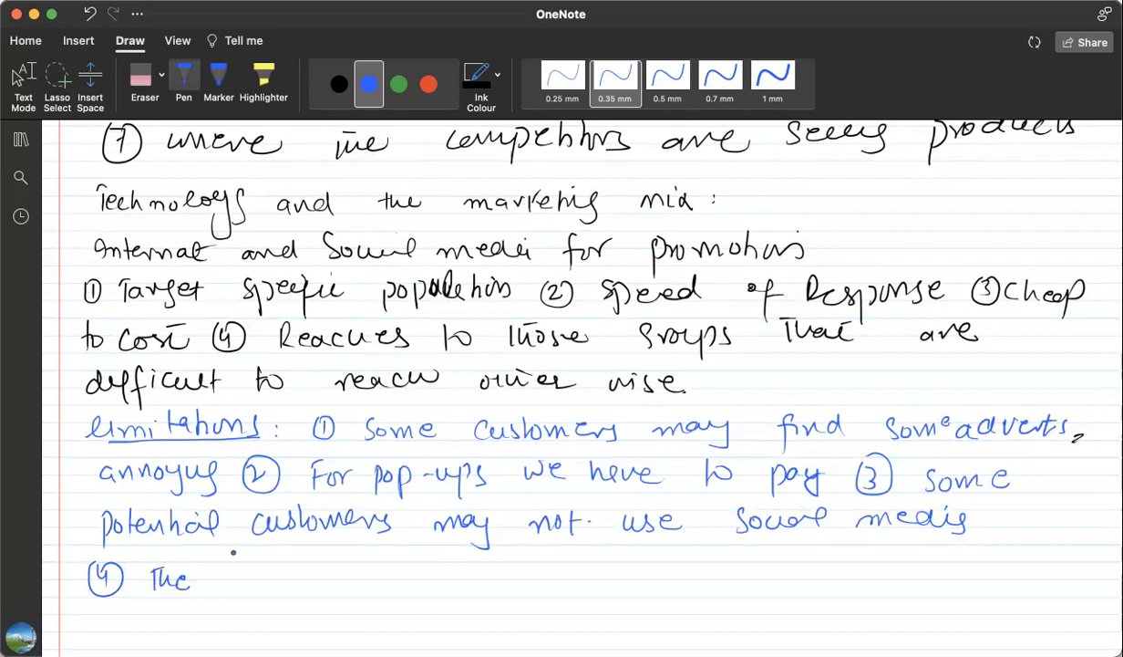
# Write limitation ④: 'There is lack of control over advertisements'.
pyautogui.moveTo(196, 575); pyautogui.dragTo(215, 592)
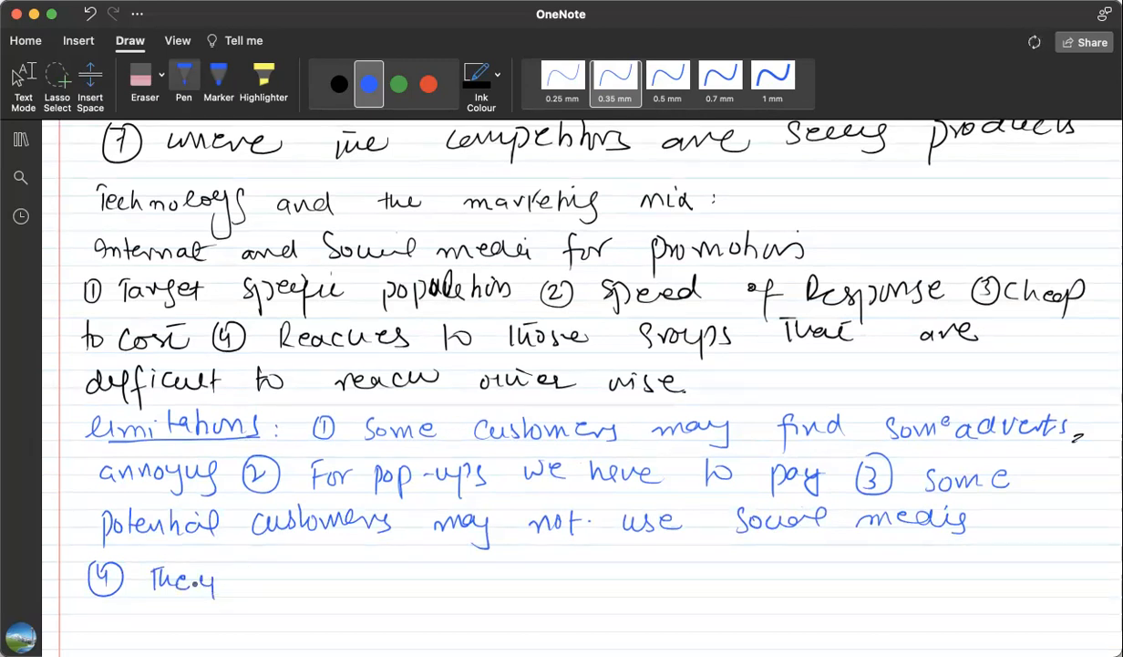
pyautogui.moveTo(214, 579); pyautogui.dragTo(292, 574)
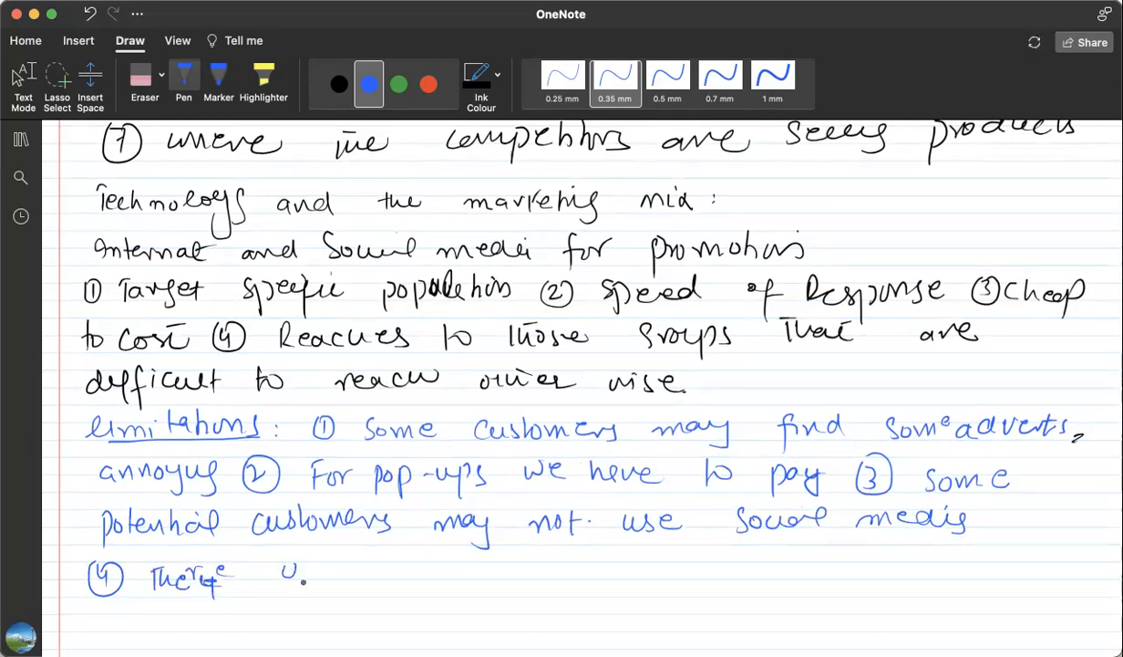
pyautogui.write('is lack of control over adverts.')
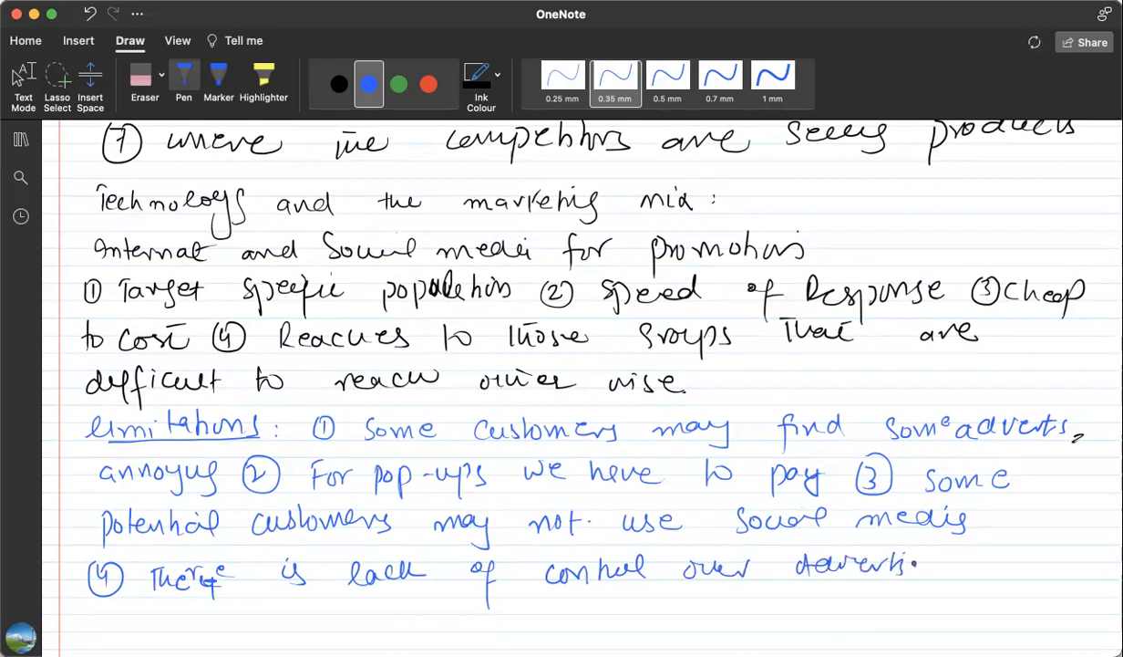
pyautogui.moveTo(921, 565); pyautogui.dragTo(962, 566)
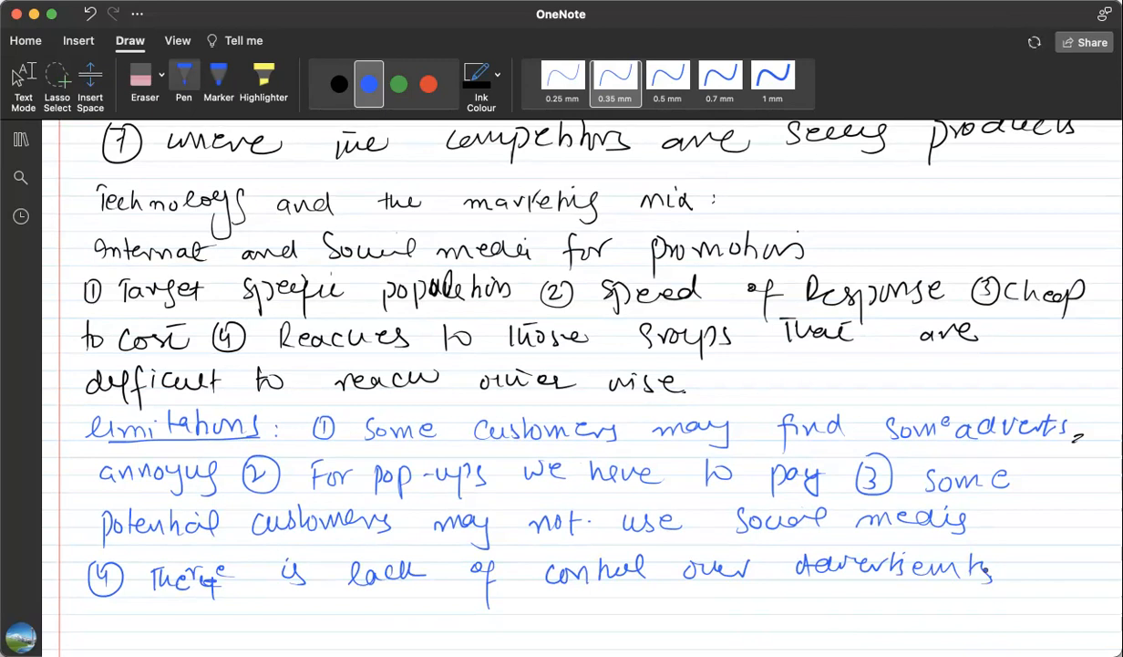
pyautogui.scroll(-3)
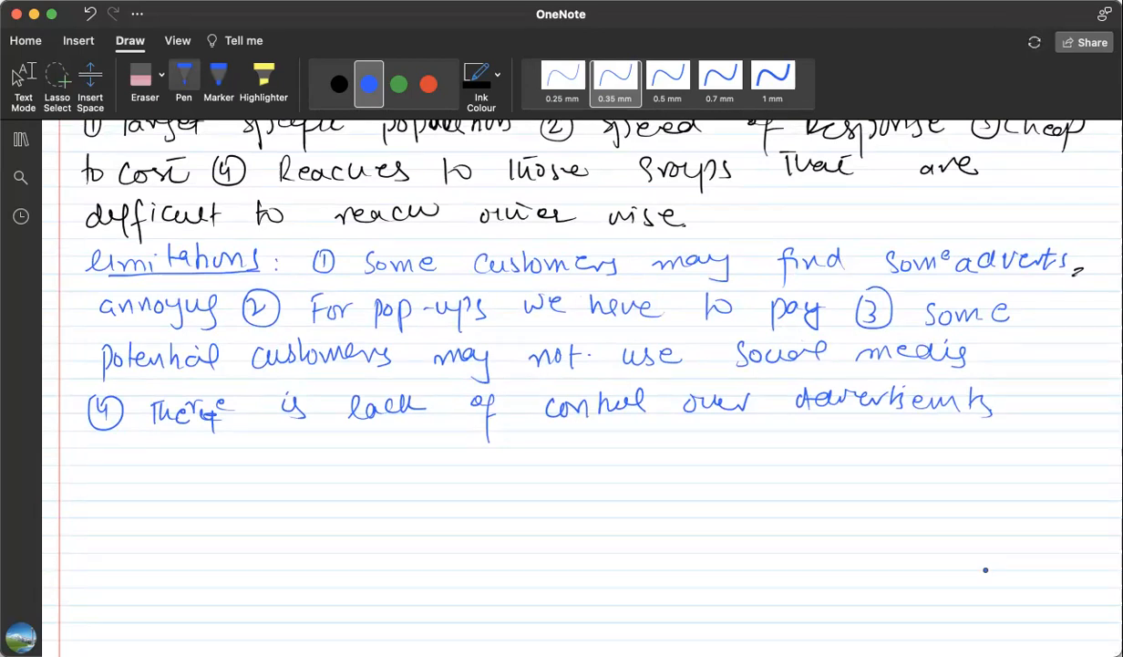
# In black ink, write the question 'If Businesses Advertise on their own websites'.
pyautogui.click(338, 84)
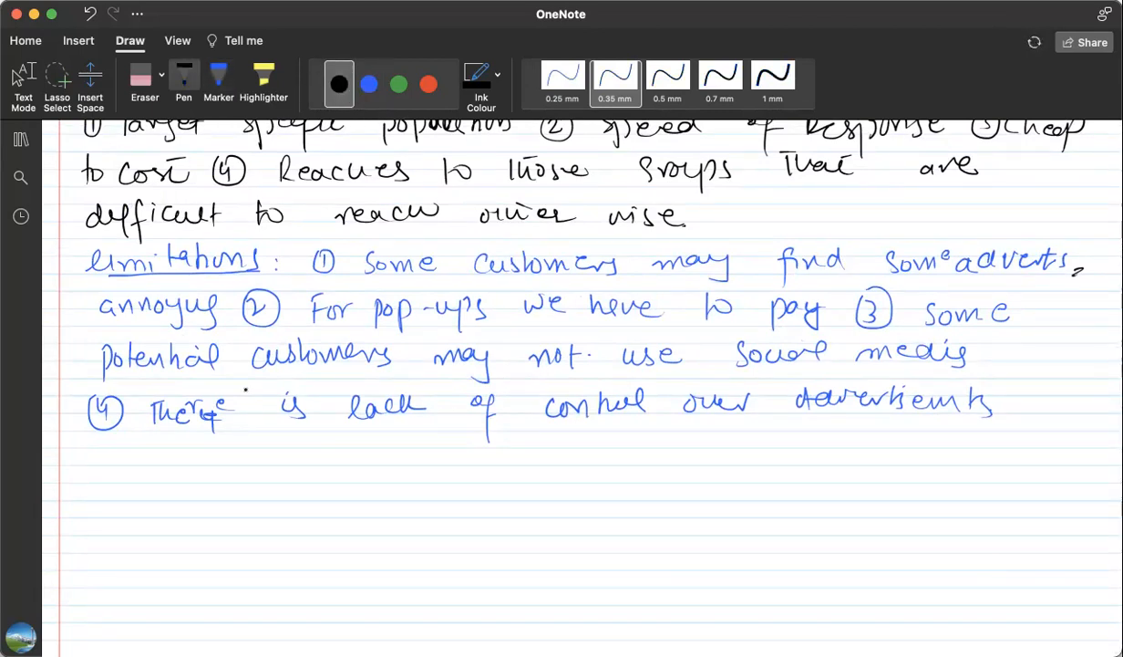
pyautogui.moveTo(102, 447); pyautogui.dragTo(123, 469)
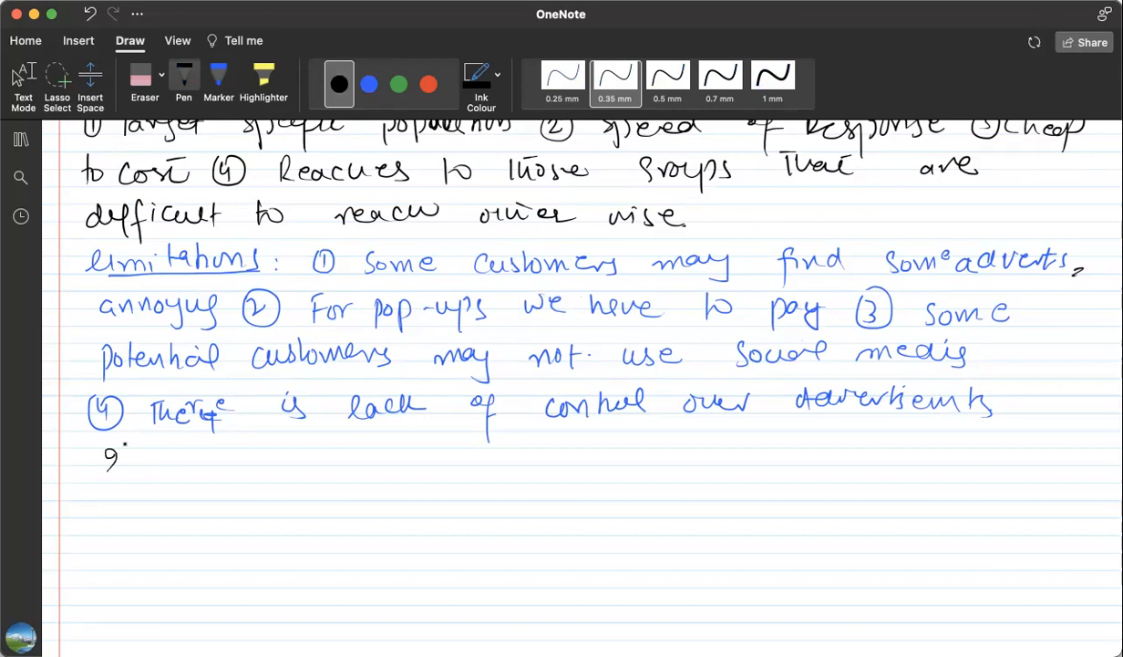
pyautogui.moveTo(128, 456); pyautogui.dragTo(191, 456)
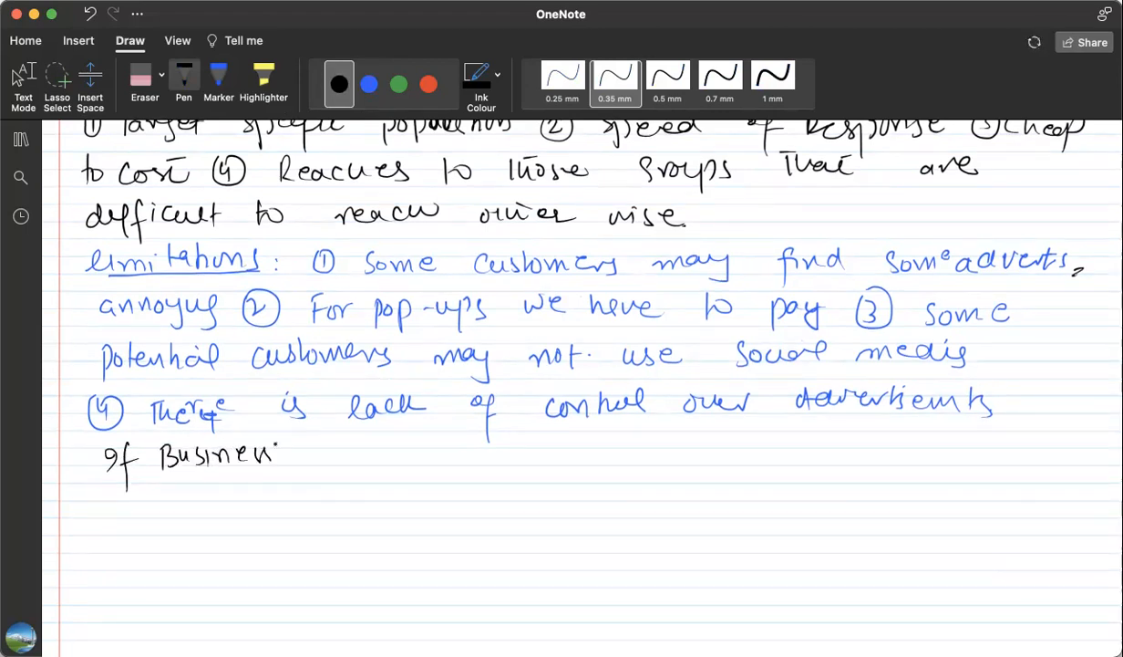
pyautogui.moveTo(274, 456); pyautogui.dragTo(383, 461)
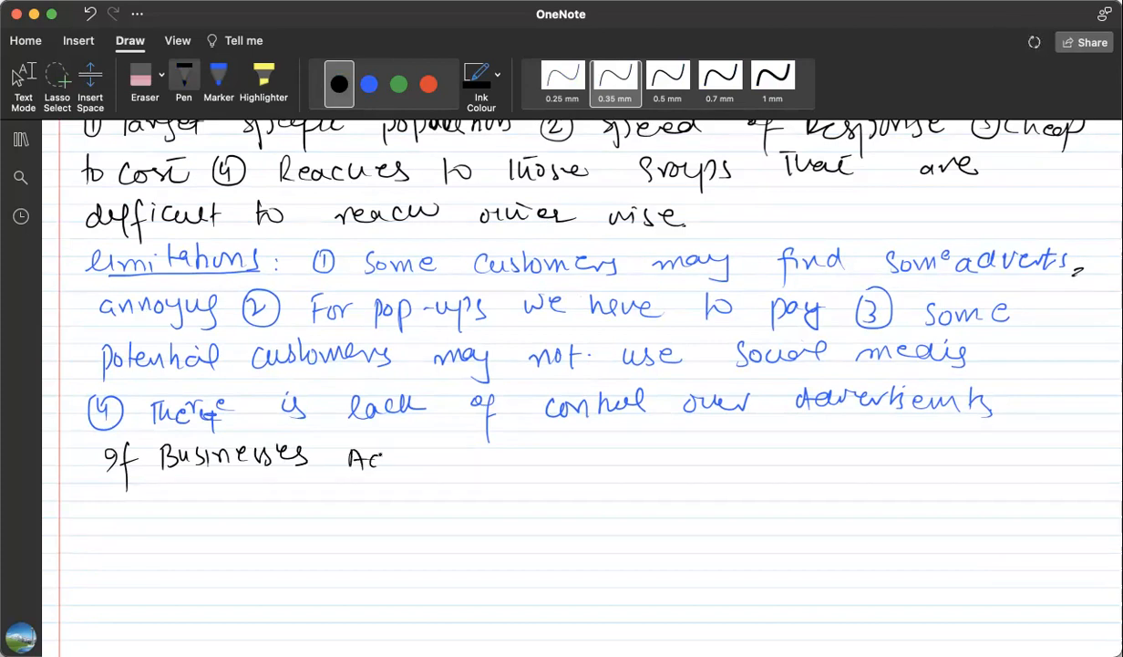
pyautogui.moveTo(383, 456); pyautogui.dragTo(484, 456)
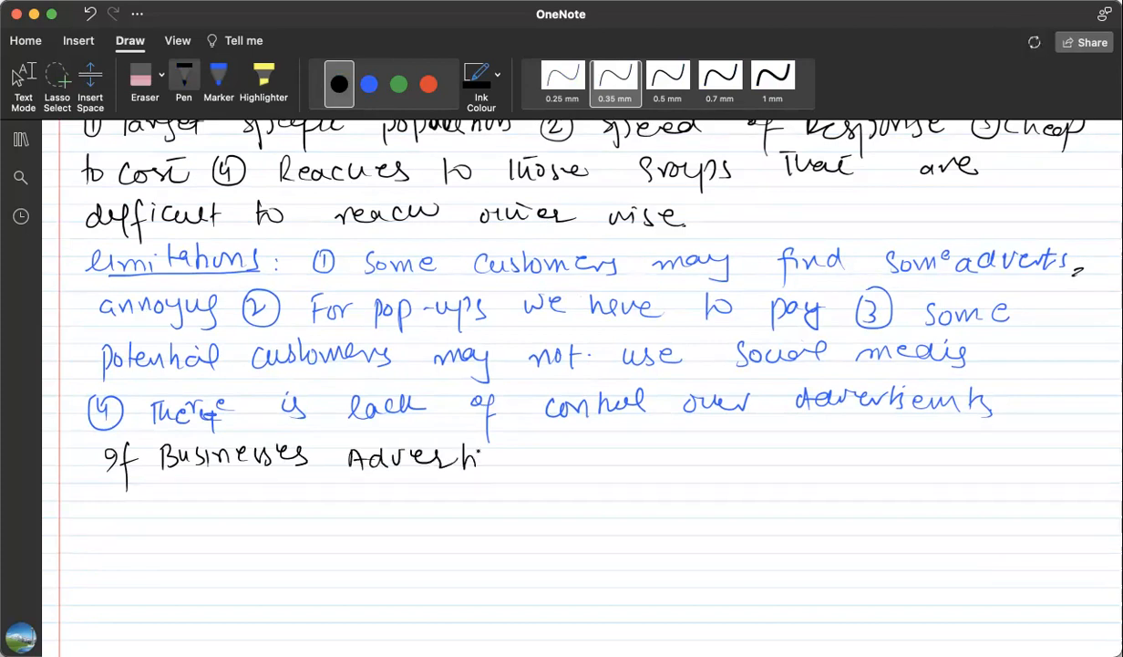
pyautogui.moveTo(483, 460); pyautogui.dragTo(601, 461)
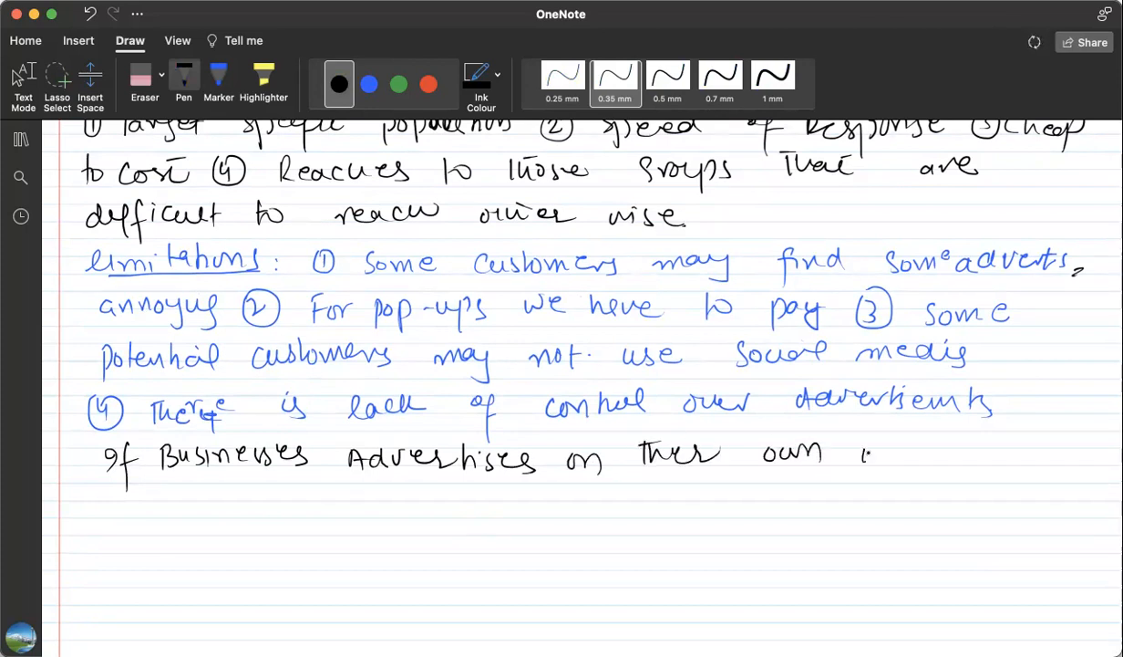
pyautogui.moveTo(861, 451); pyautogui.dragTo(971, 456)
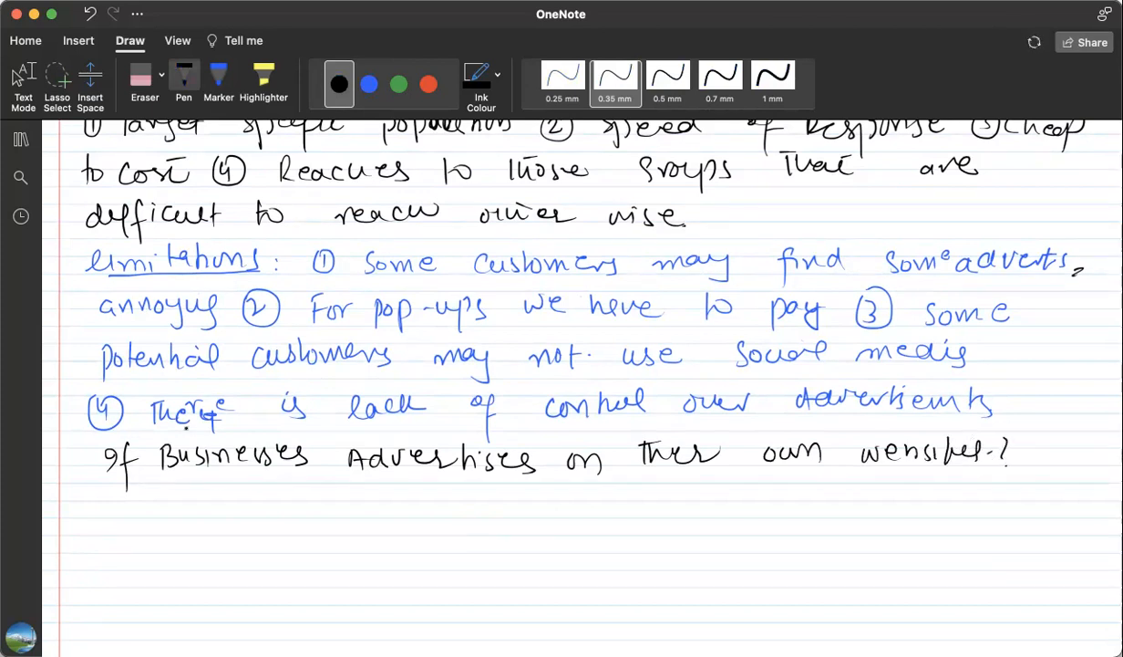
# List arrow benefits 'No Extra cost' and 'change Adverts Quickly'.
pyautogui.moveTo(96, 515); pyautogui.dragTo(128, 511)
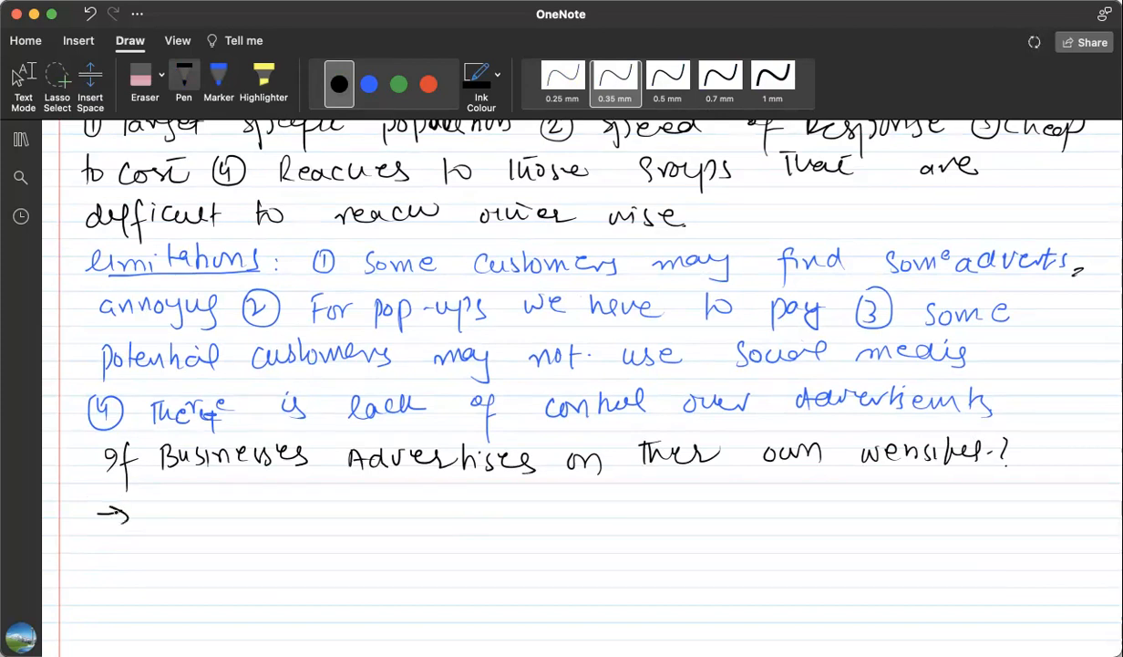
pyautogui.click(169, 514)
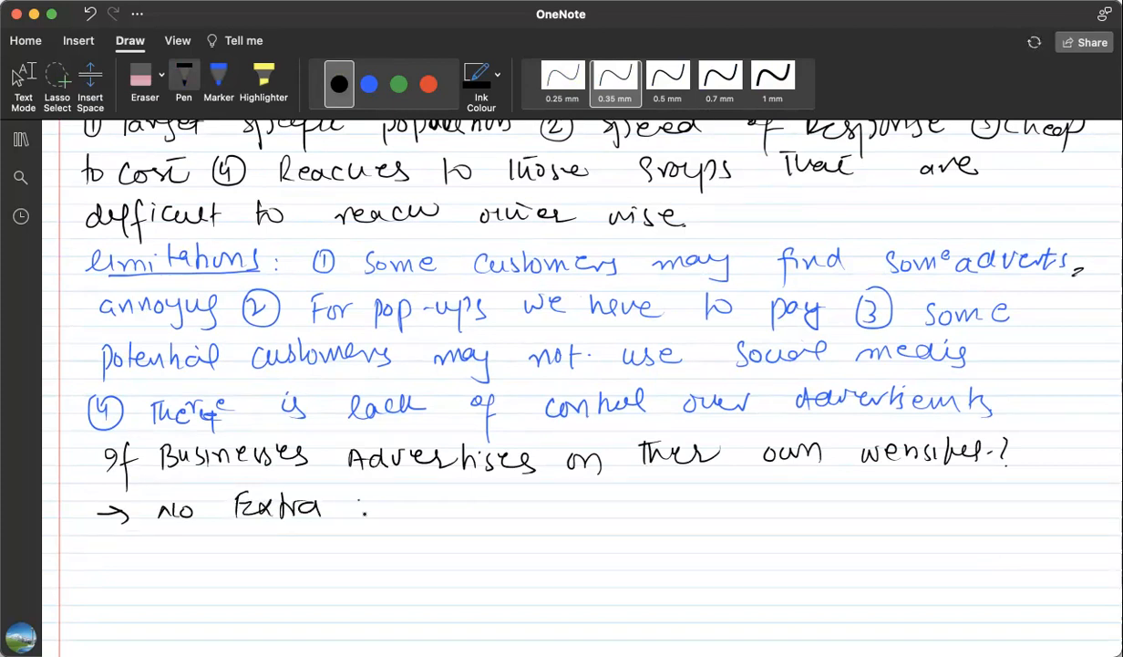
pyautogui.moveTo(351, 506); pyautogui.dragTo(484, 506)
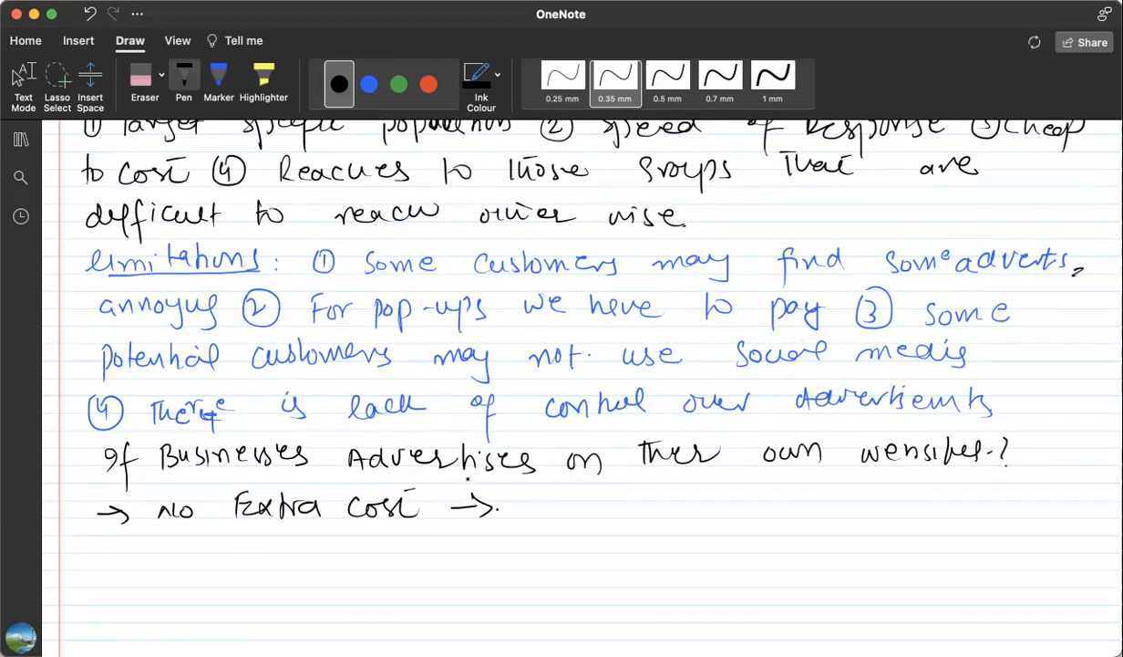
pyautogui.moveTo(529, 506); pyautogui.dragTo(547, 510)
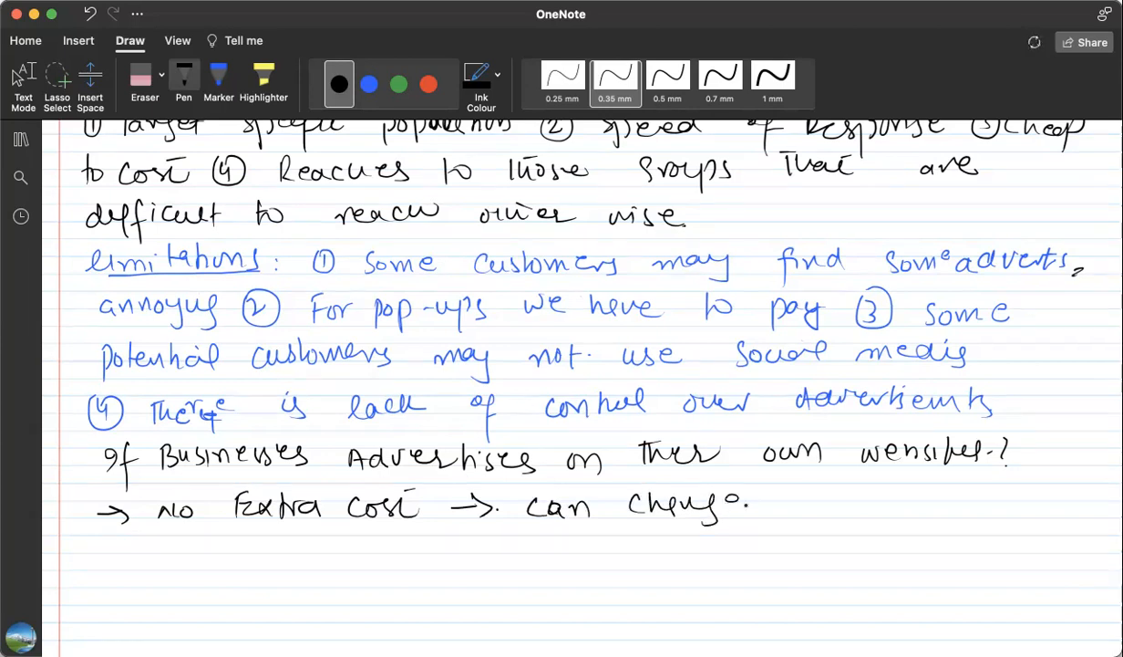
pyautogui.moveTo(784, 502); pyautogui.dragTo(876, 501)
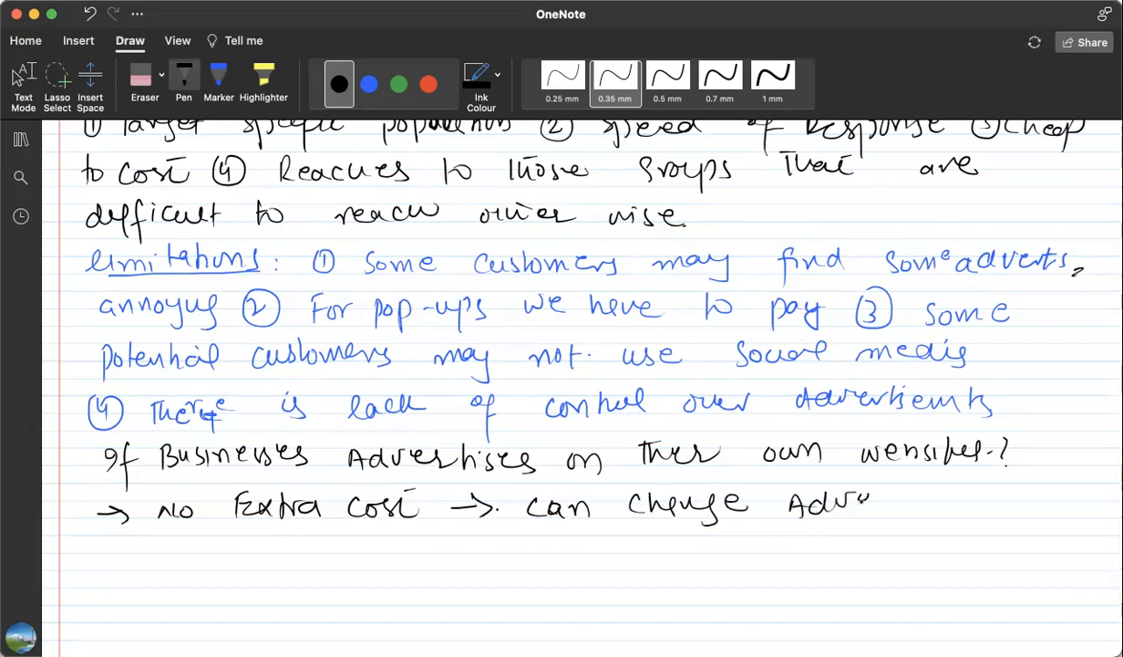
pyautogui.moveTo(876, 502); pyautogui.dragTo(985, 506)
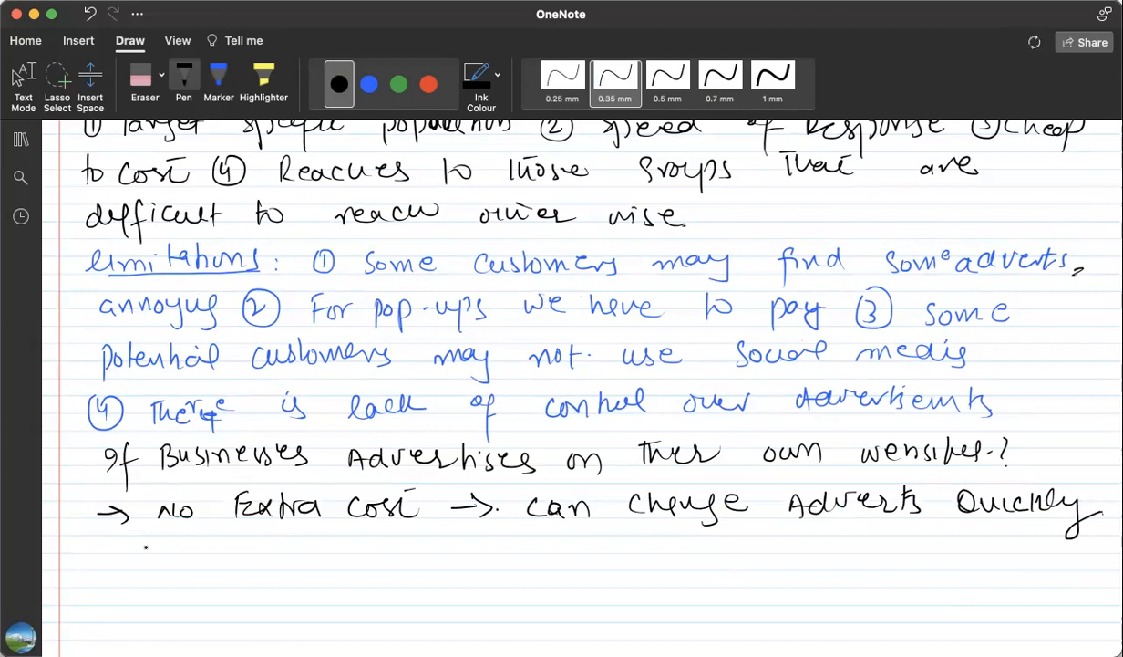
# Add benefits 'Control', 'can link other pages' and 'you can also Receive payments through websites'.
pyautogui.moveTo(95, 561); pyautogui.dragTo(133, 561)
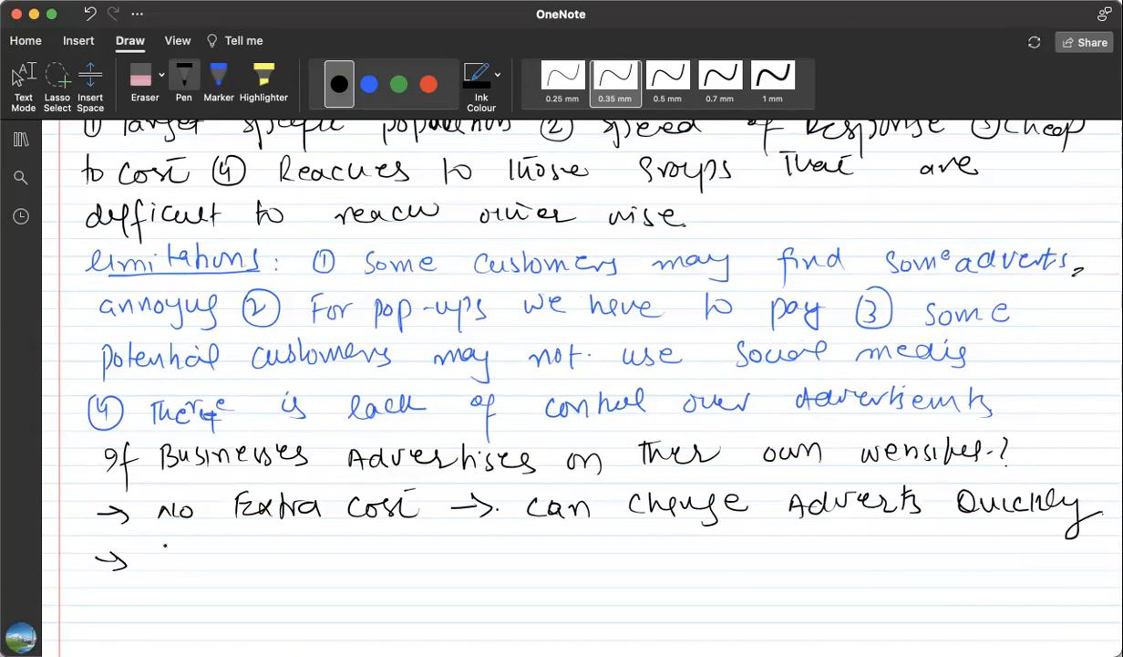
pyautogui.moveTo(155, 556); pyautogui.dragTo(273, 556)
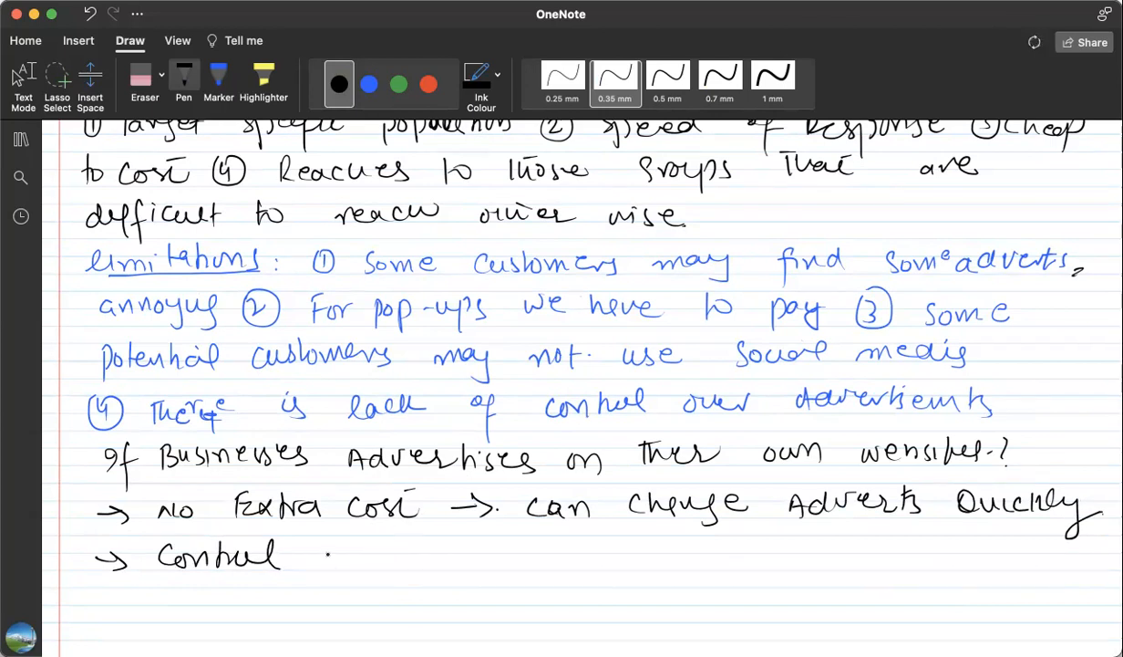
pyautogui.moveTo(310, 554); pyautogui.dragTo(456, 561)
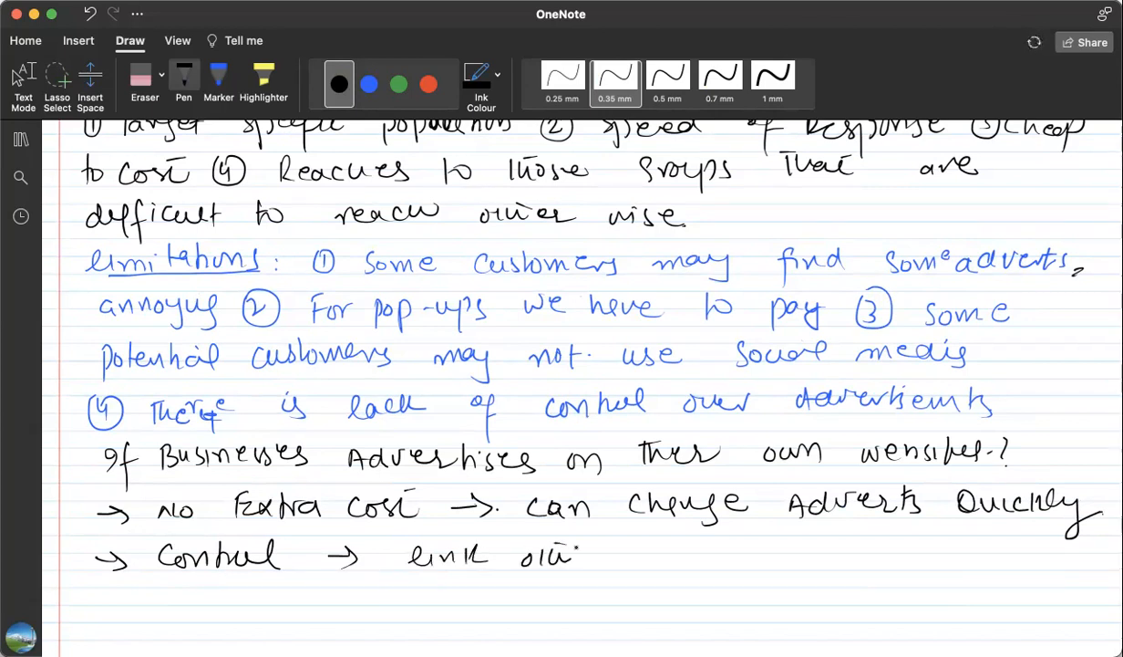
pyautogui.moveTo(584, 556); pyautogui.dragTo(665, 556)
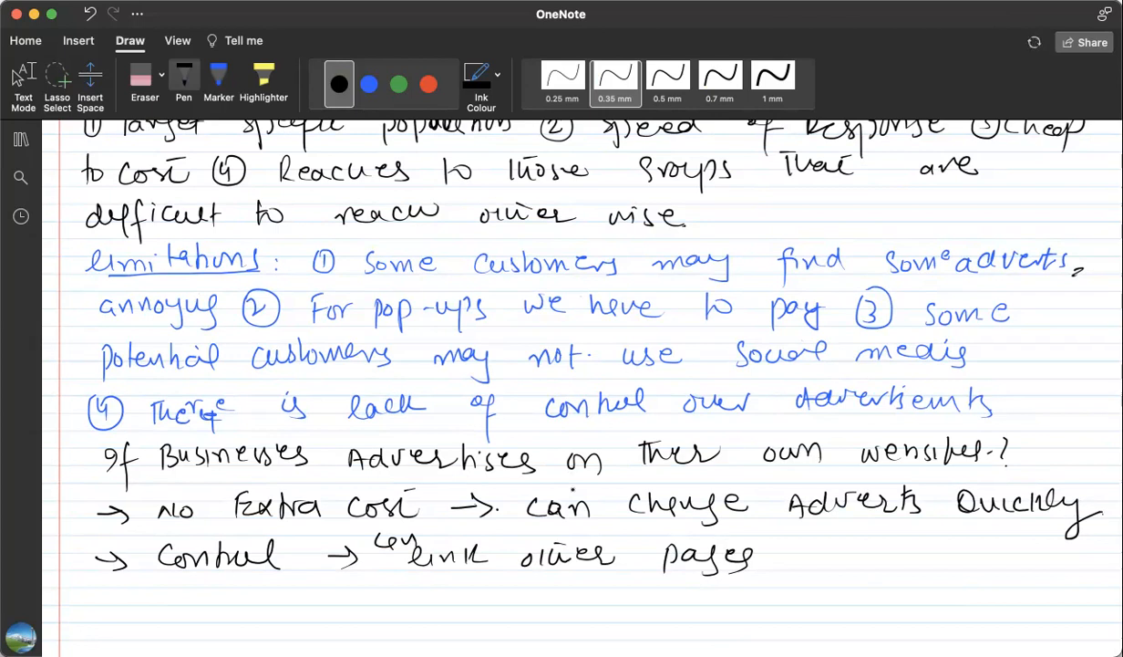
pyautogui.moveTo(803, 560); pyautogui.dragTo(834, 551)
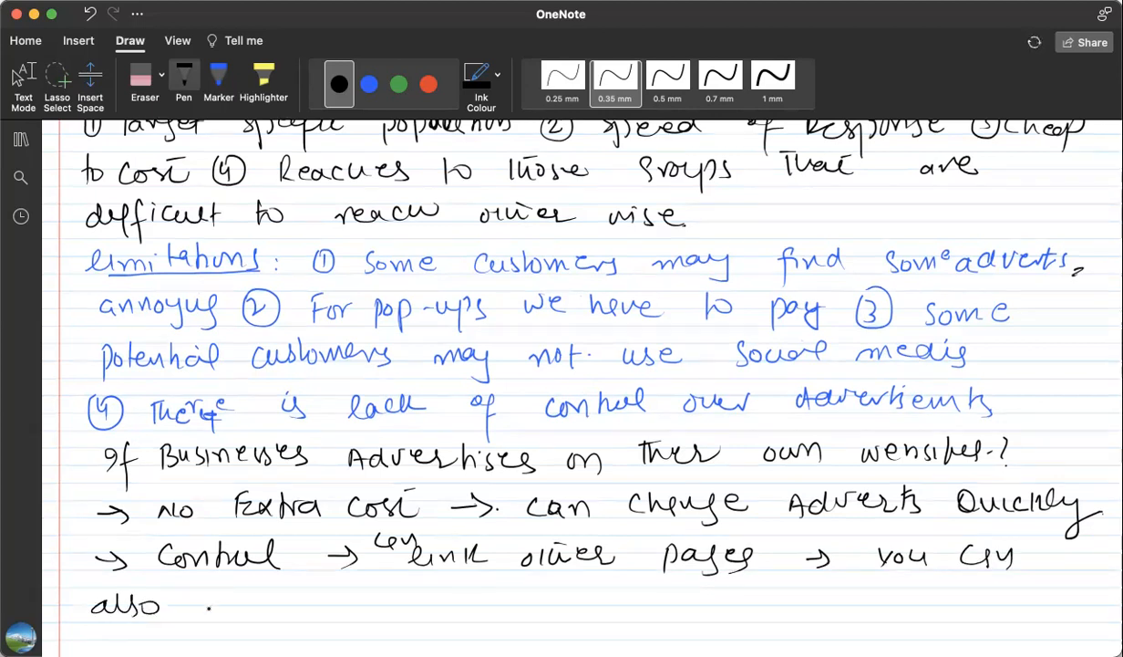
pyautogui.moveTo(200, 602); pyautogui.dragTo(310, 607)
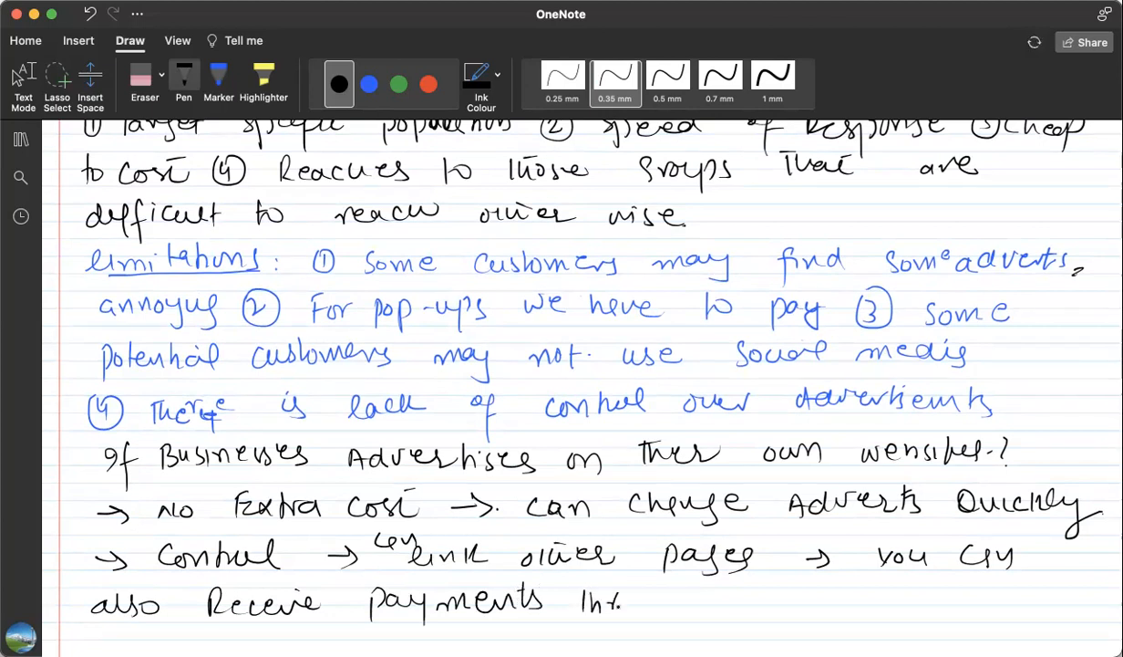
pyautogui.moveTo(629, 602); pyautogui.dragTo(739, 602)
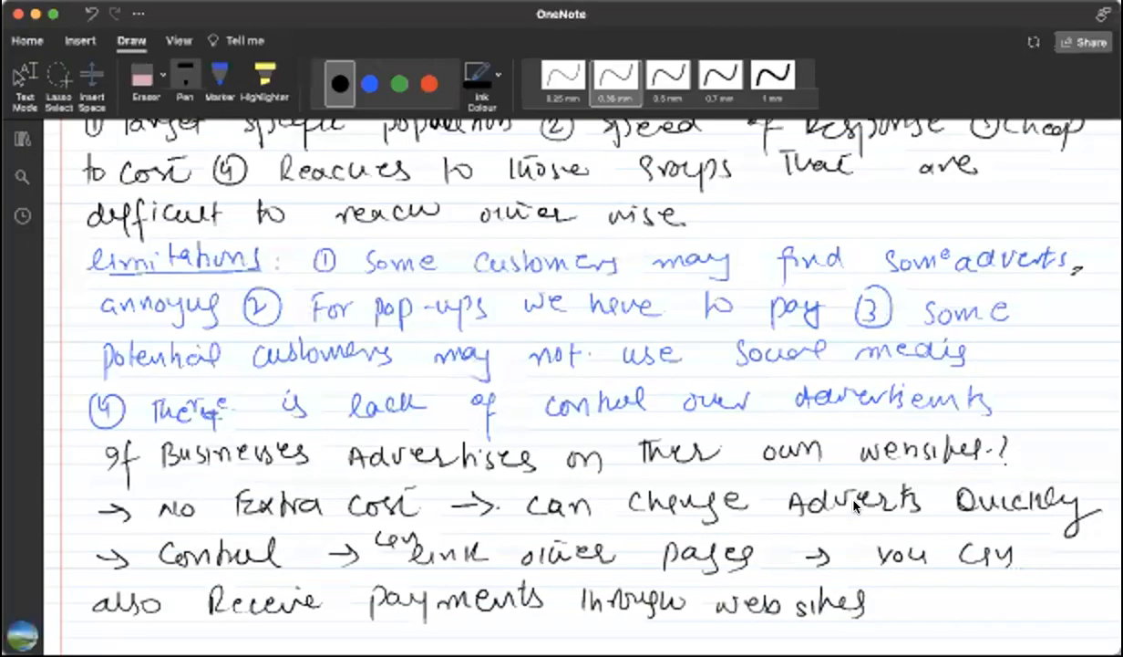
pyautogui.scroll(-3)
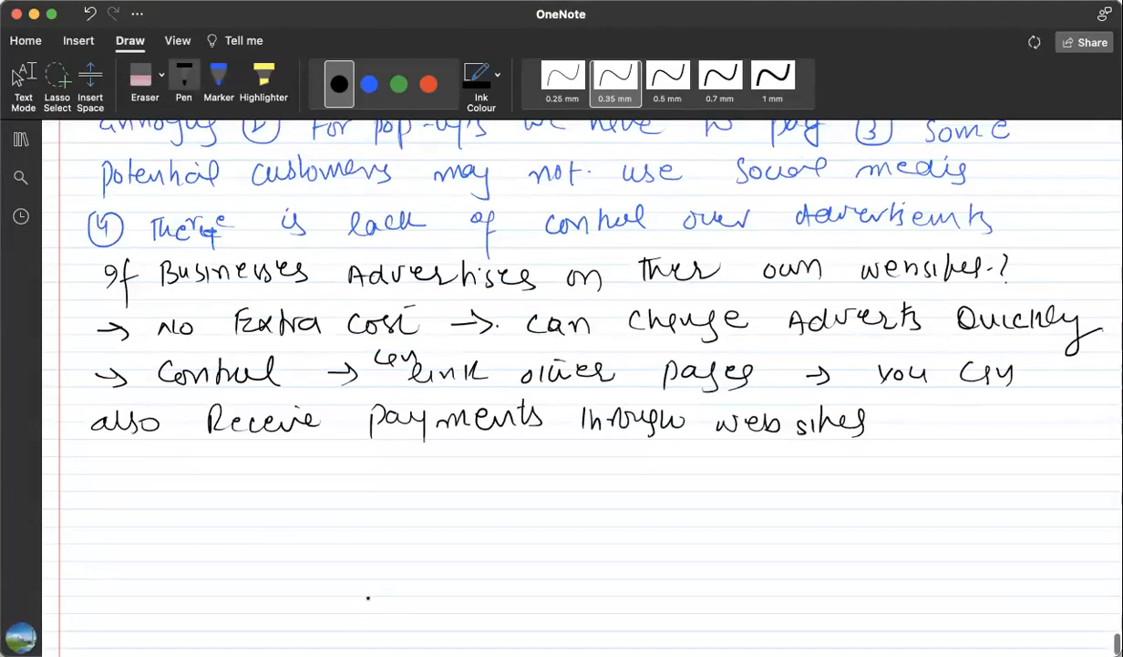
# In blue ink, write the heading 'limitations of websites' and underline 'websites' in the question.
pyautogui.click(368, 84)
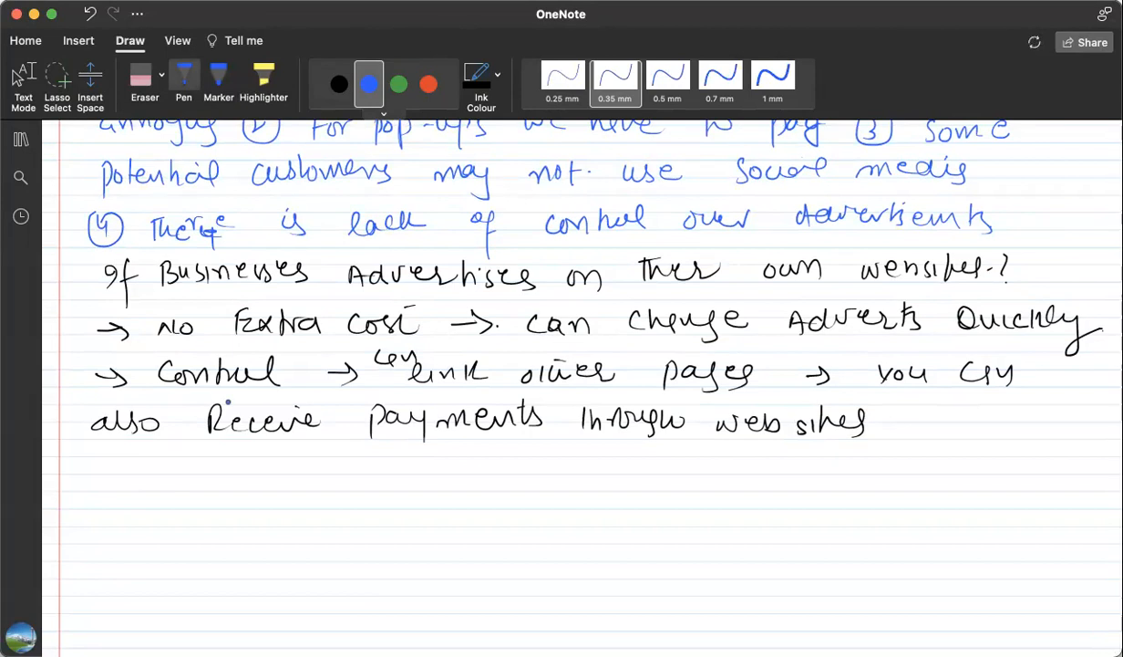
pyautogui.moveTo(86, 461); pyautogui.dragTo(137, 465)
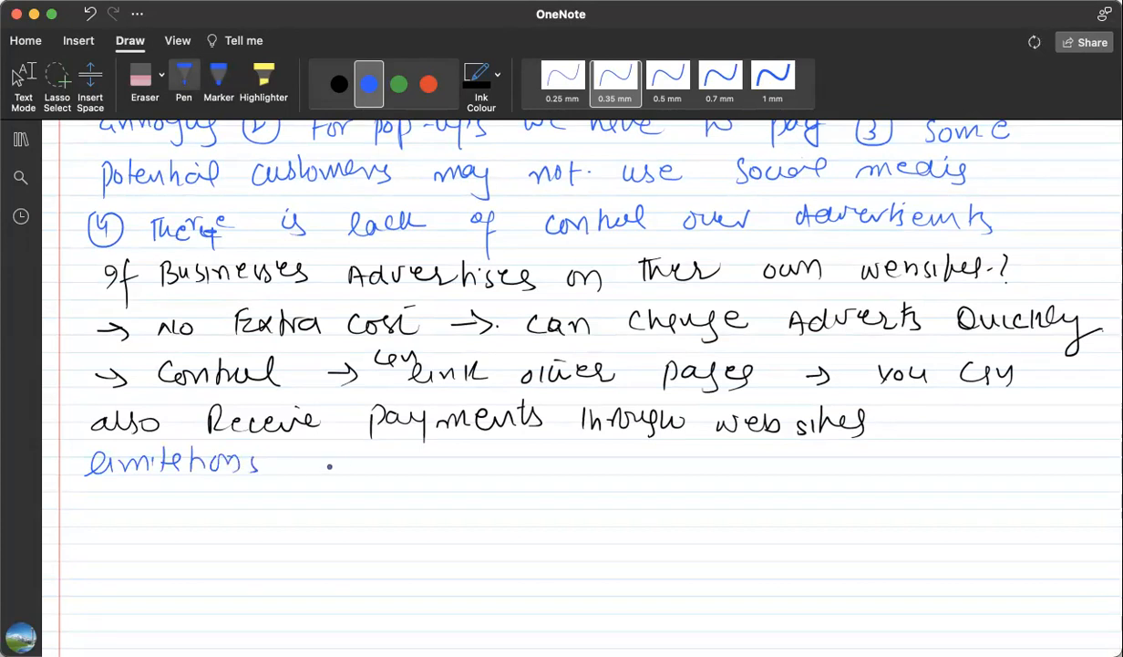
pyautogui.moveTo(861, 290); pyautogui.dragTo(980, 290)
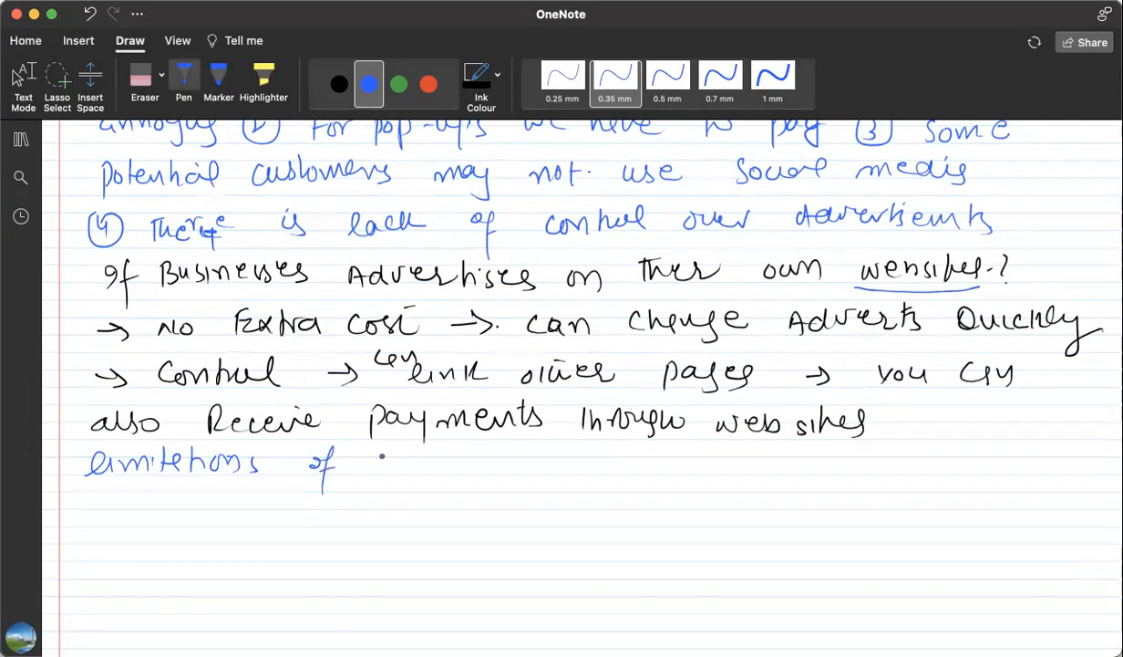
pyautogui.moveTo(383, 456); pyautogui.dragTo(474, 452)
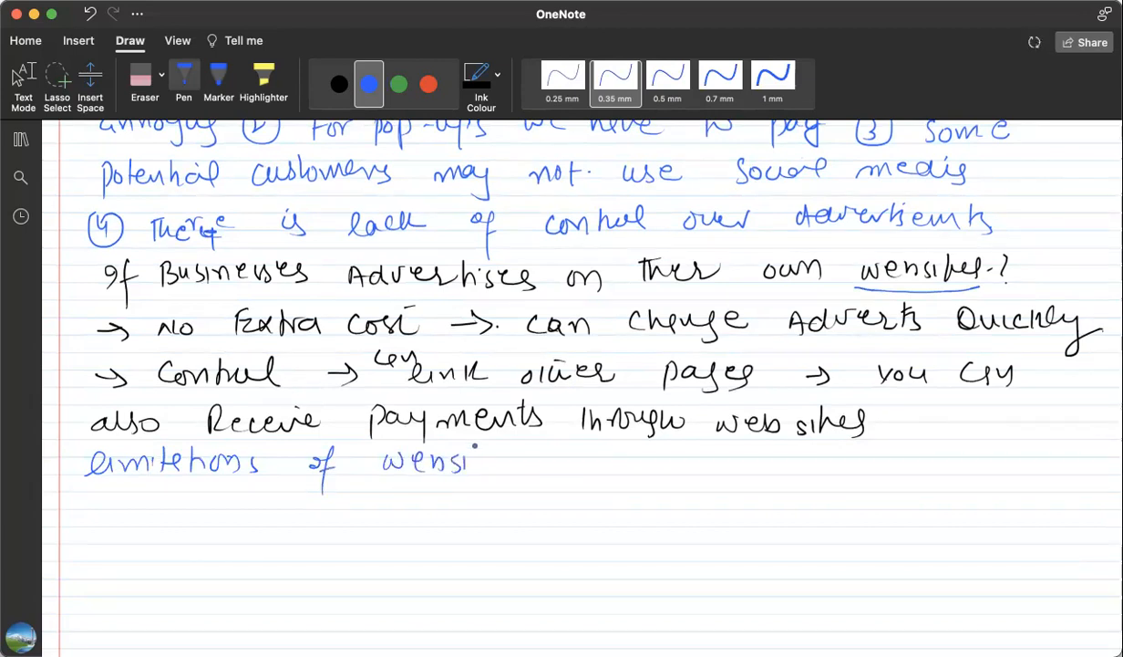
pyautogui.moveTo(470, 461); pyautogui.dragTo(515, 460)
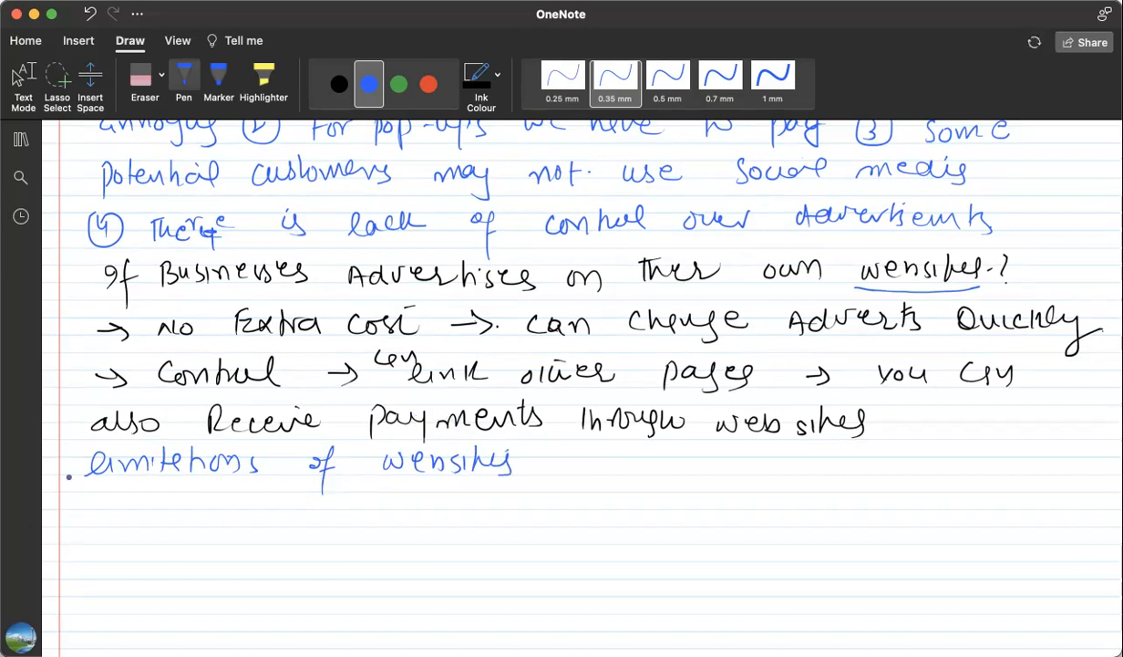
# Write limitation ①: 'Some potential customers may not see the websites'.
pyautogui.moveTo(87, 515); pyautogui.dragTo(109, 497)
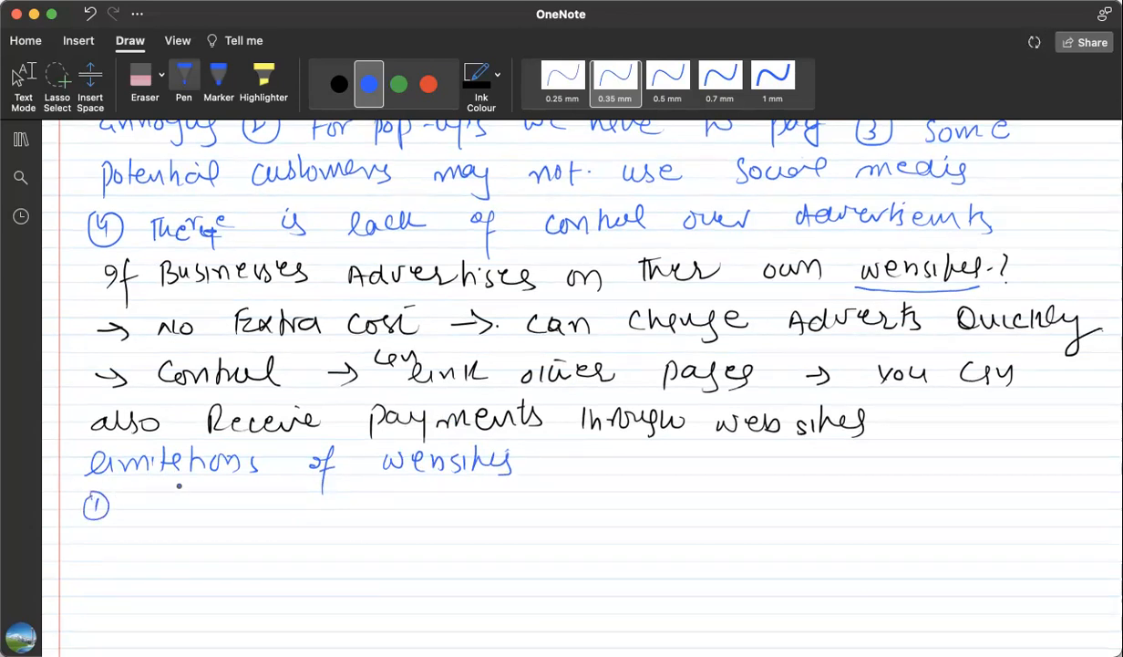
pyautogui.moveTo(135, 496); pyautogui.dragTo(150, 515)
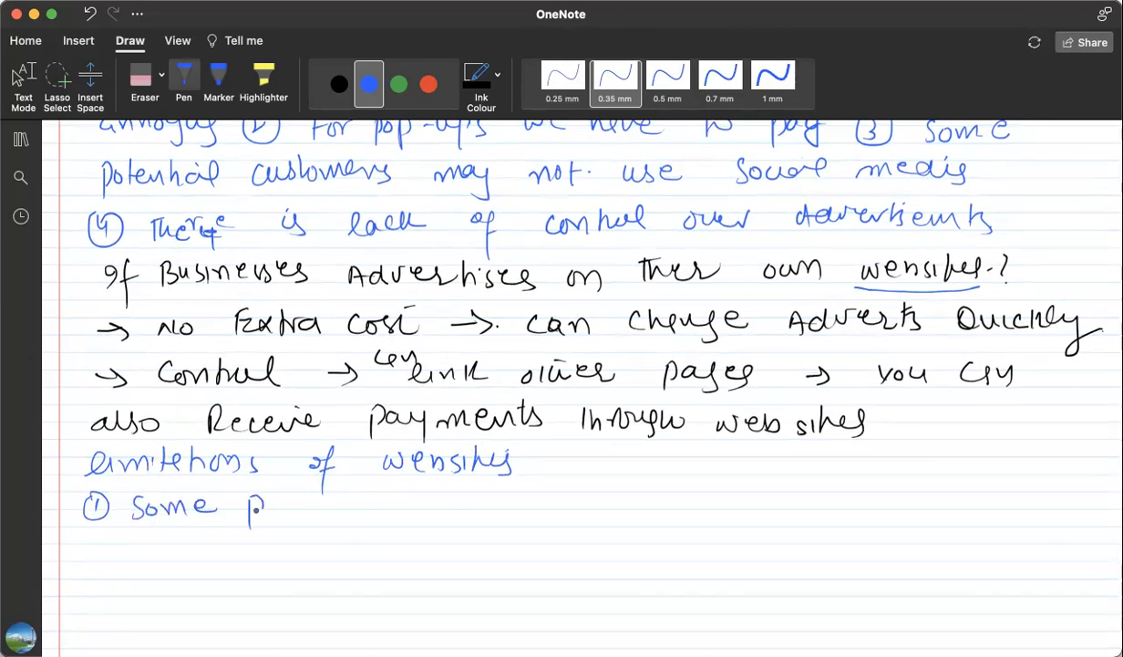
pyautogui.moveTo(273, 506); pyautogui.dragTo(374, 506)
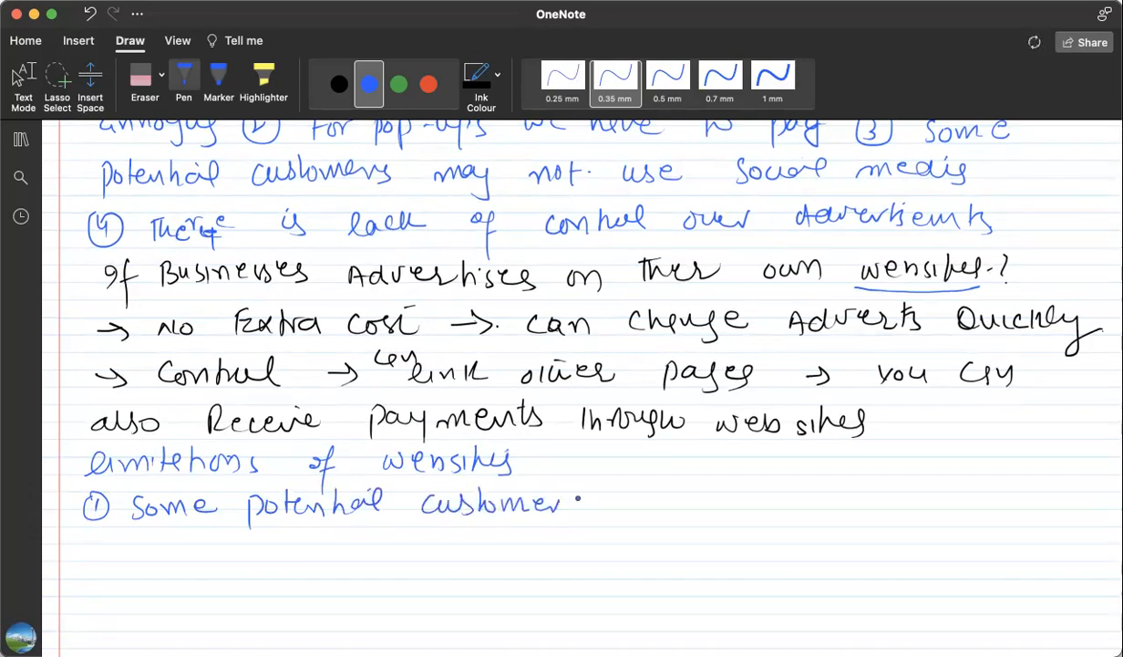
pyautogui.moveTo(584, 502); pyautogui.dragTo(675, 506)
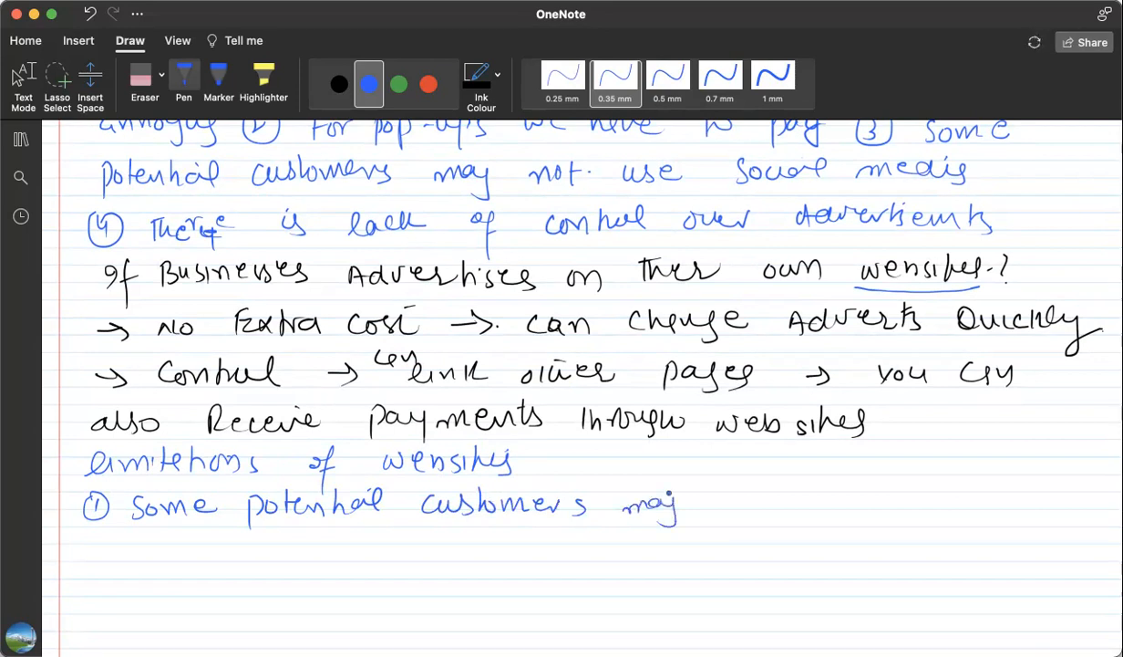
pyautogui.moveTo(720, 497); pyautogui.dragTo(775, 520)
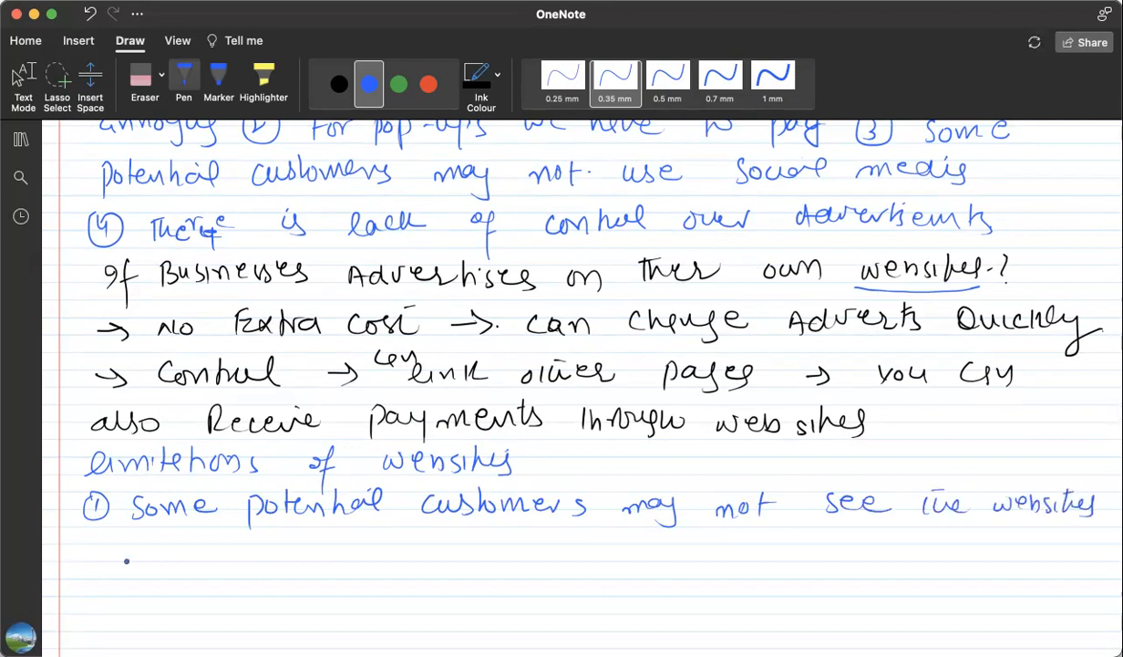
# Write limitation ②: 'It also depends whether customer will try to find the websites or not'.
pyautogui.moveTo(91, 547); pyautogui.dragTo(107, 561)
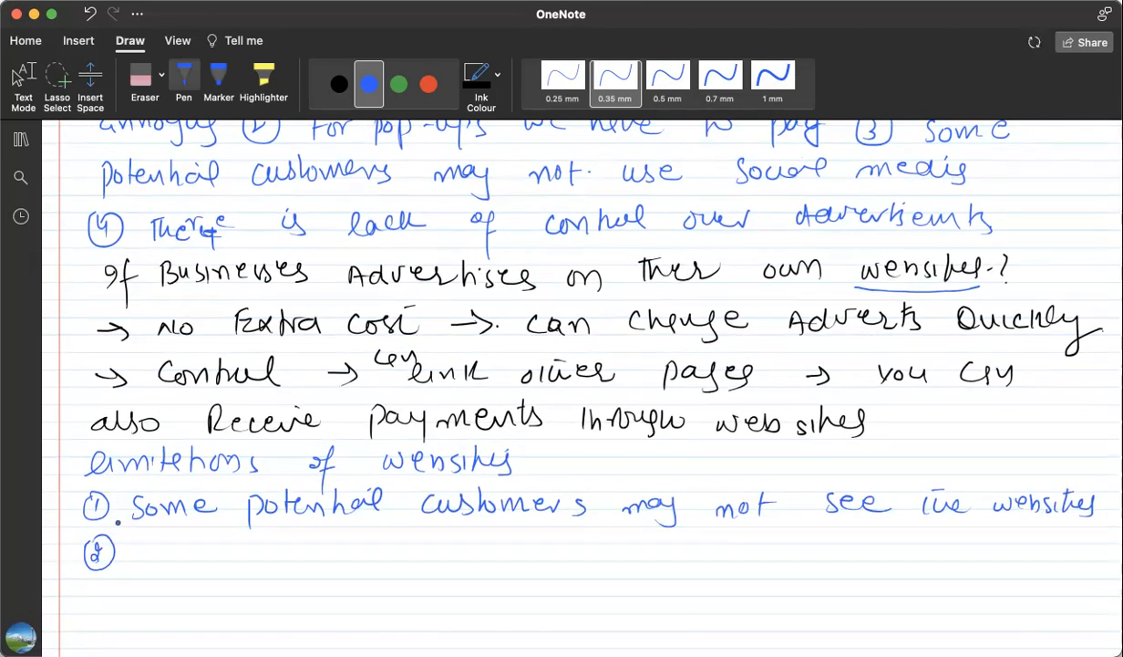
pyautogui.click(136, 555)
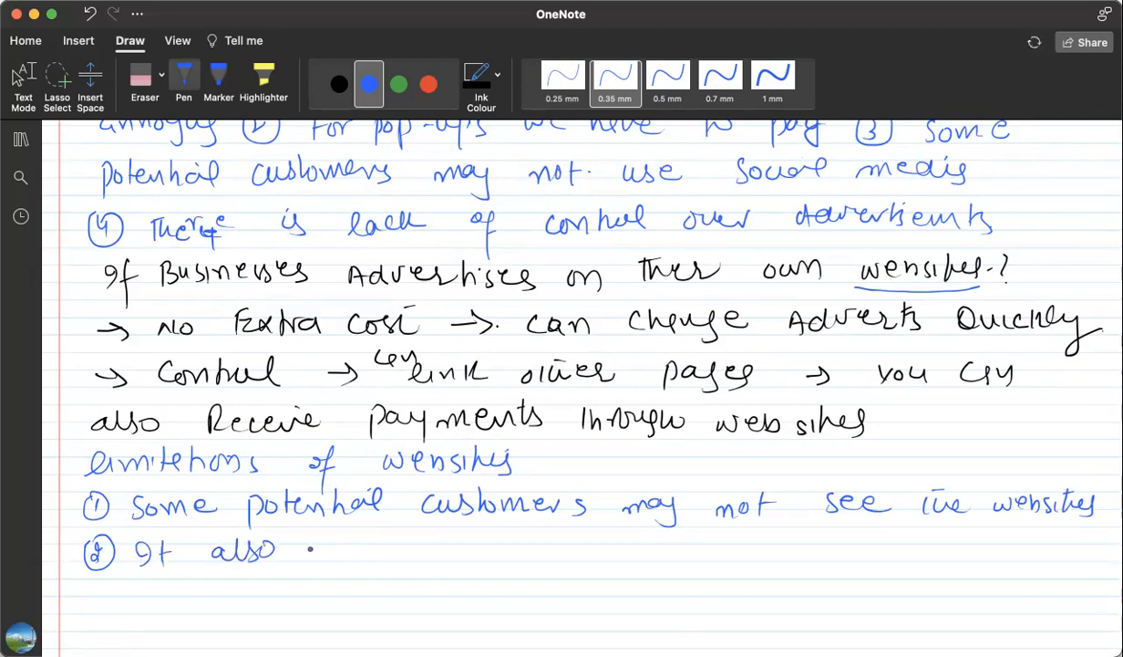
pyautogui.moveTo(292, 547); pyautogui.dragTo(392, 556)
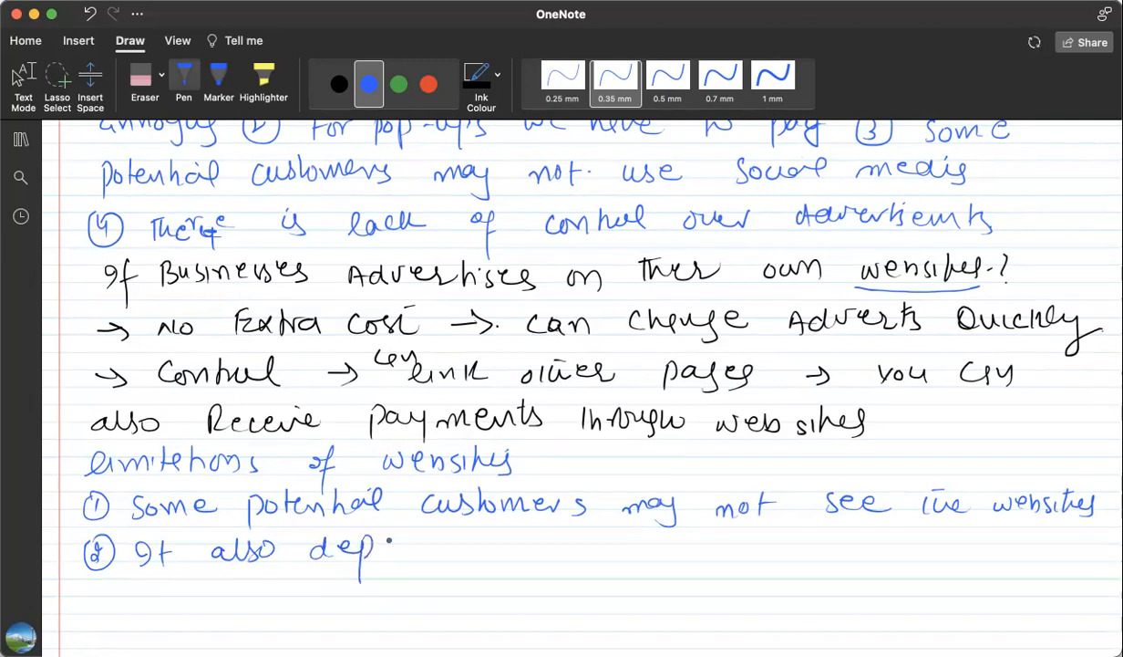
pyautogui.moveTo(383, 547); pyautogui.dragTo(525, 547)
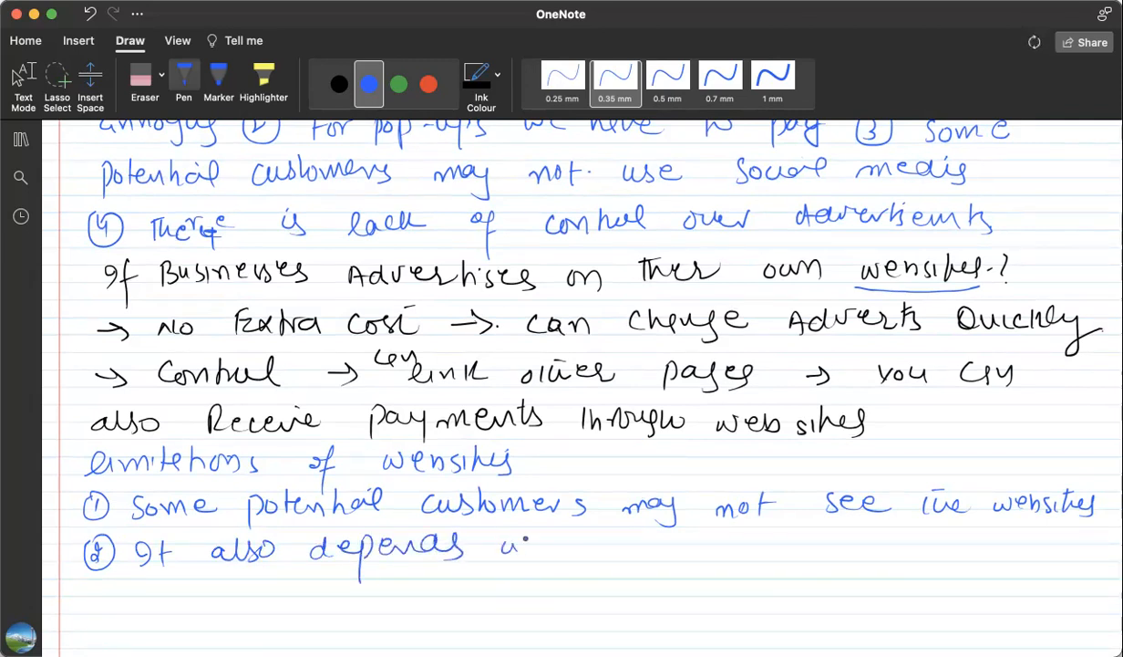
pyautogui.moveTo(520, 548); pyautogui.dragTo(656, 547)
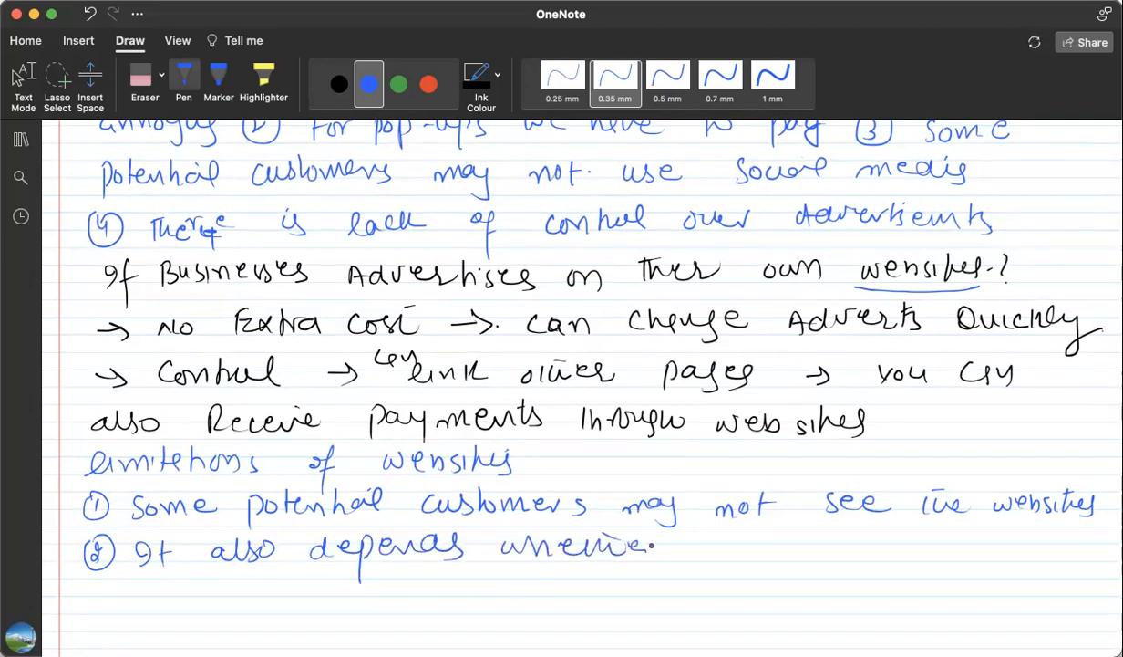
pyautogui.moveTo(693, 547); pyautogui.dragTo(784, 552)
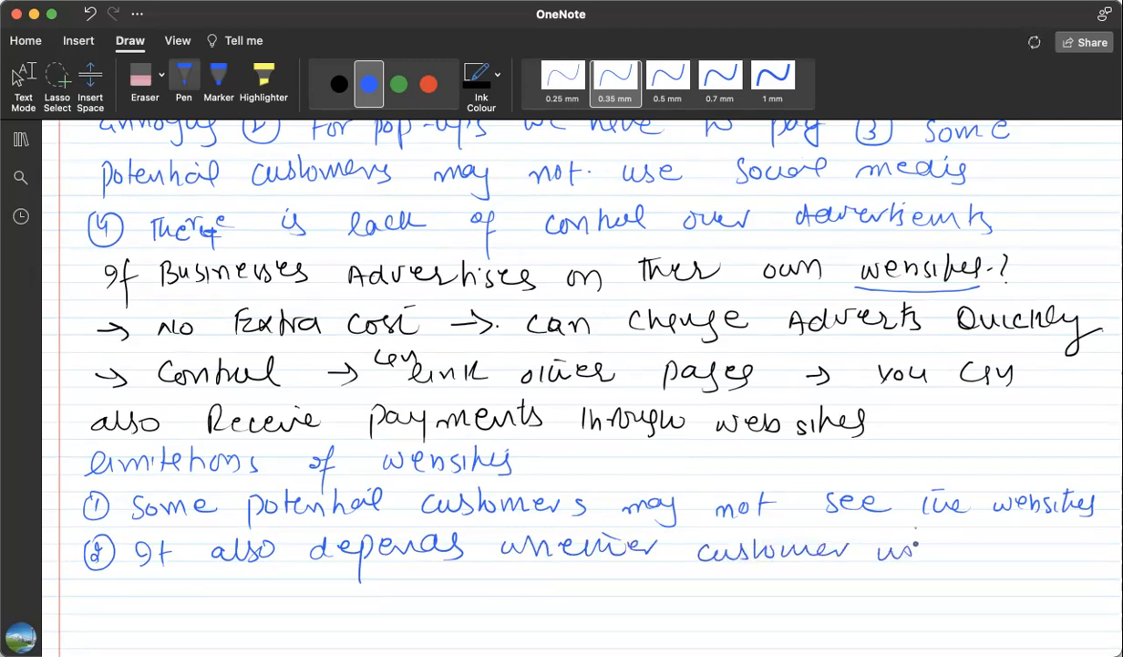
pyautogui.moveTo(921, 547); pyautogui.dragTo(1039, 547)
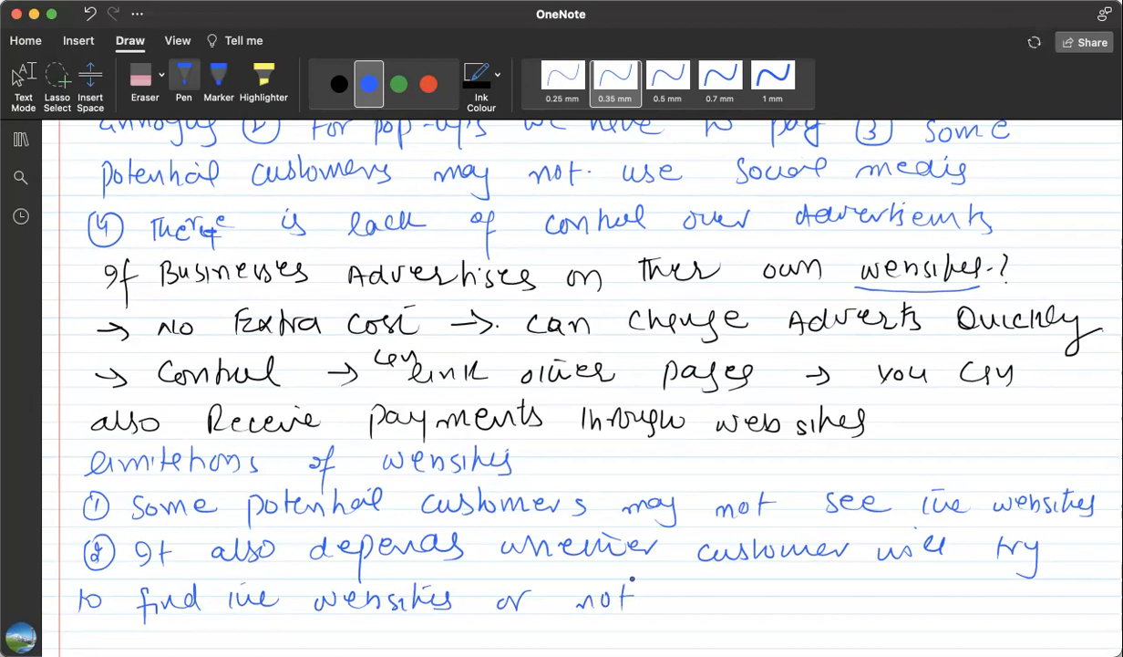
# Begin limitation ③ on the design cost of websites.
pyautogui.scroll(-3)
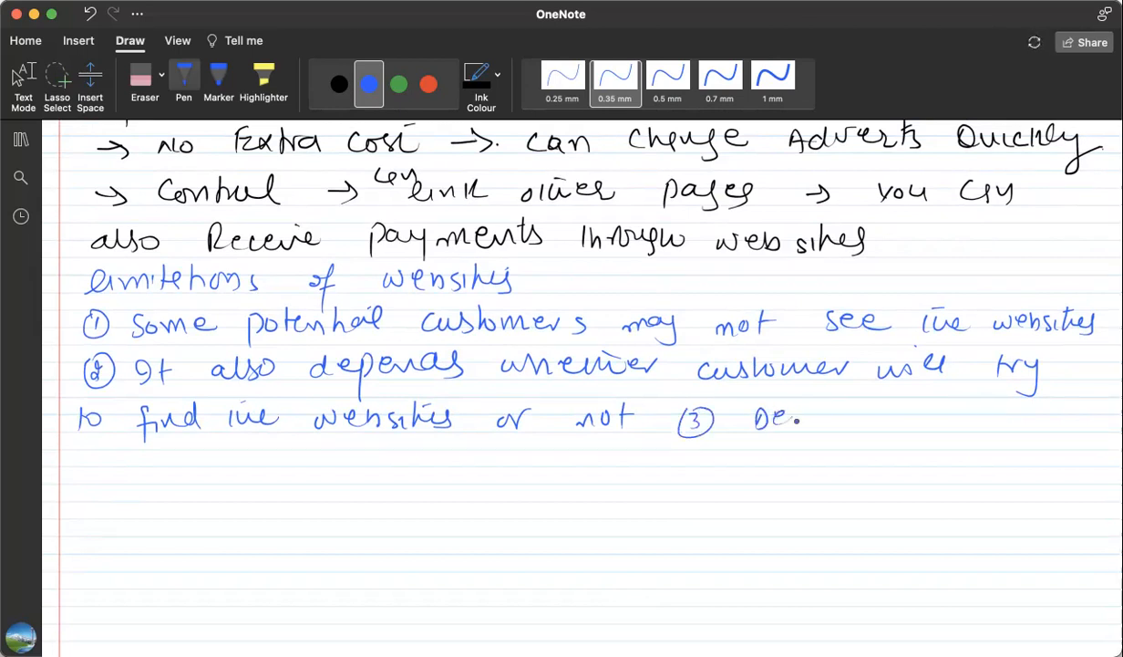
pyautogui.write('Design C')
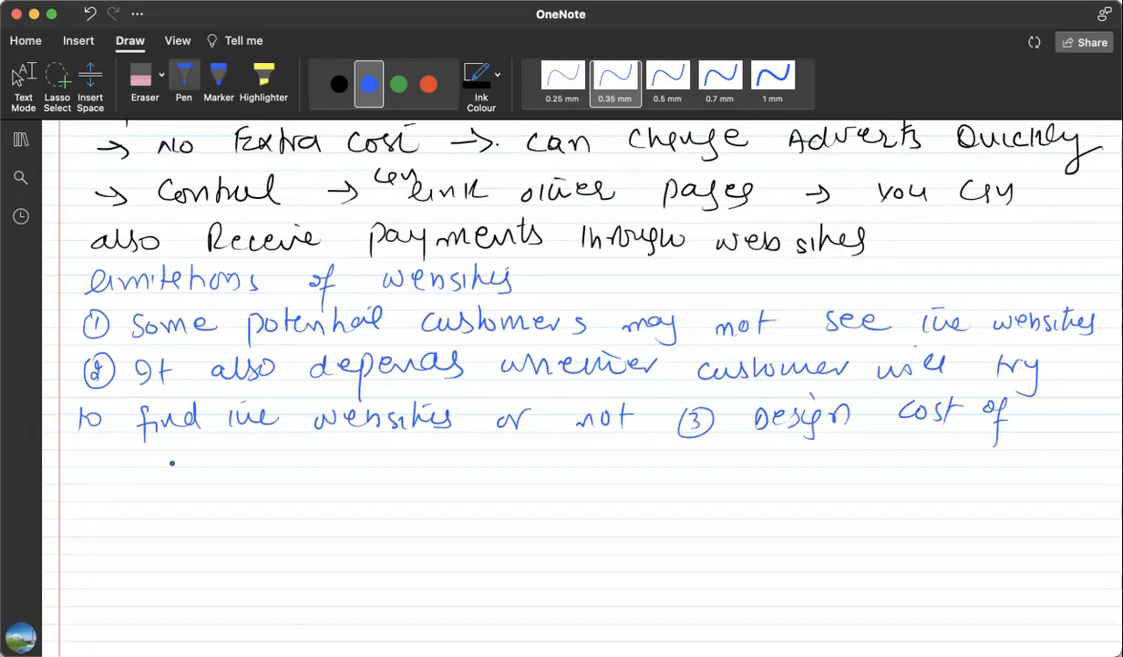
pyautogui.moveTo(91, 465); pyautogui.dragTo(173, 461)
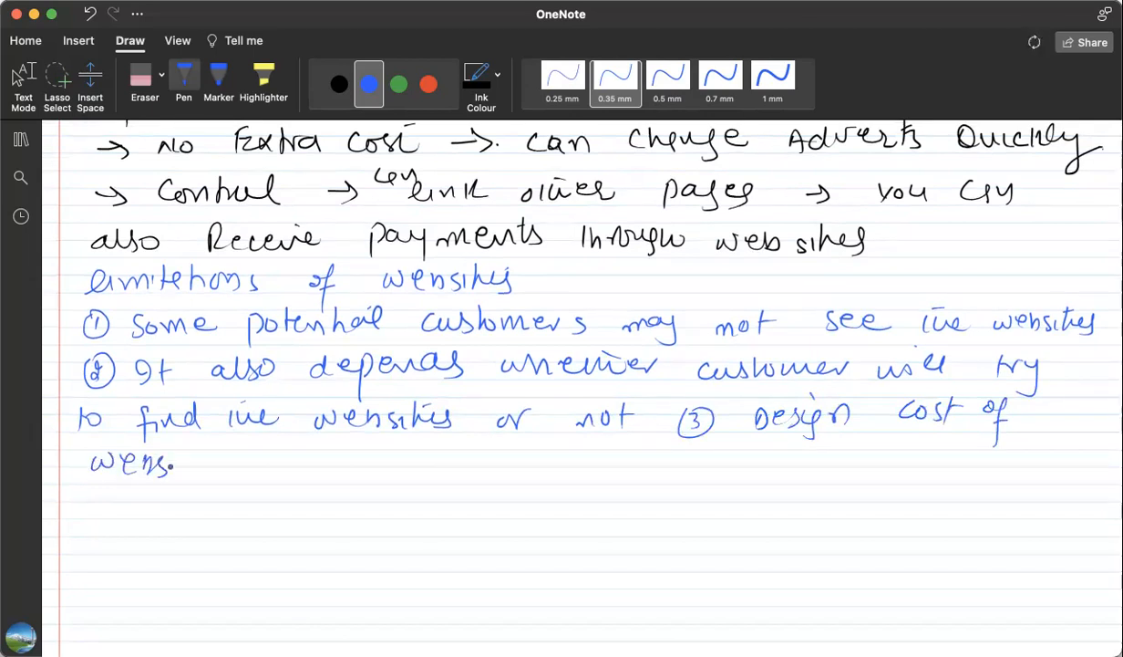